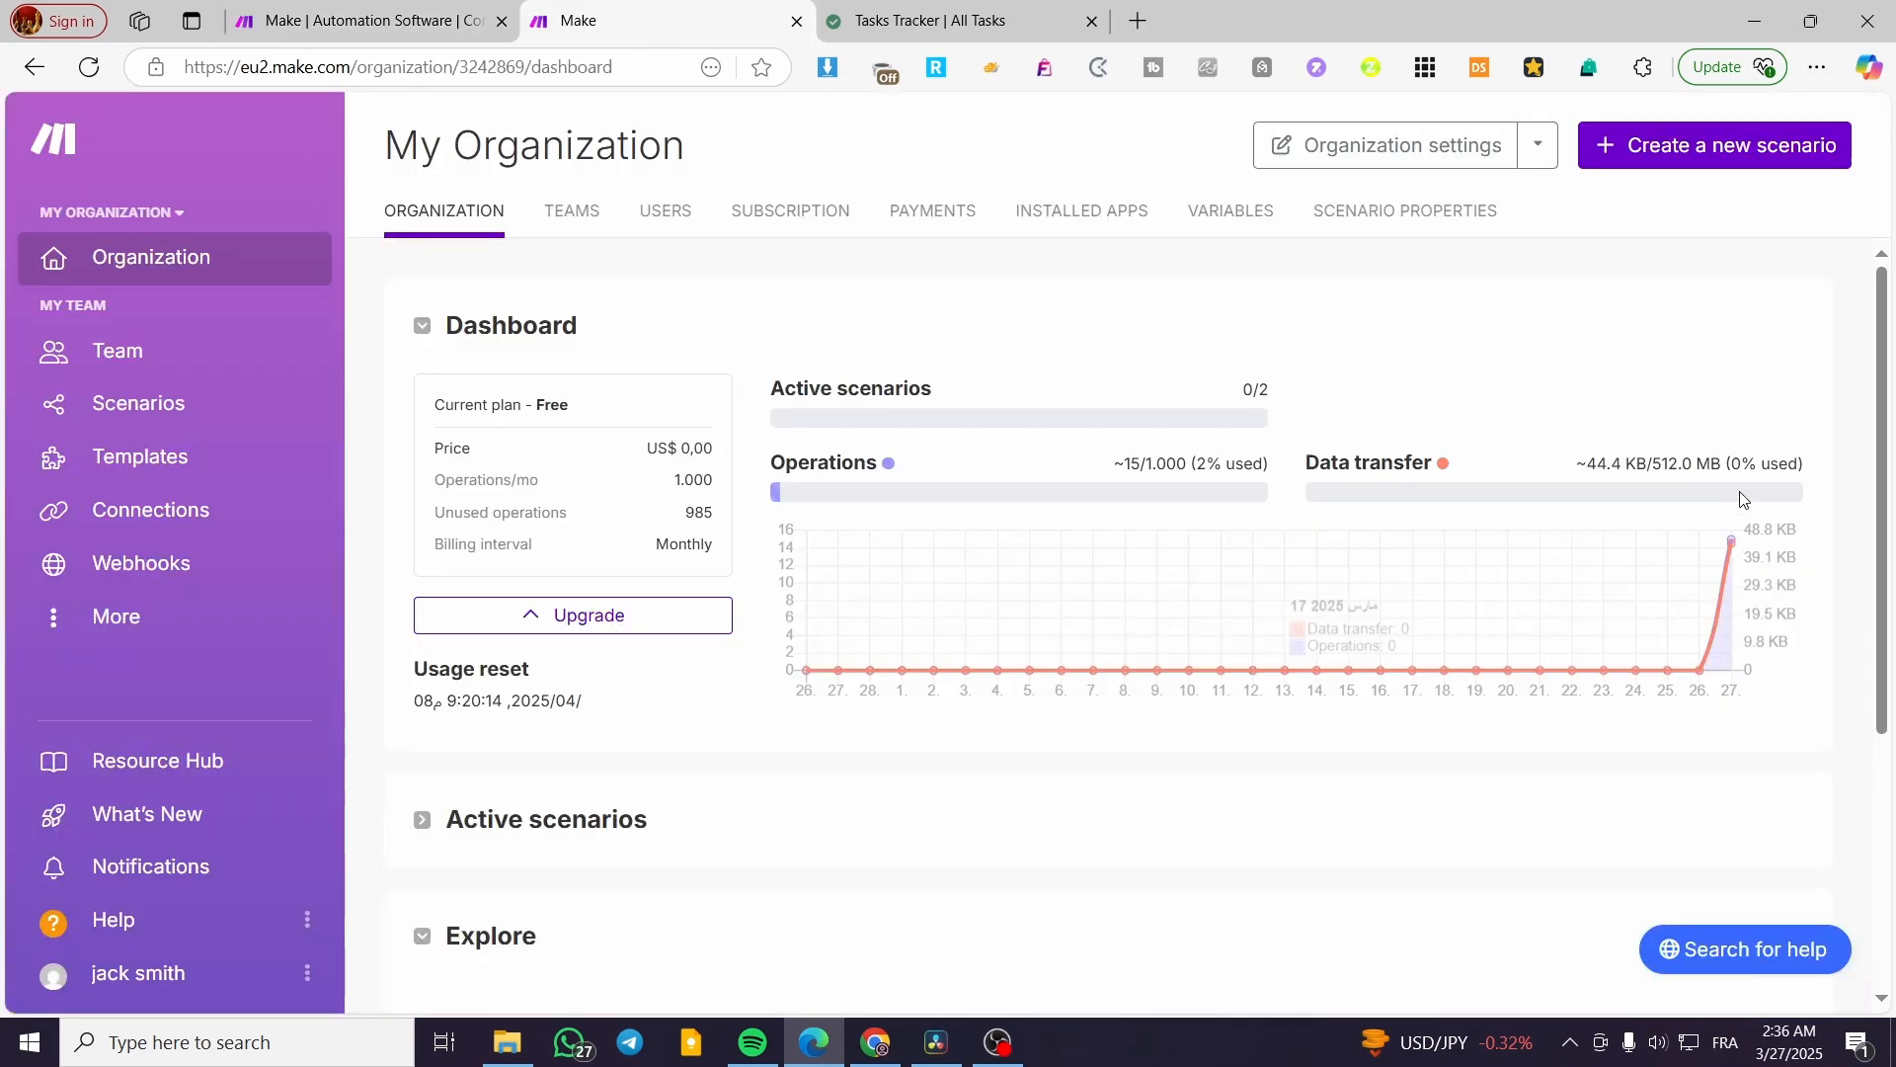
{"action": "mouse_move", "coordinate": [207, 273]}
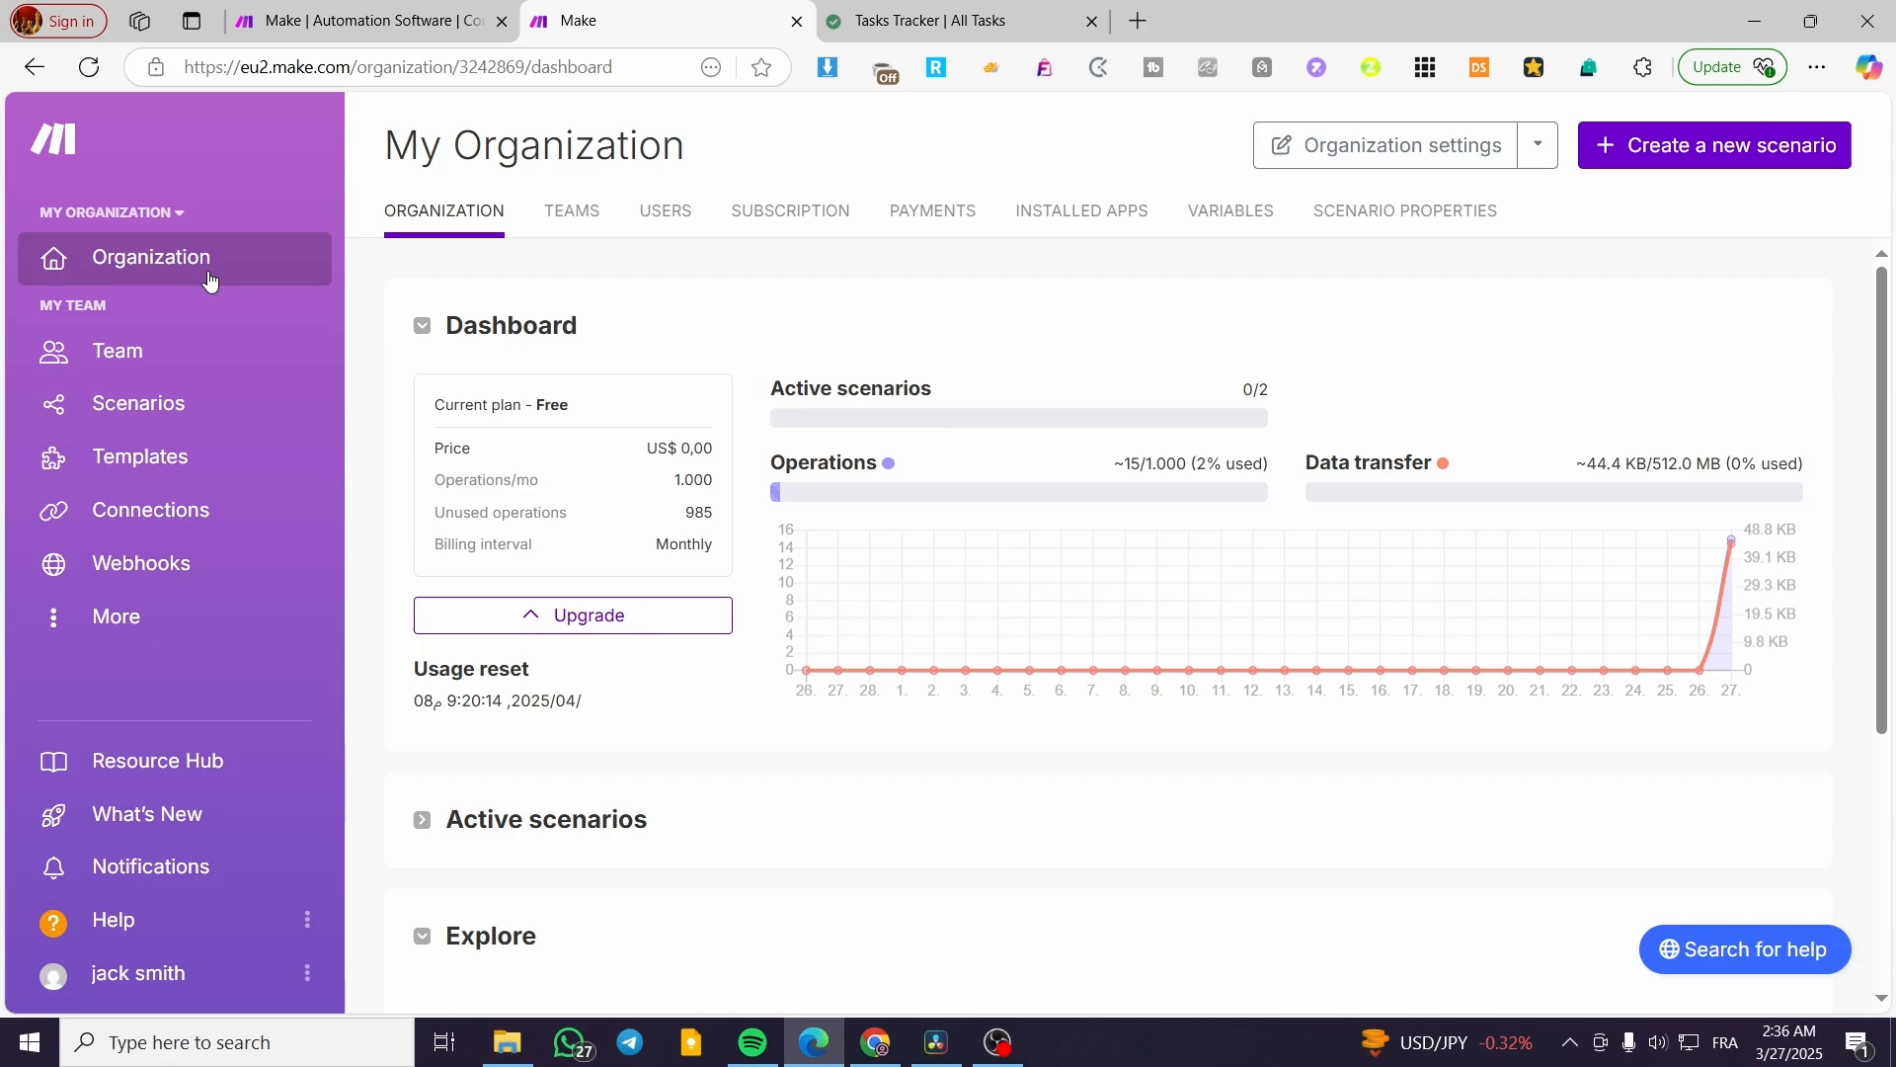
{"action": "mouse_move", "coordinate": [829, 318]}
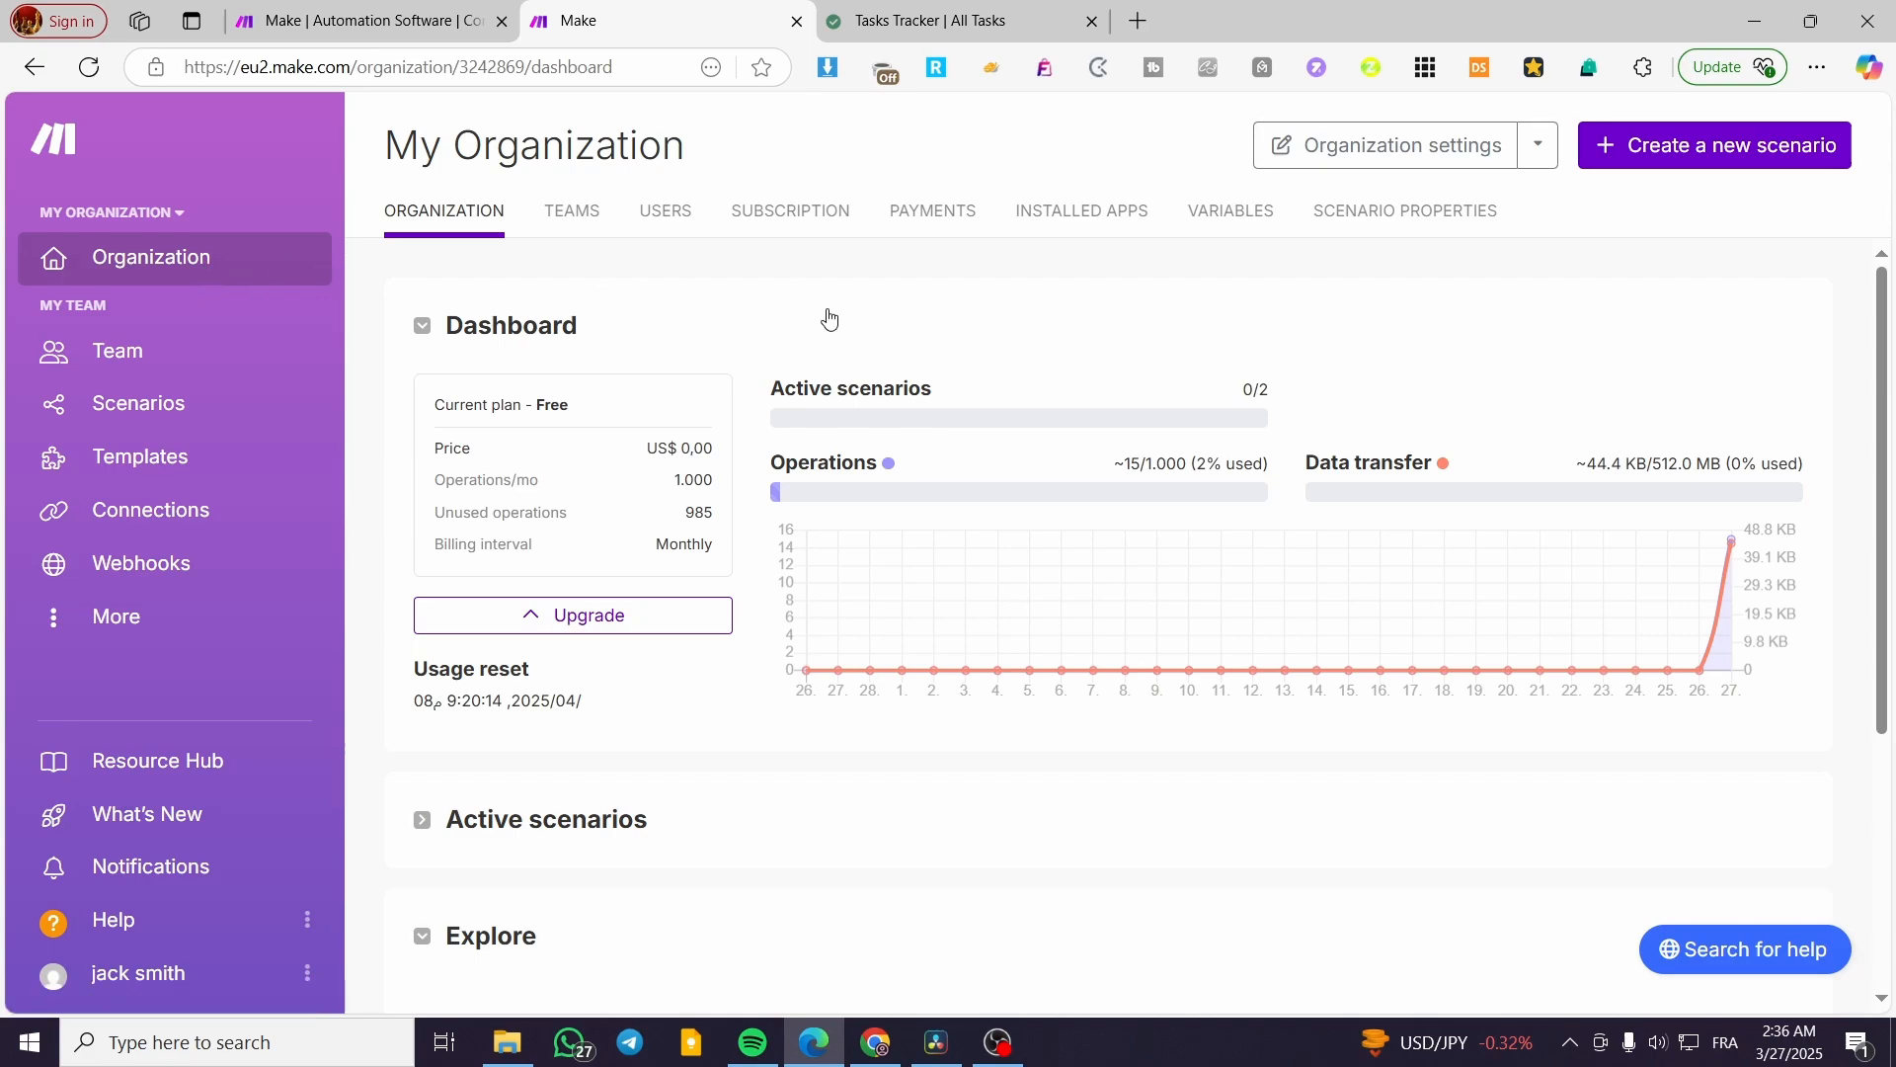
{"action": "mouse_move", "coordinate": [1323, 379]}
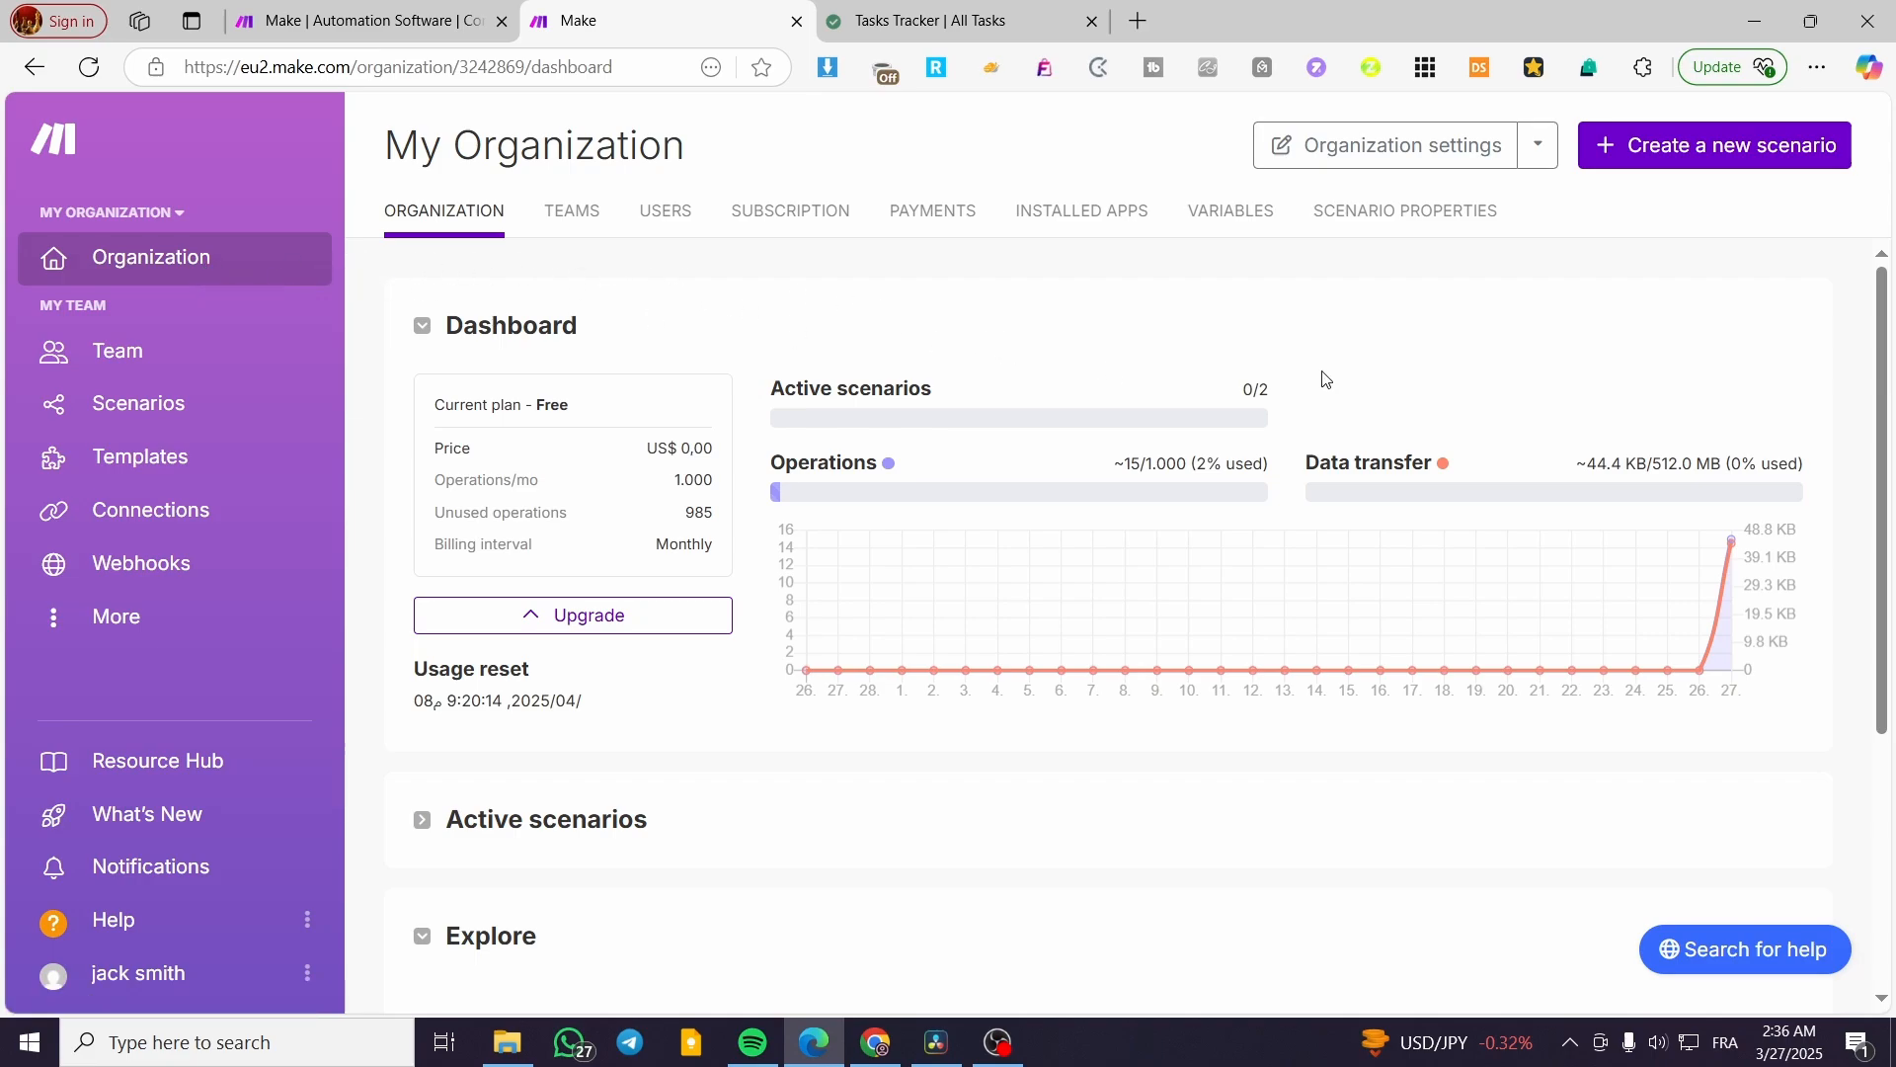
{"action": "mouse_move", "coordinate": [1298, 391]}
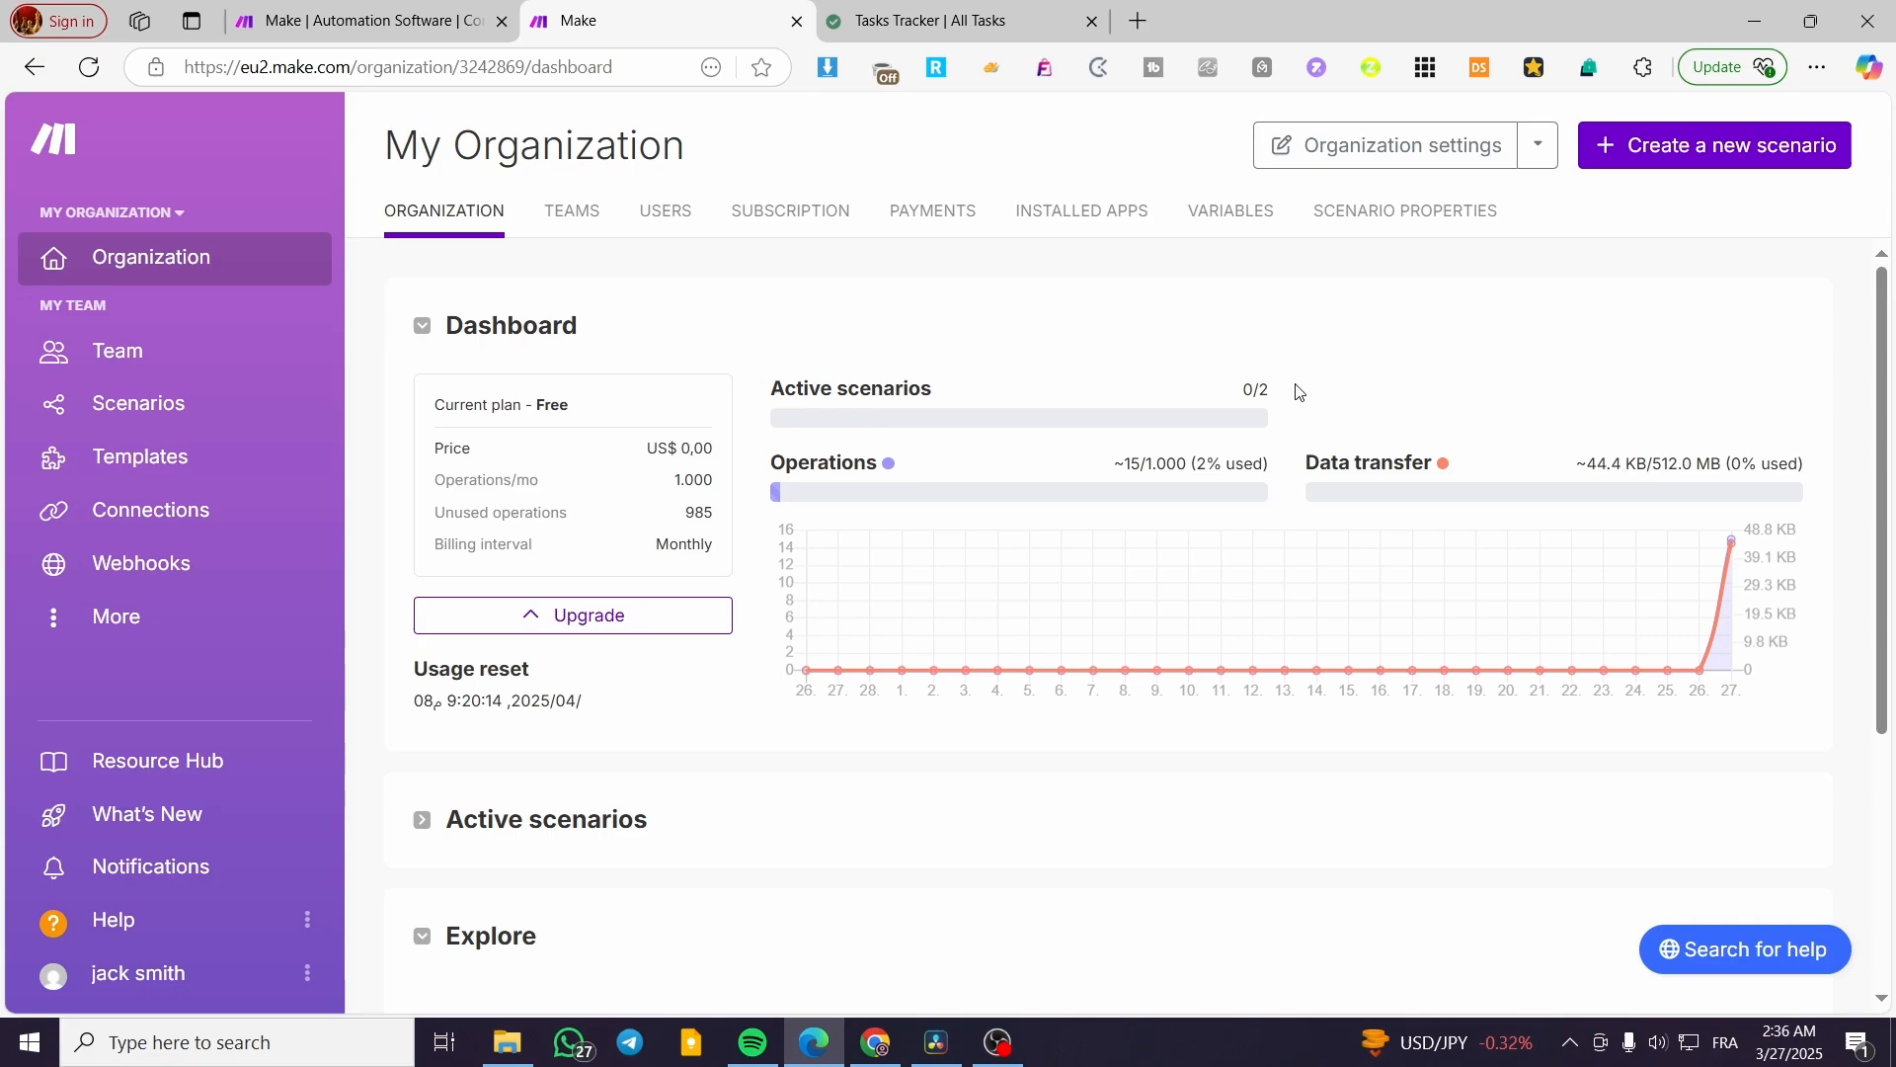
{"action": "mouse_move", "coordinate": [956, 19]}
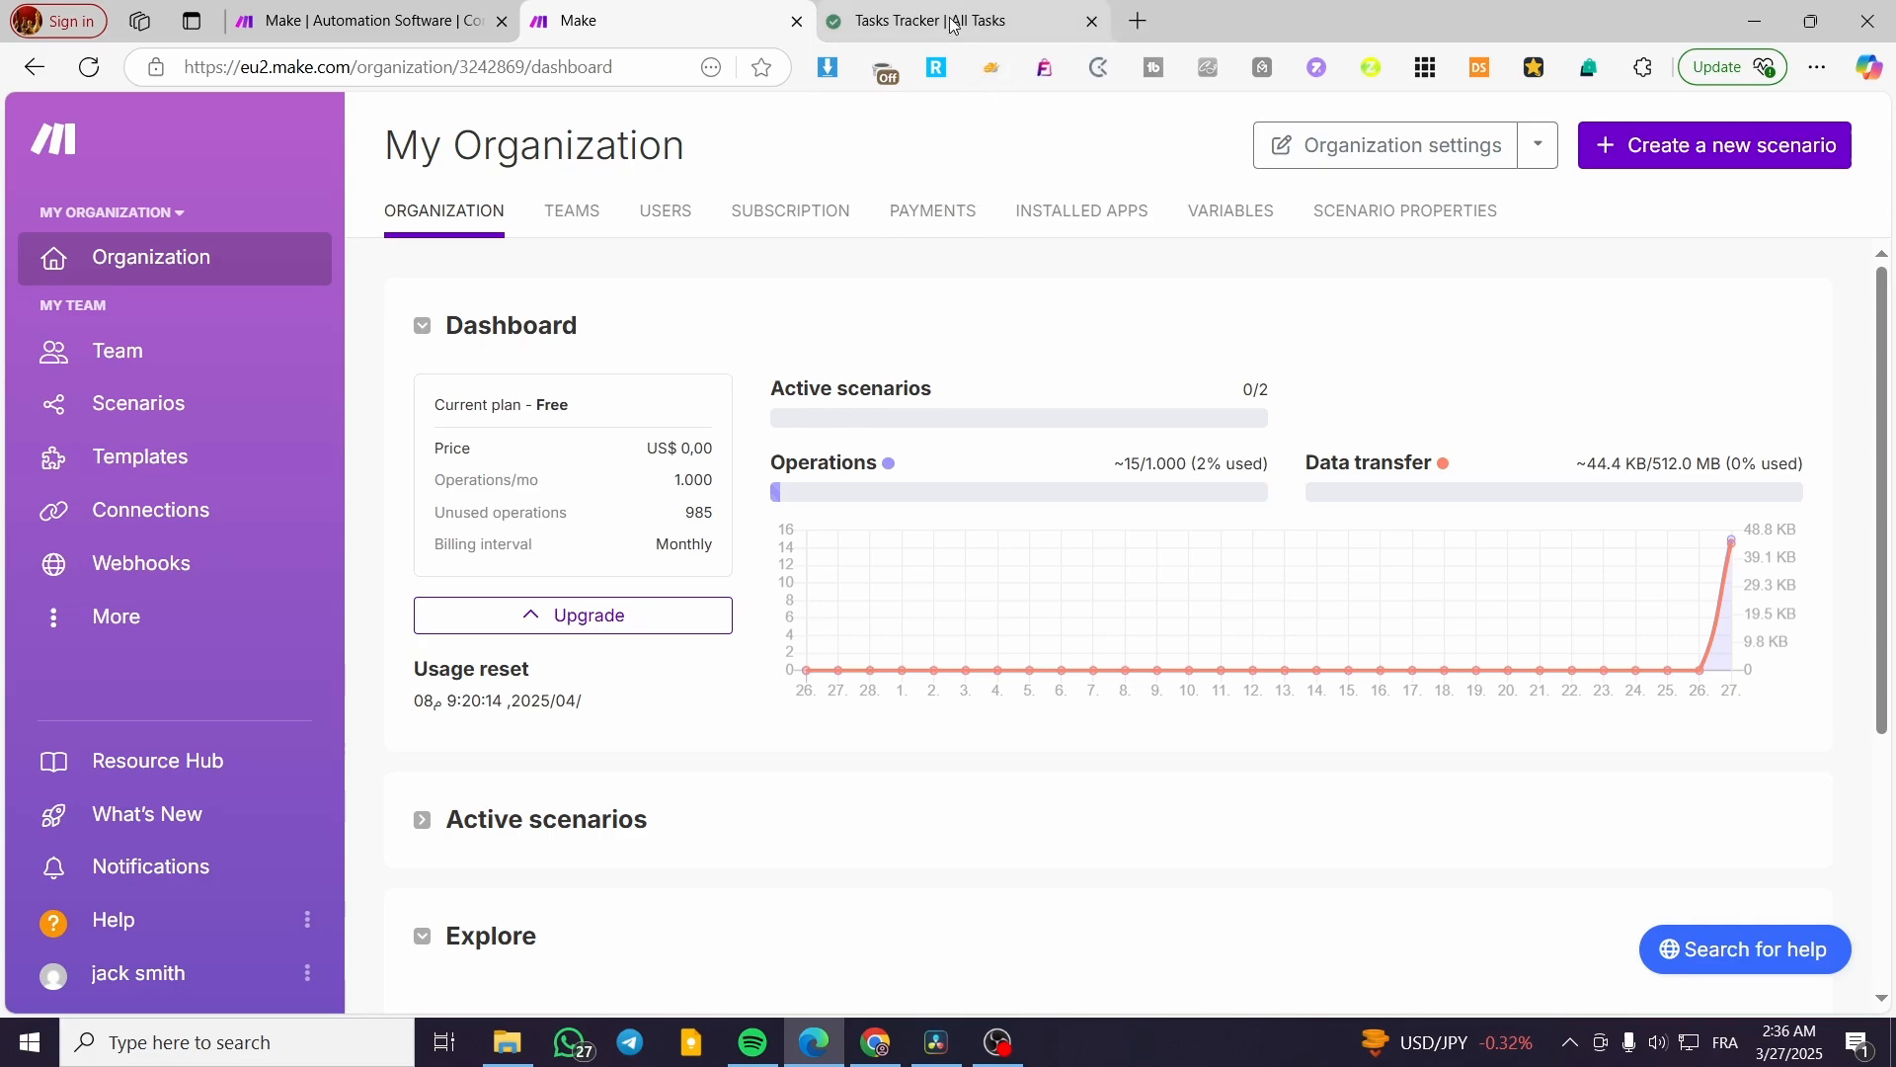
Copy the Tasks Tracker database ID from its Notion page address and return to Make
{"action": "left_click", "coordinate": [956, 20]}
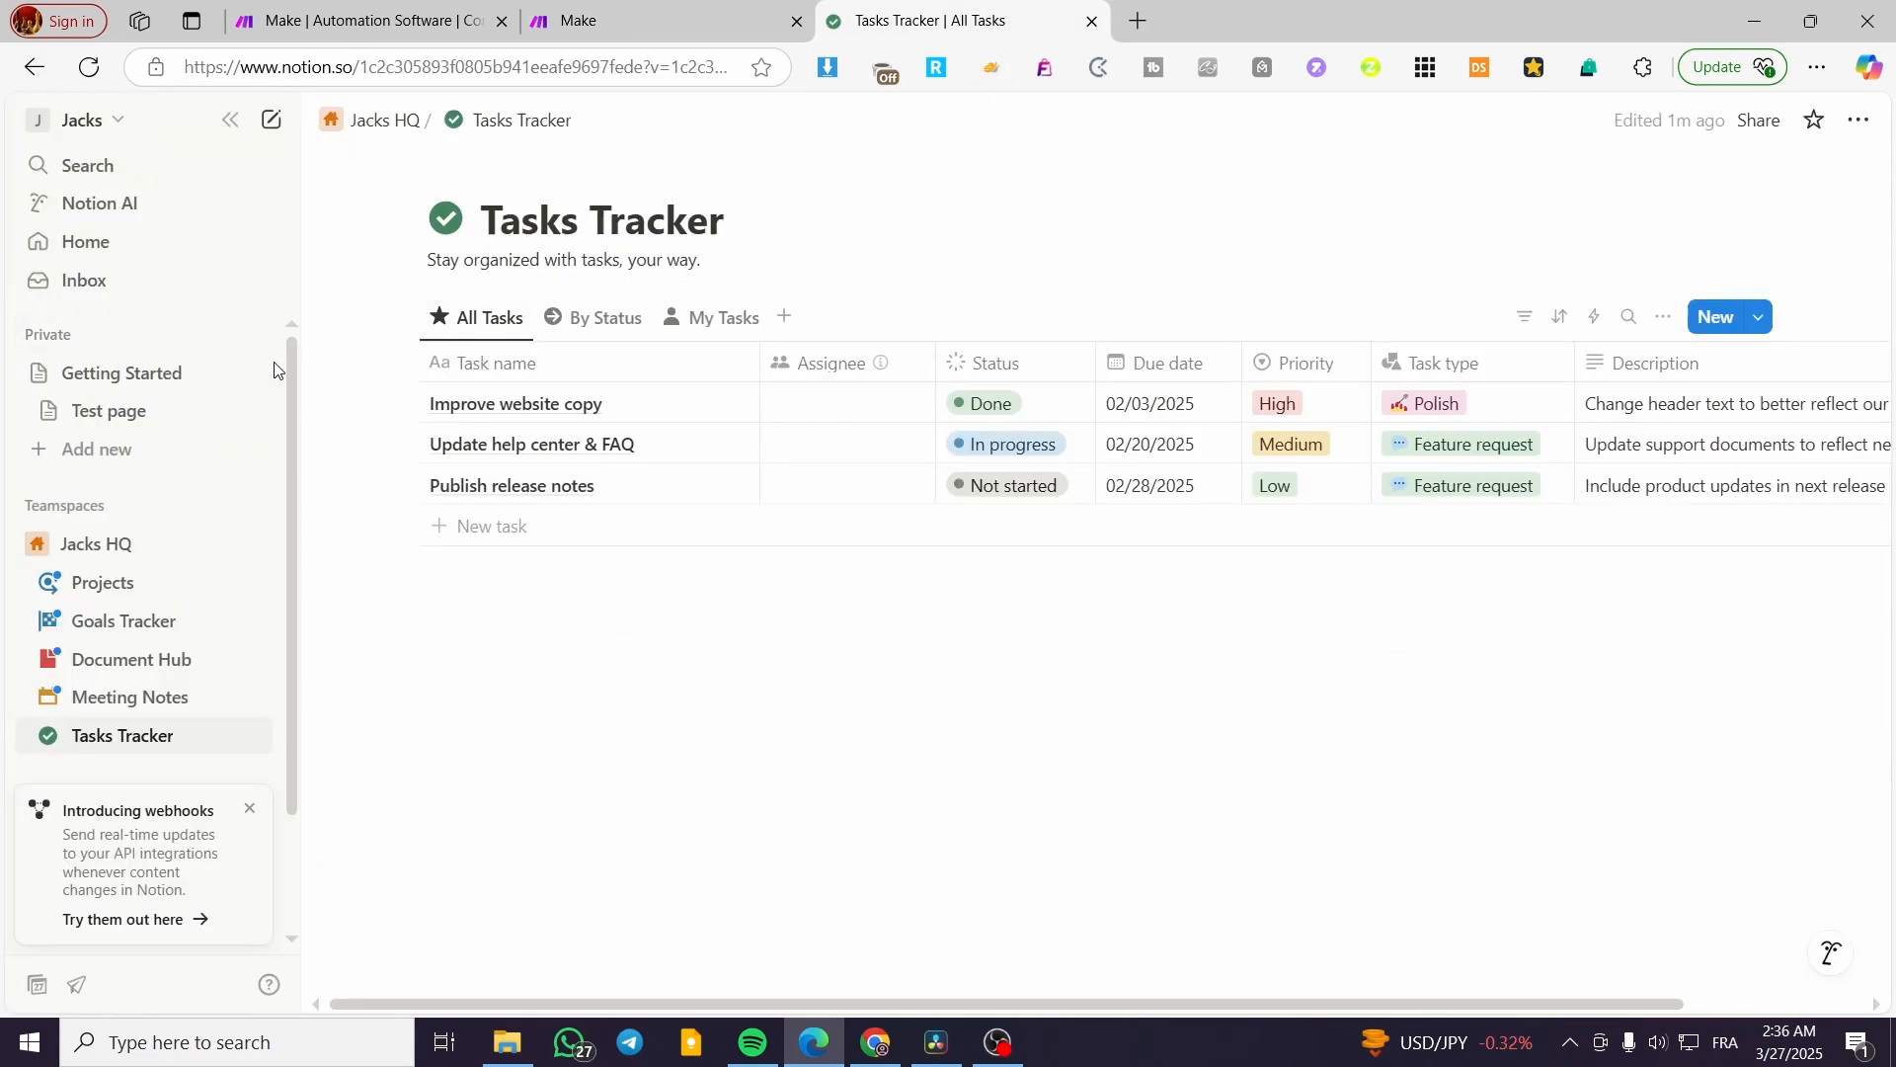
{"action": "mouse_move", "coordinate": [339, 533]}
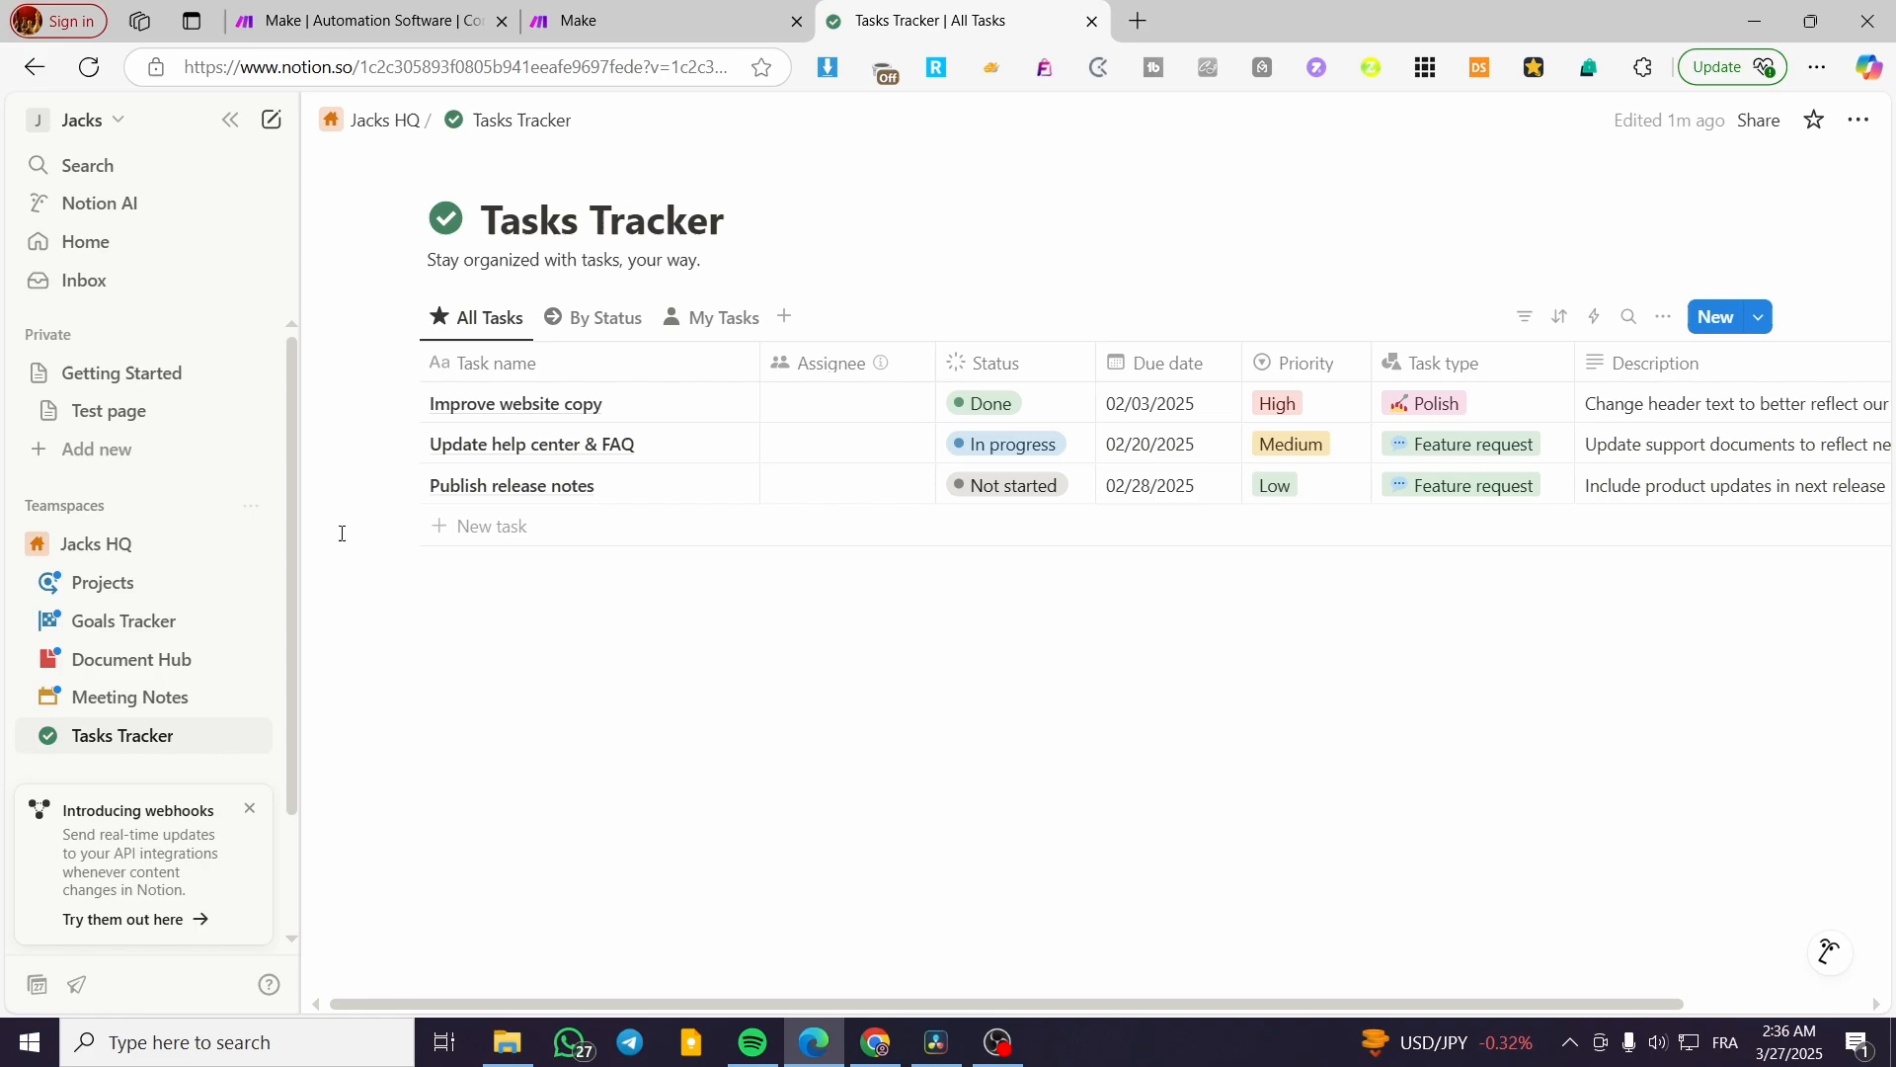
{"action": "mouse_move", "coordinate": [176, 524]}
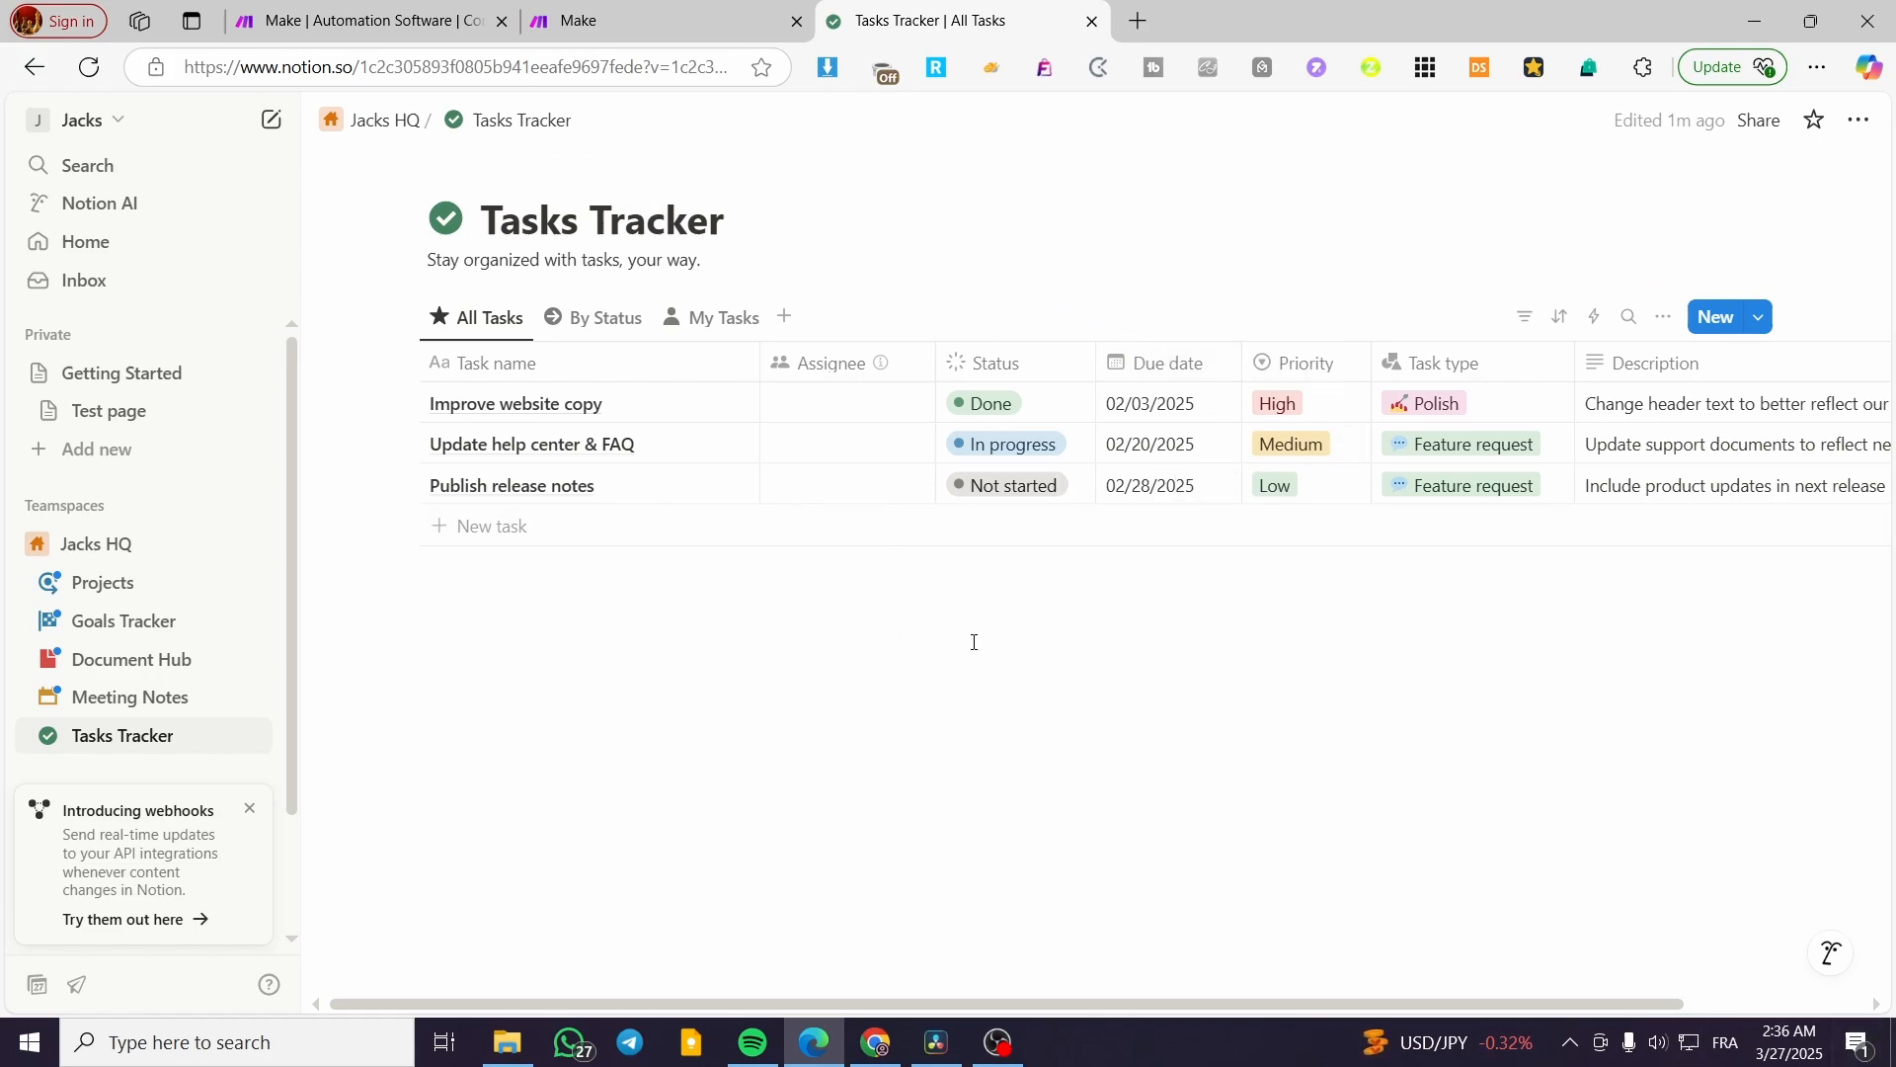
{"action": "mouse_move", "coordinate": [99, 545]}
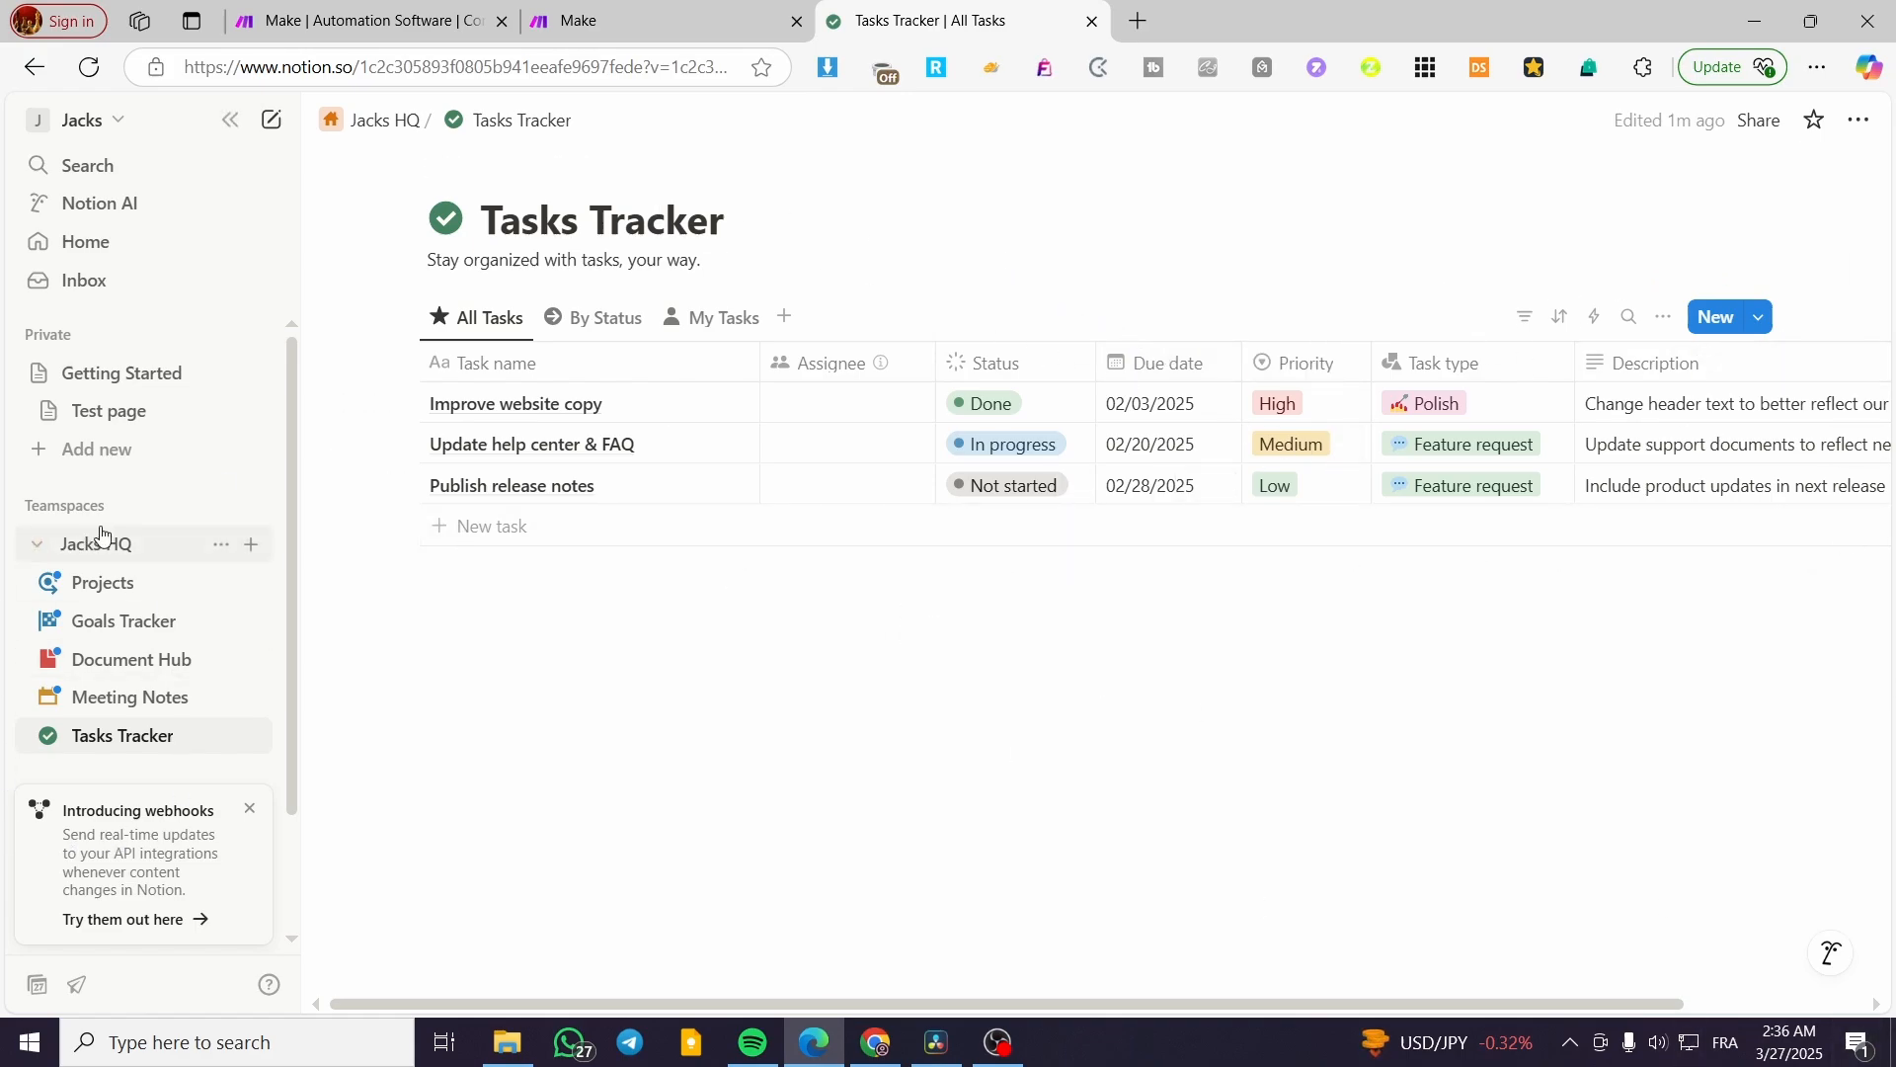
{"action": "mouse_move", "coordinate": [266, 825]}
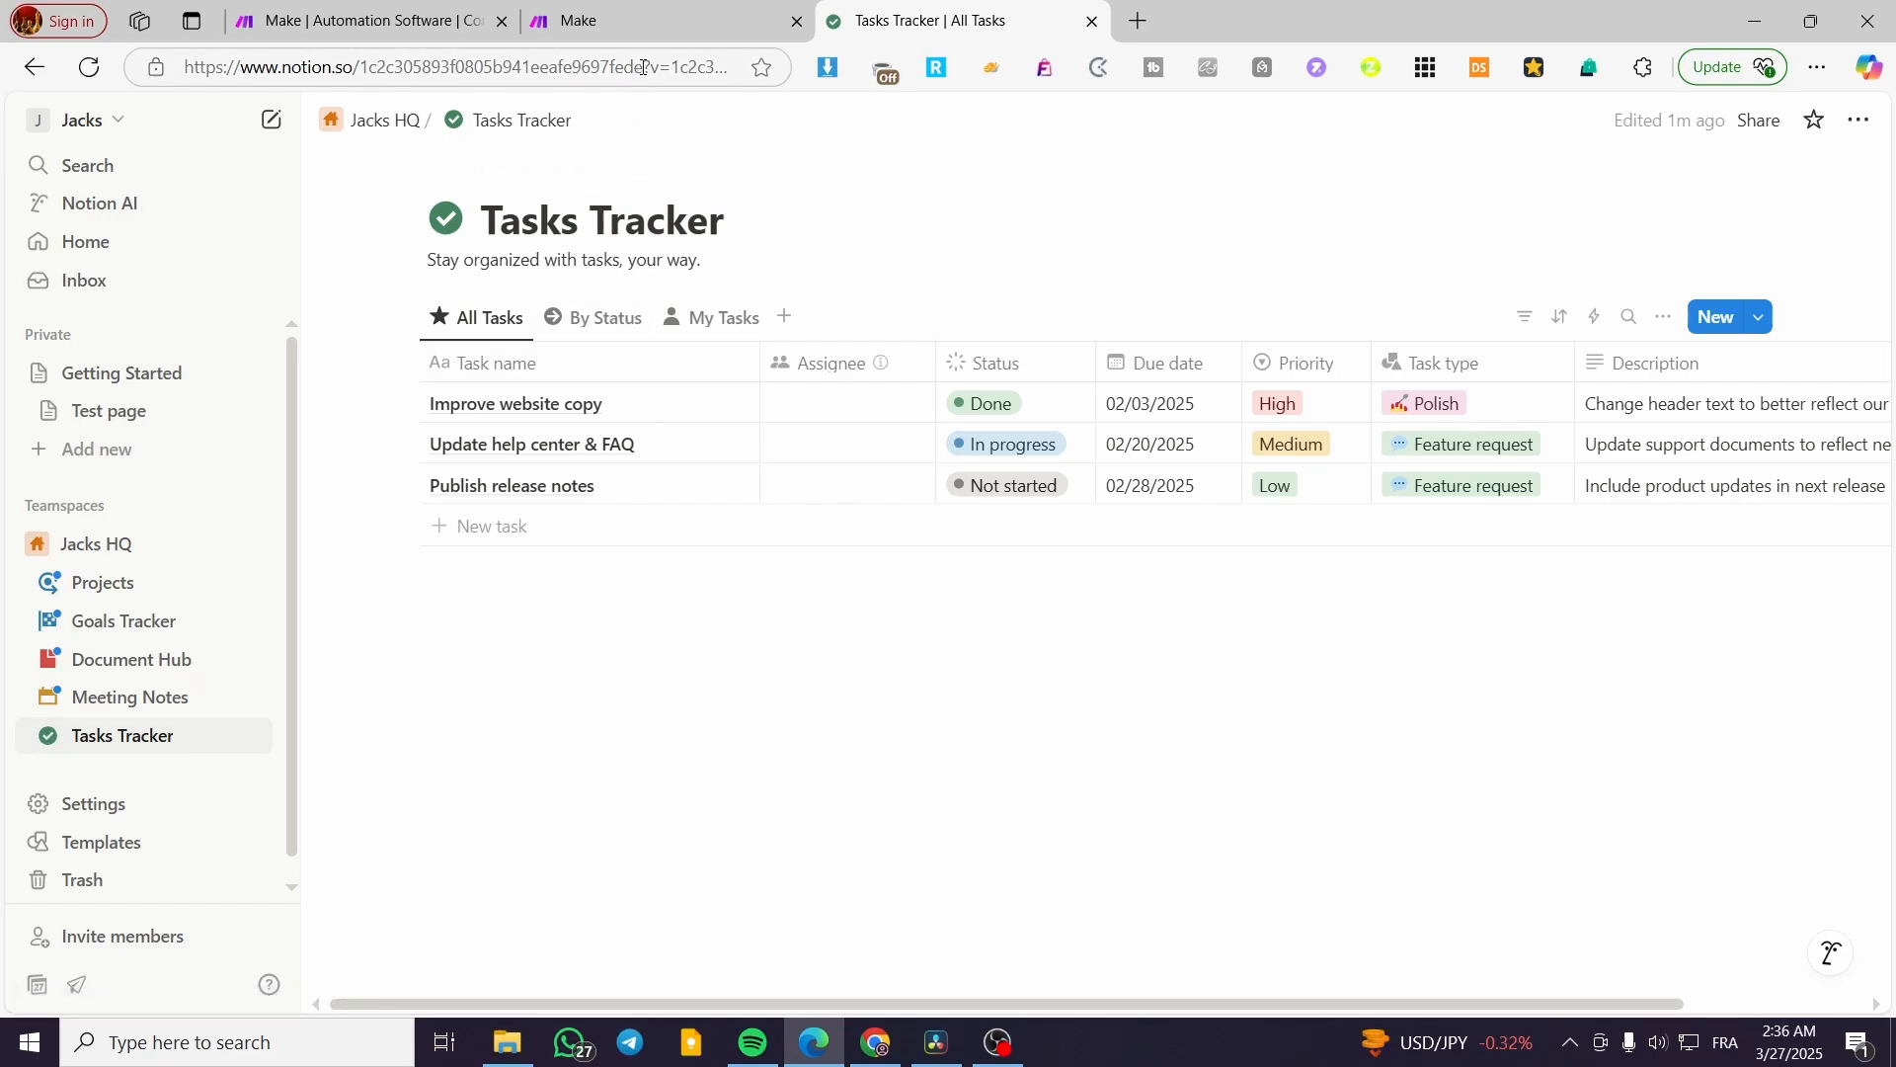
{"action": "left_click", "coordinate": [484, 67]}
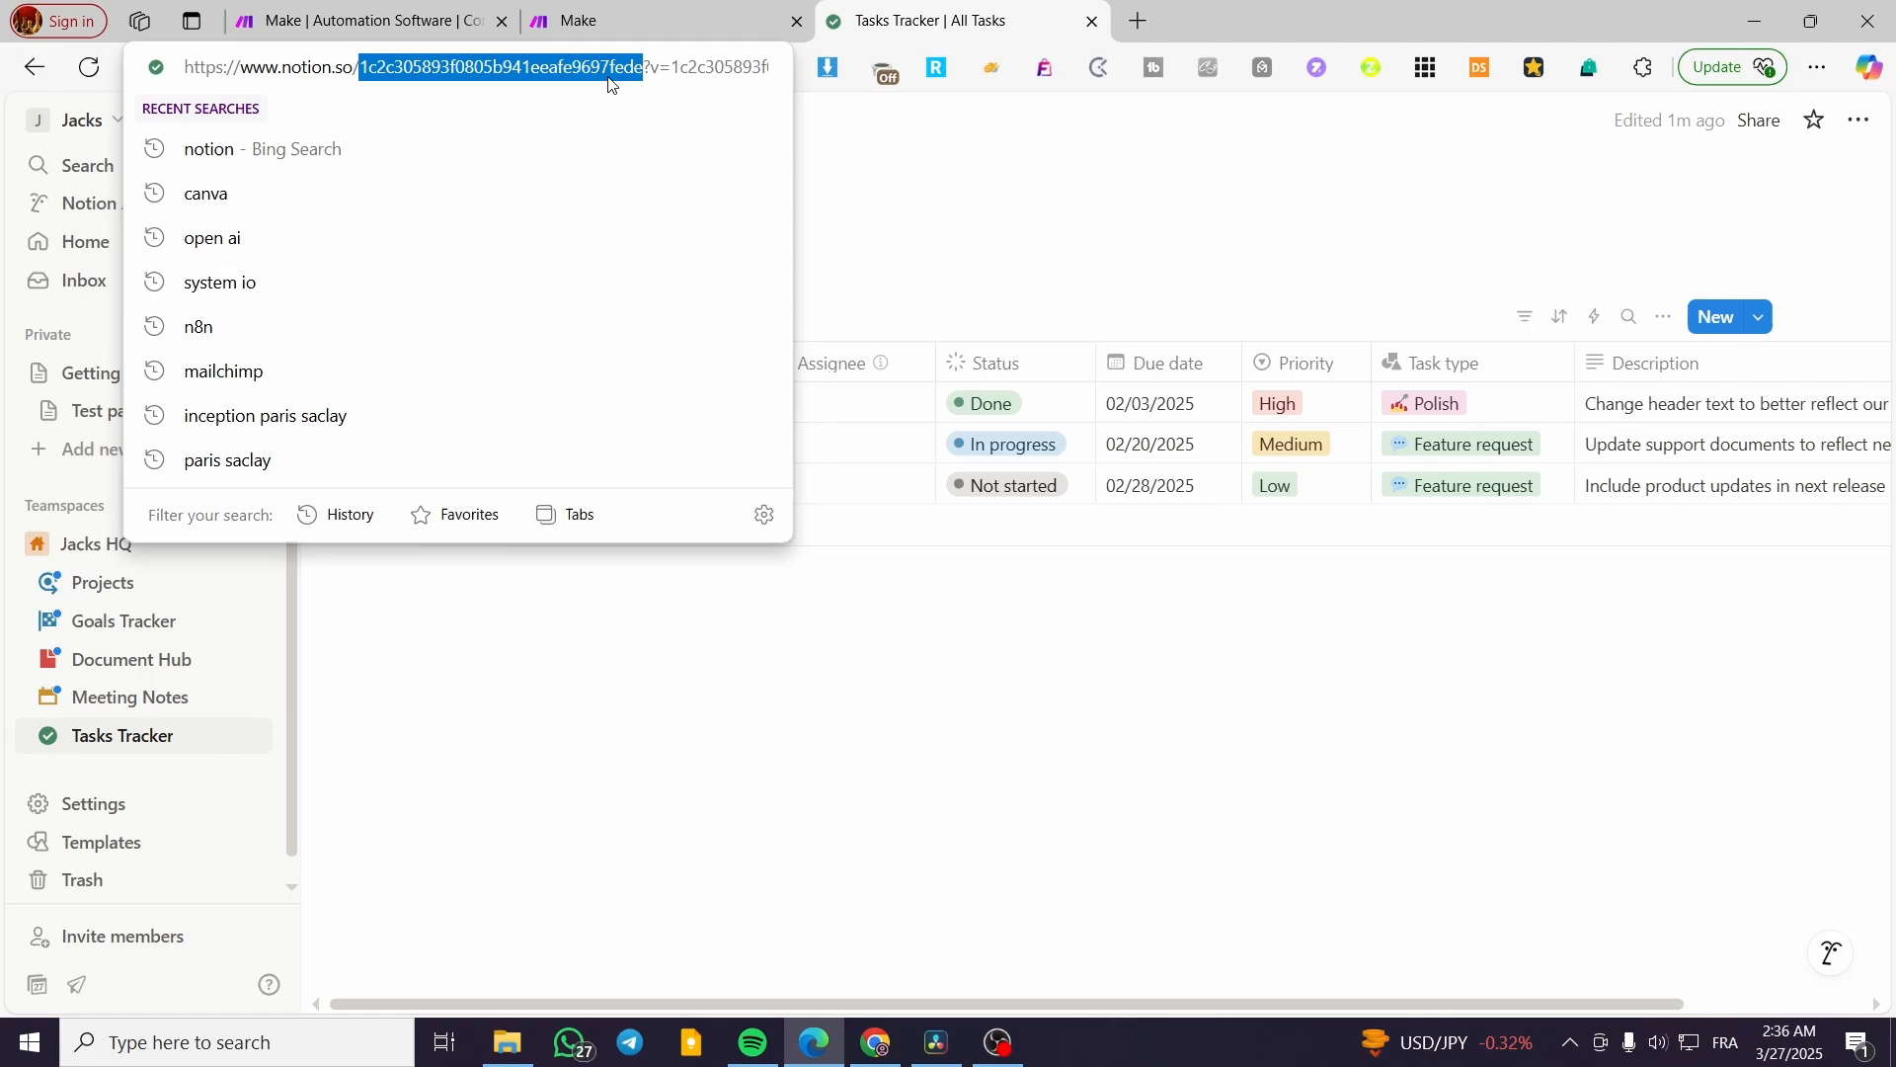
{"action": "mouse_move", "coordinate": [587, 77]}
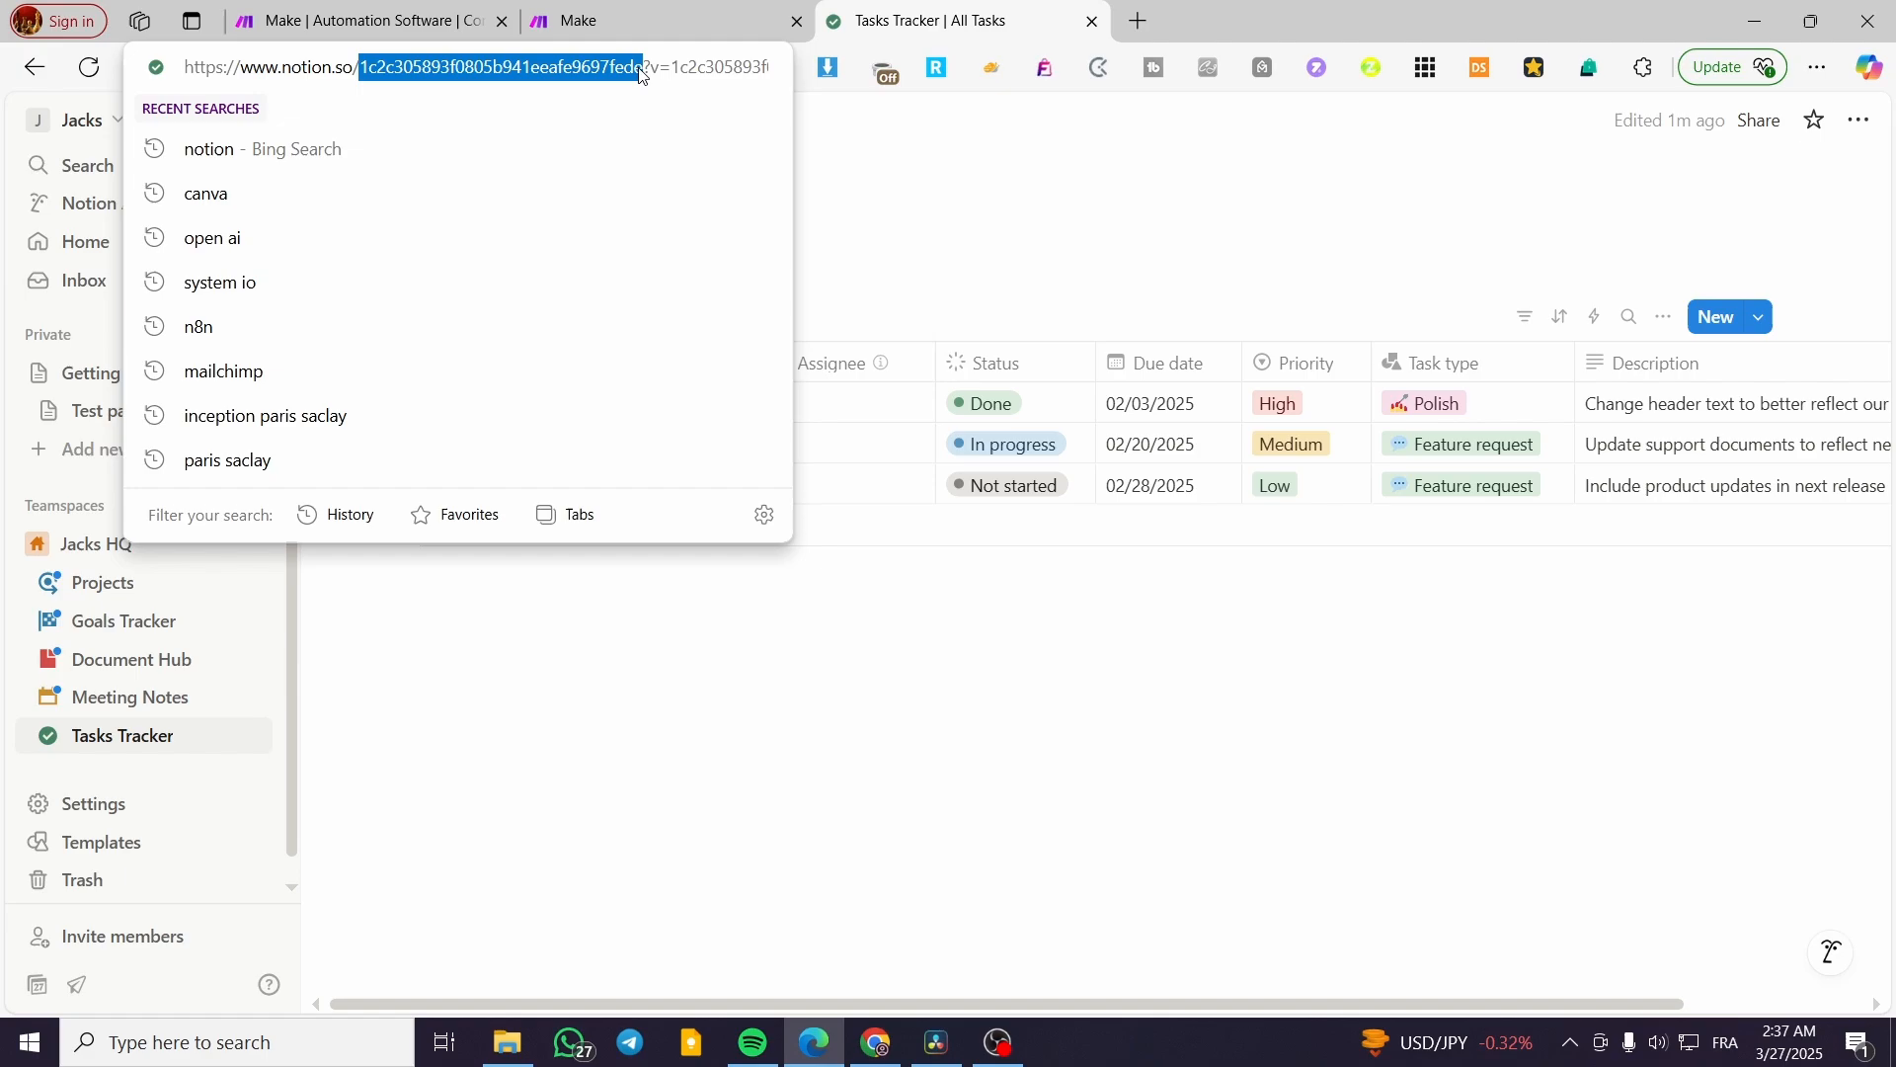
{"action": "left_click", "coordinate": [580, 20]}
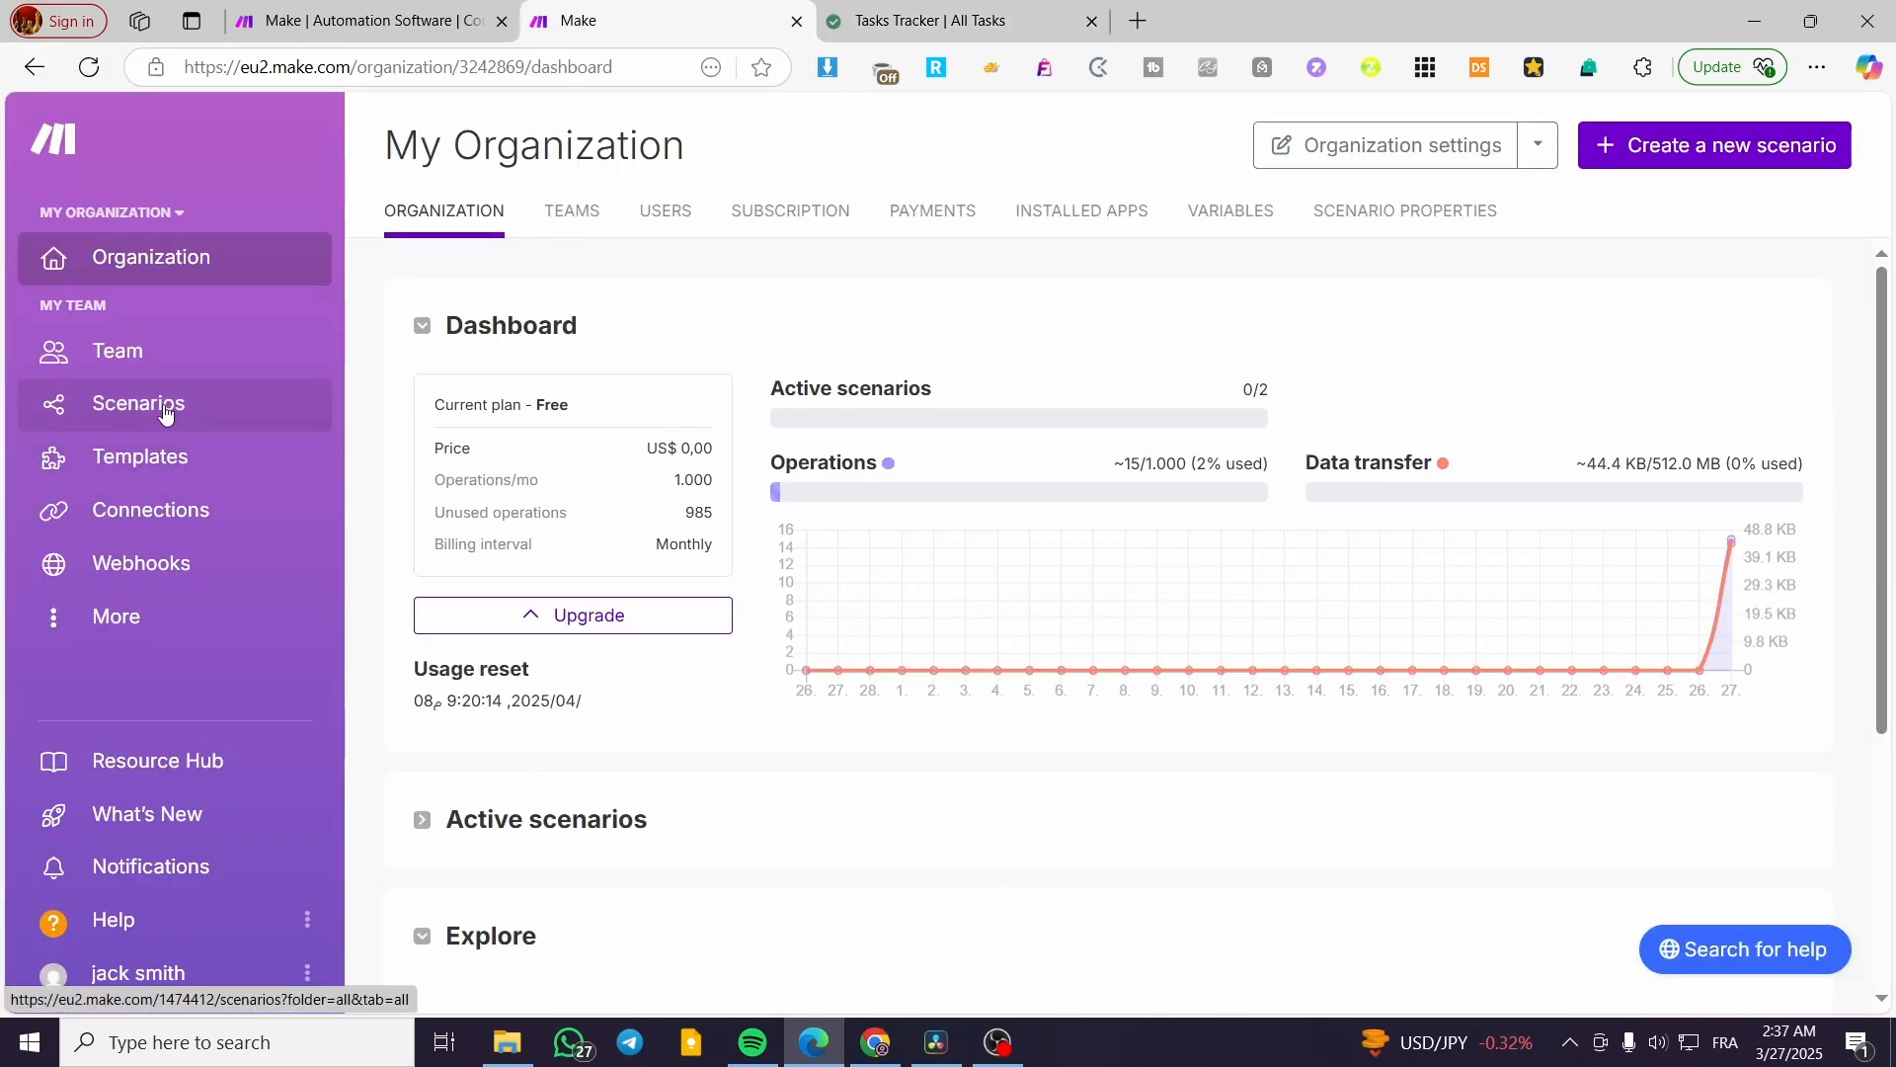
Create a new scenario from Scenarios and choose Notion as the trigger app
{"action": "left_click", "coordinate": [136, 403]}
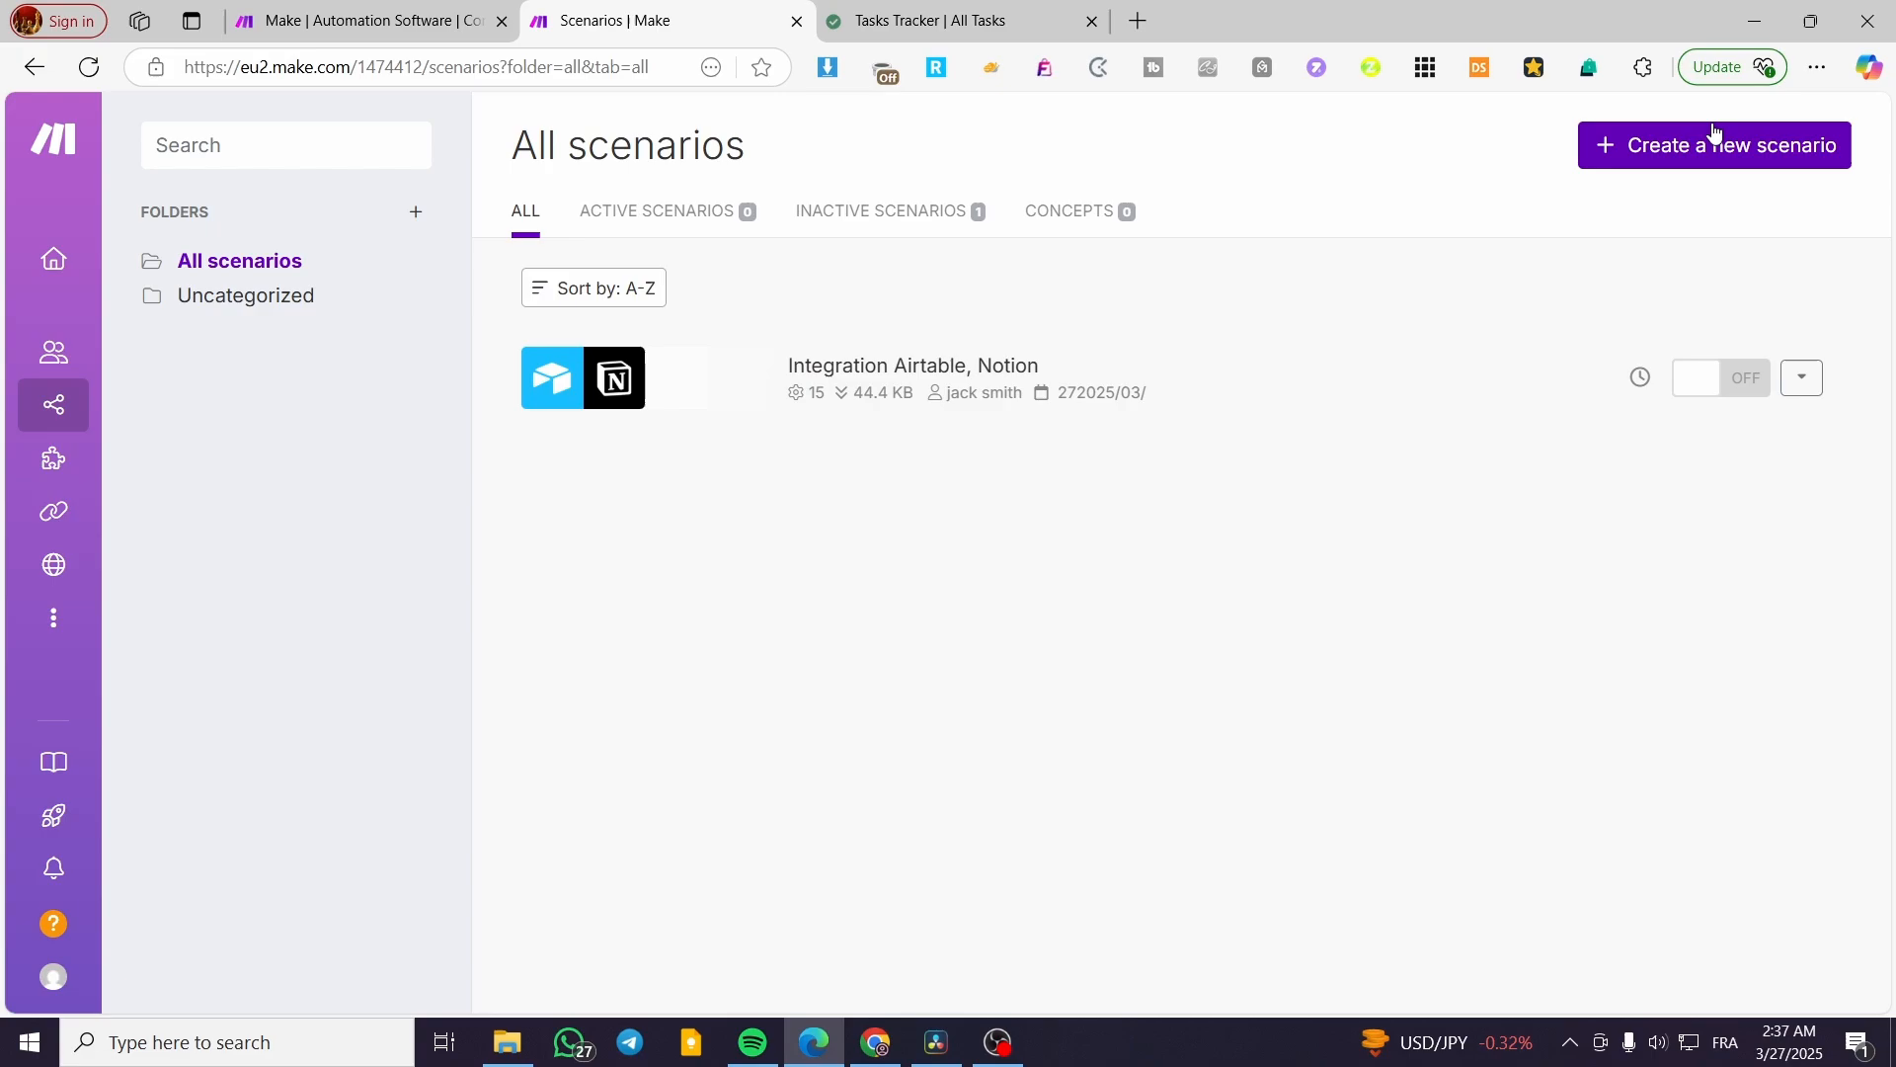
{"action": "left_click", "coordinate": [1714, 145]}
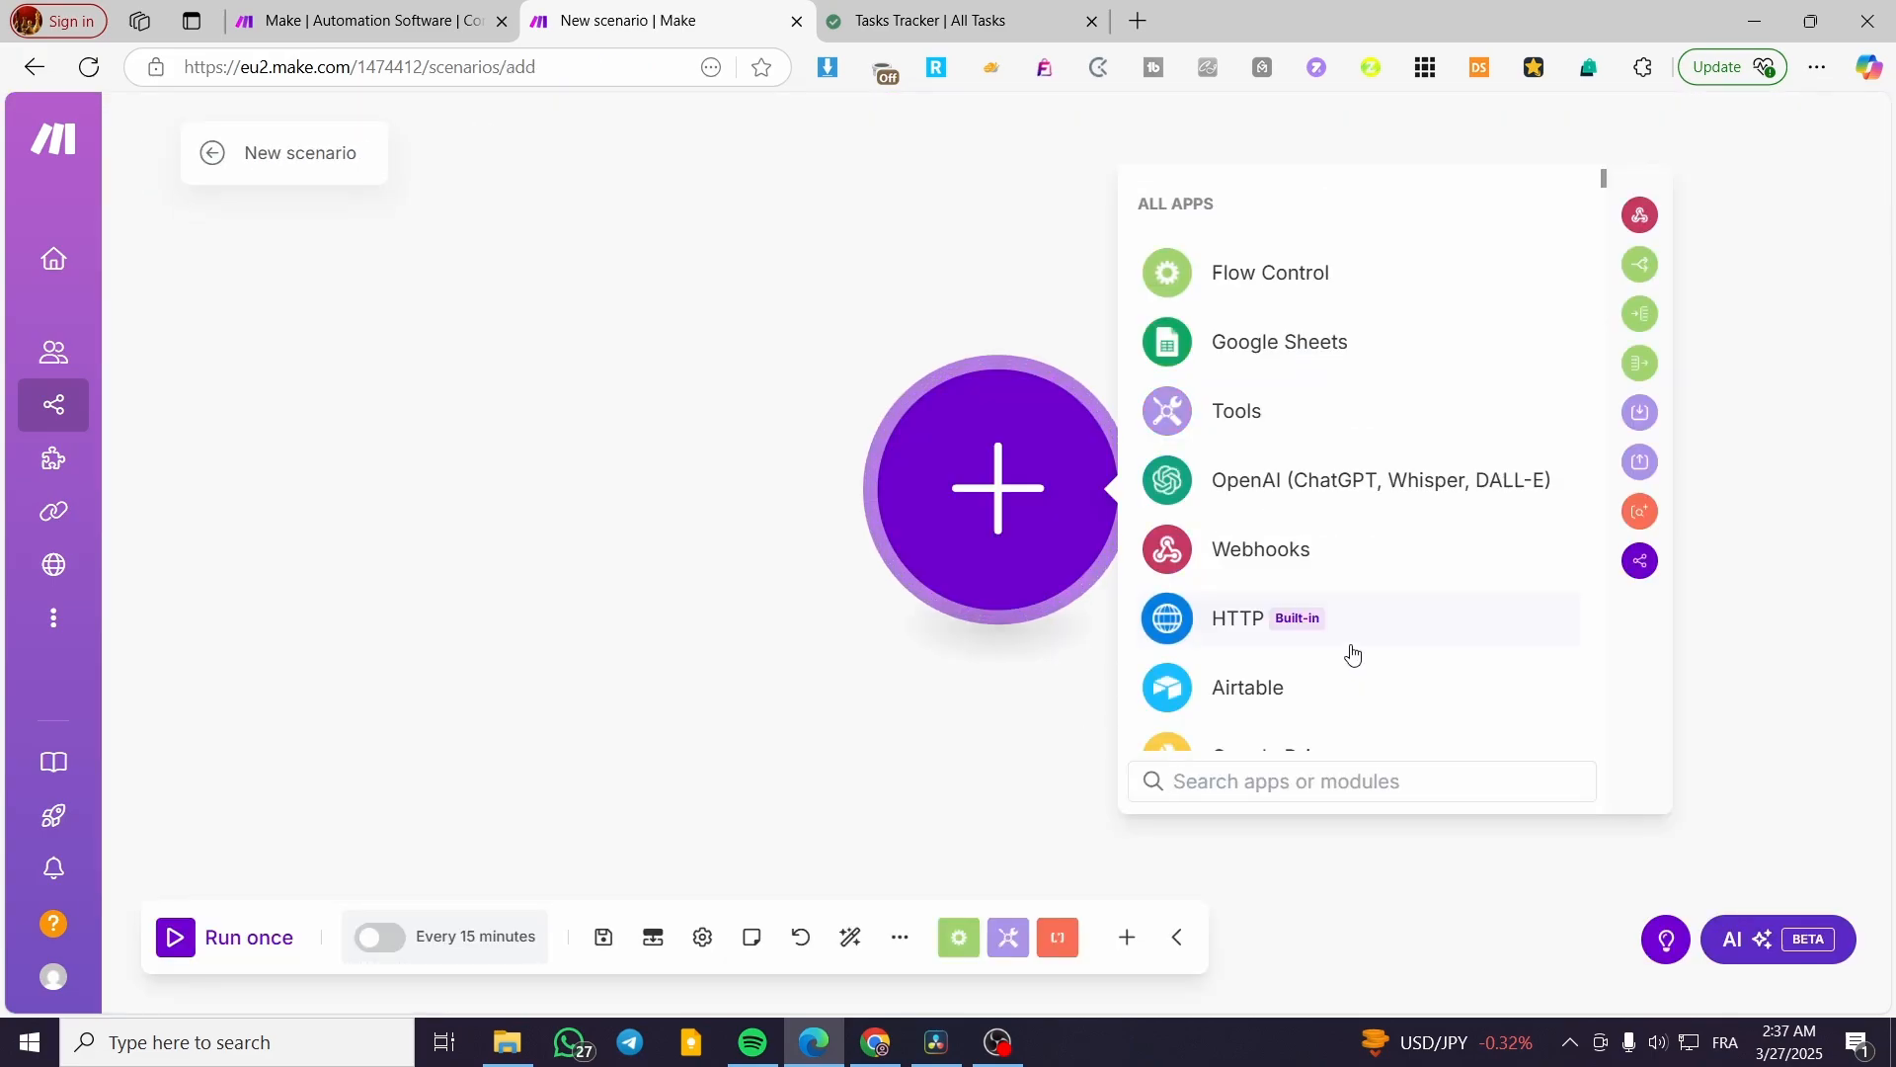
{"action": "mouse_move", "coordinate": [1167, 625]}
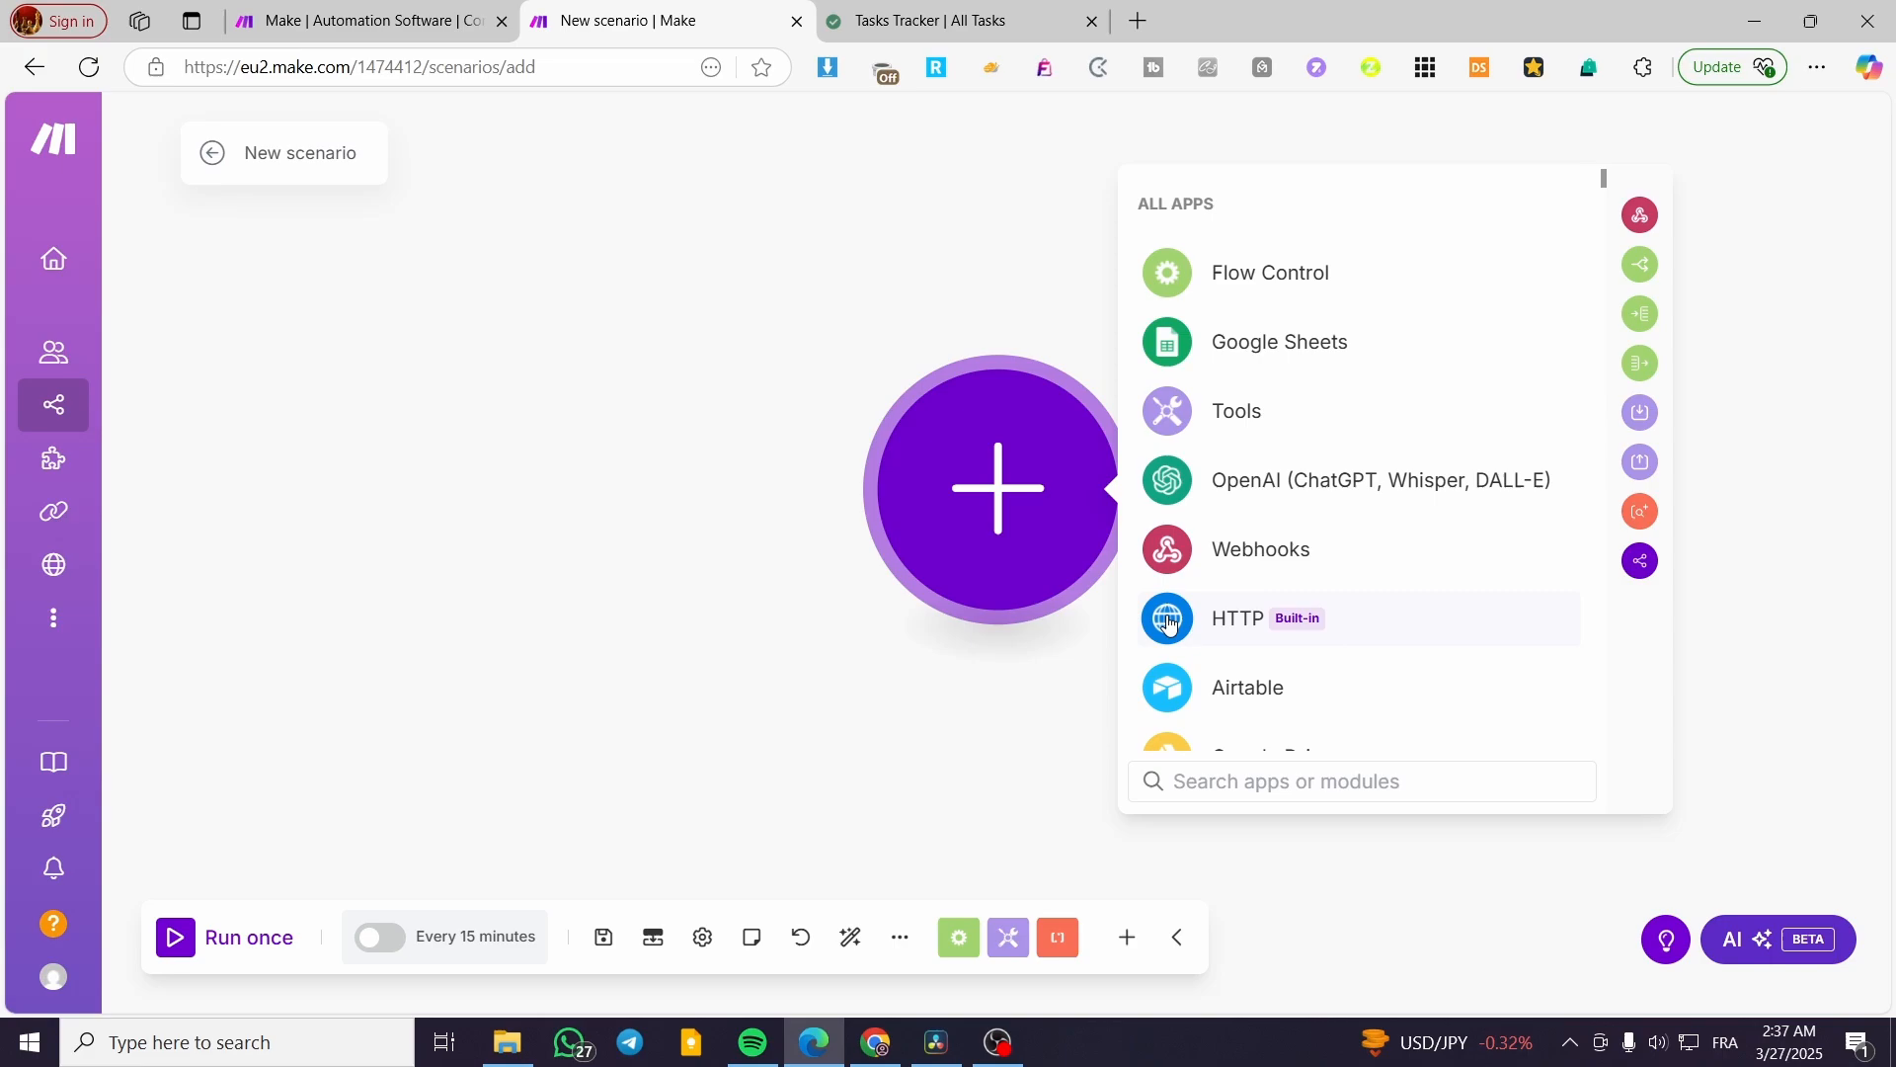
{"action": "mouse_move", "coordinate": [1029, 516]}
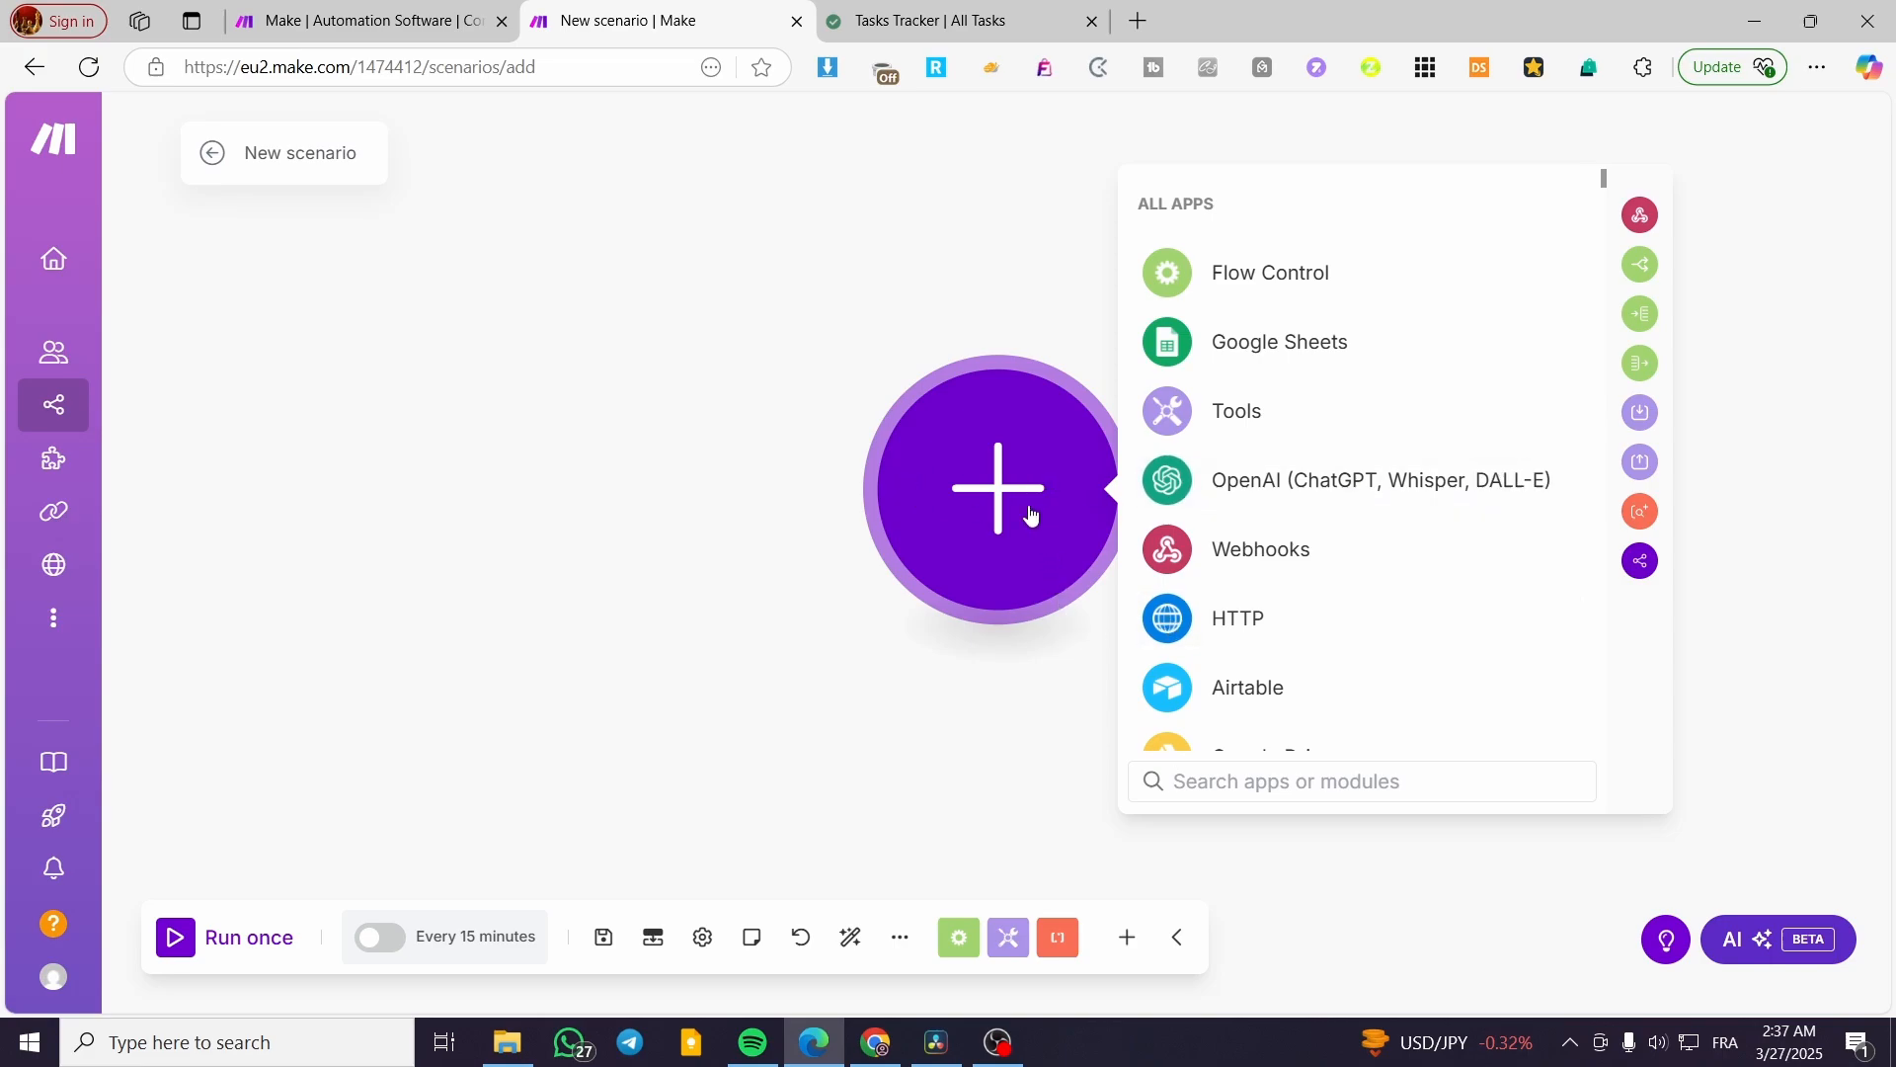
{"action": "scroll", "scroll_direction": "down", "scroll_amount": 3}
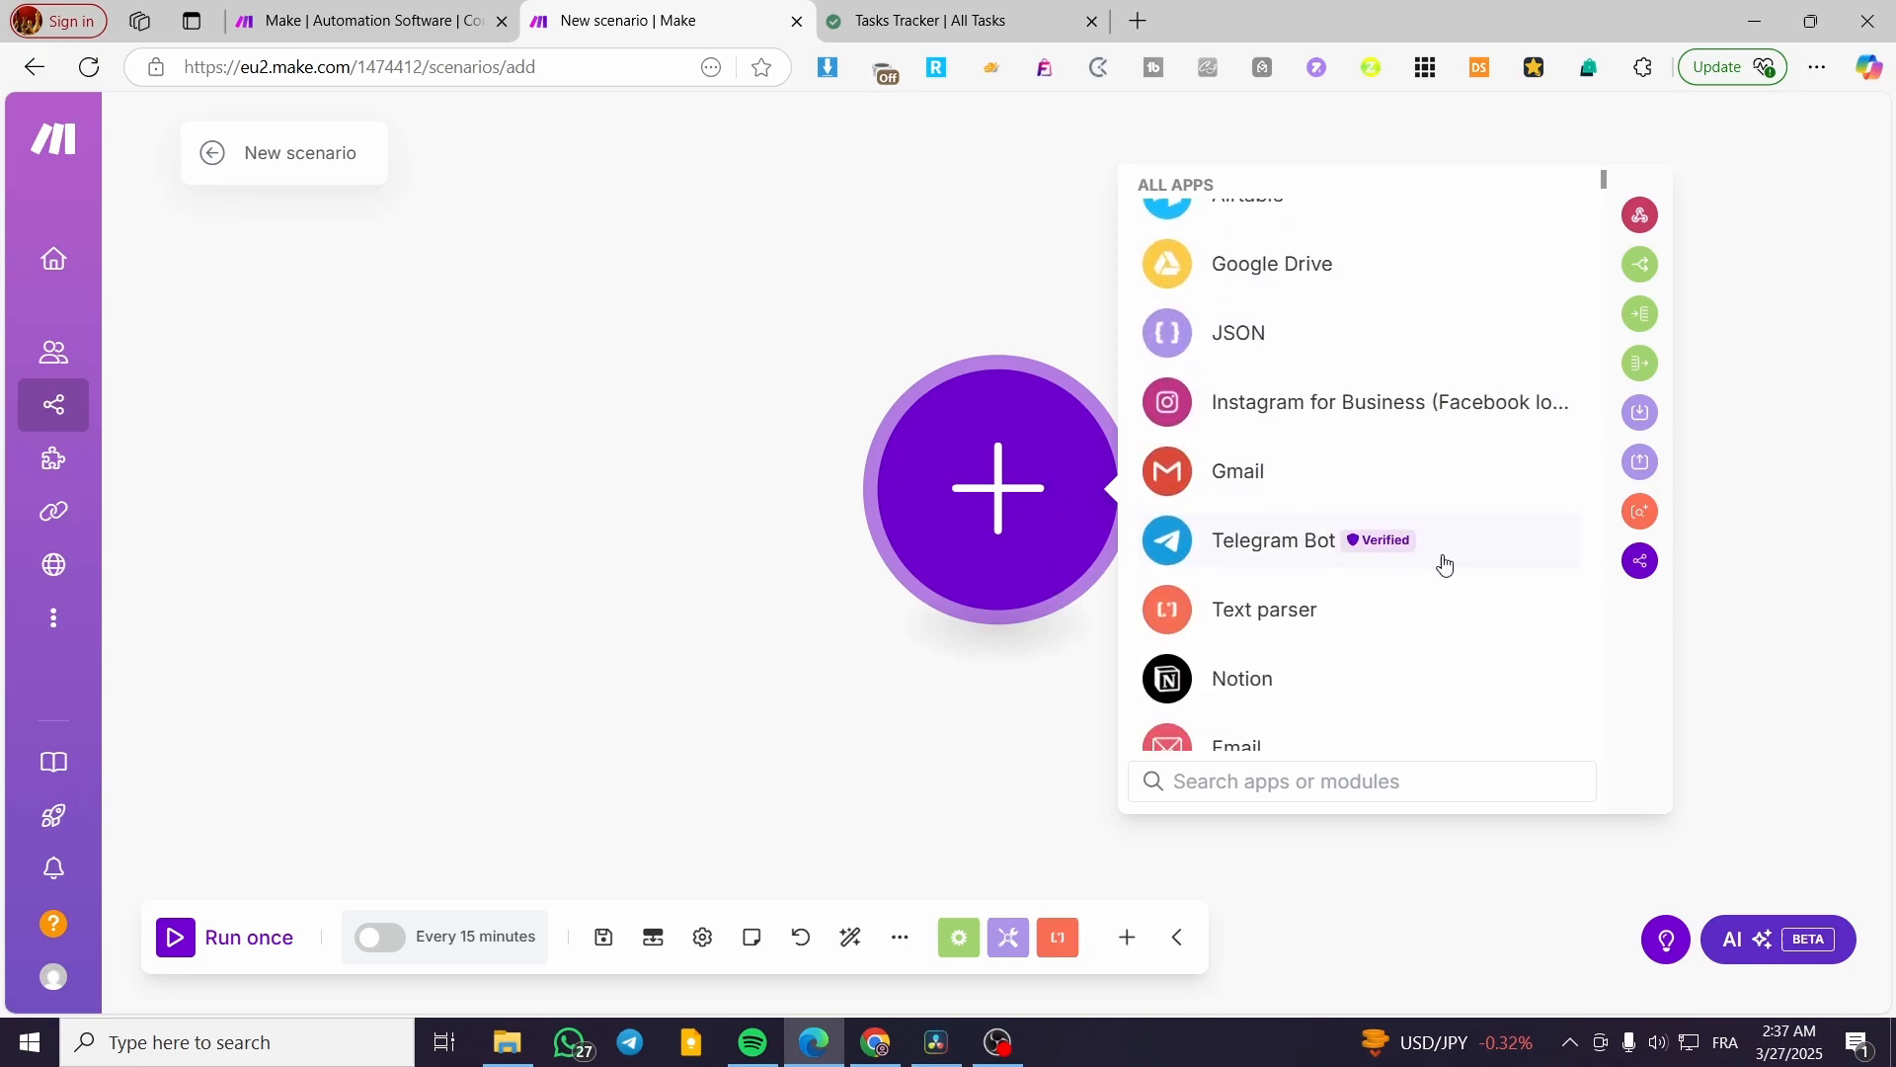
{"action": "left_click", "coordinate": [1240, 678]}
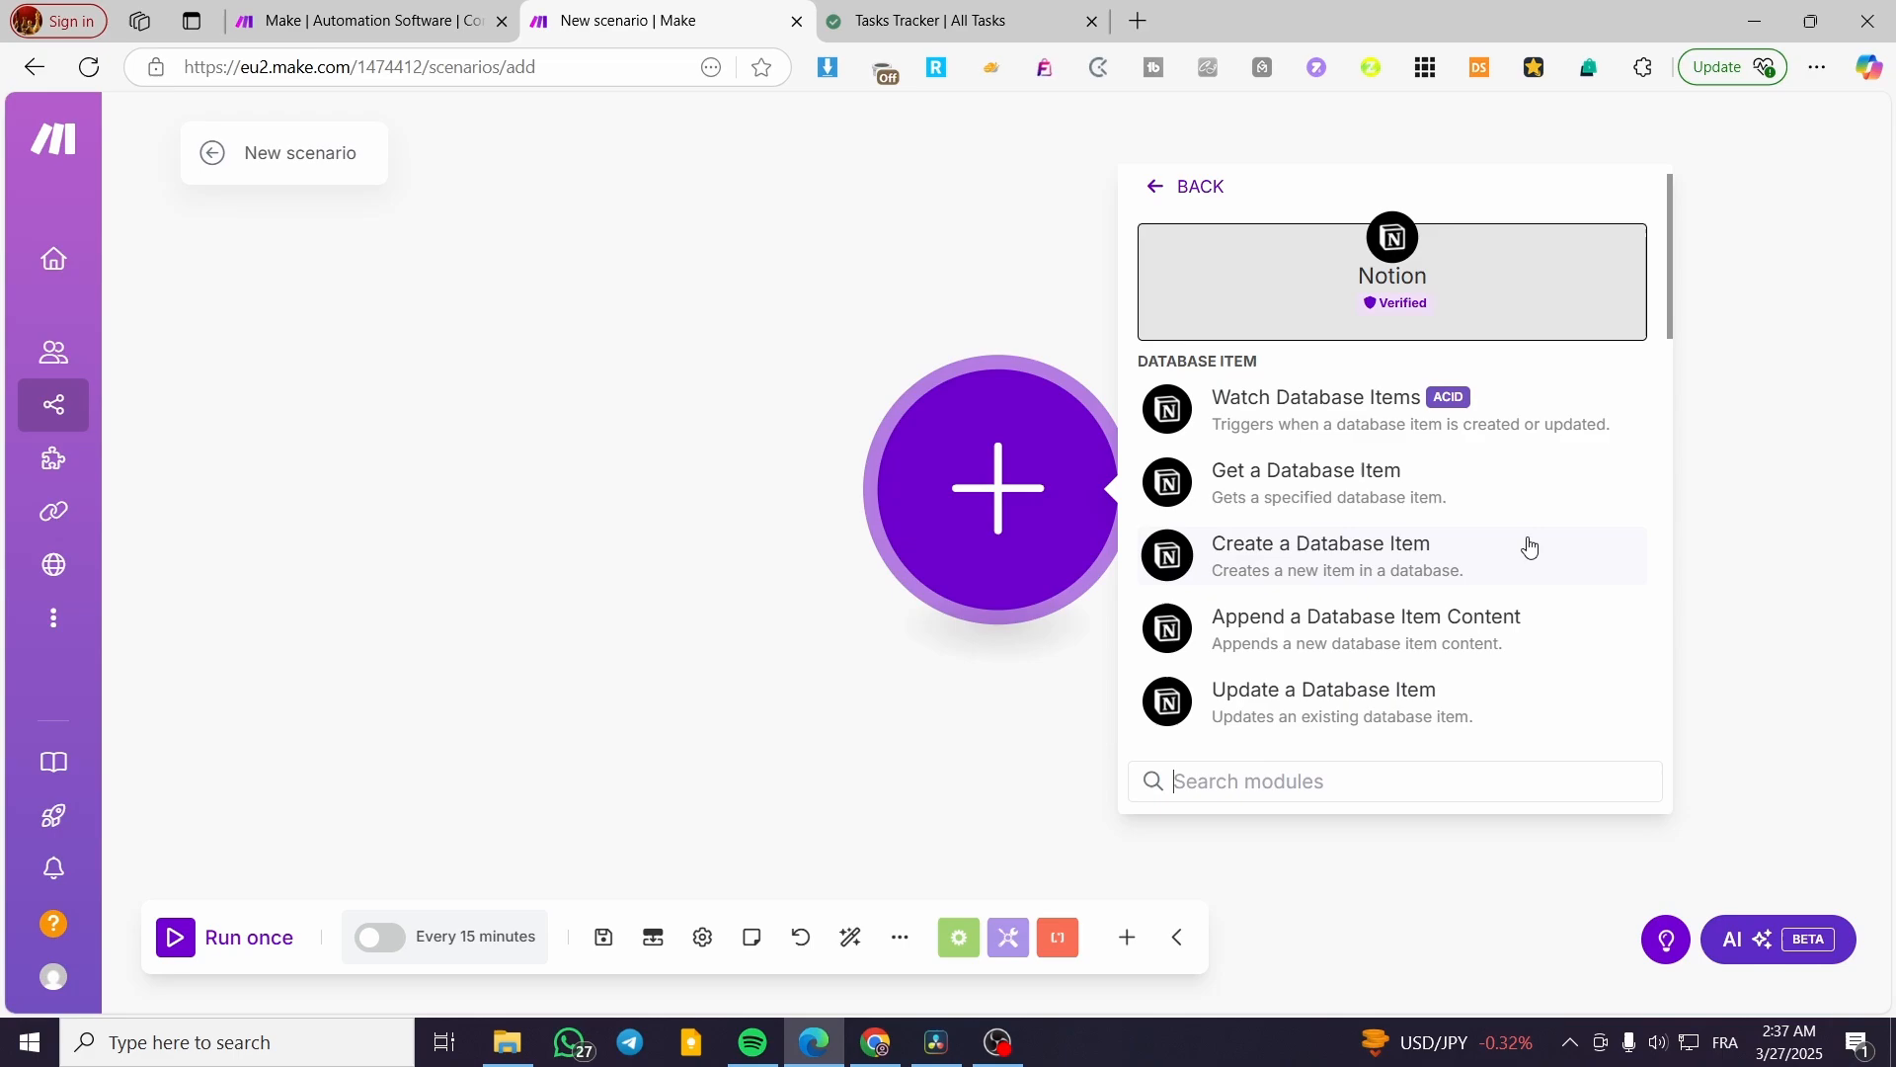
{"action": "mouse_move", "coordinate": [1578, 383]}
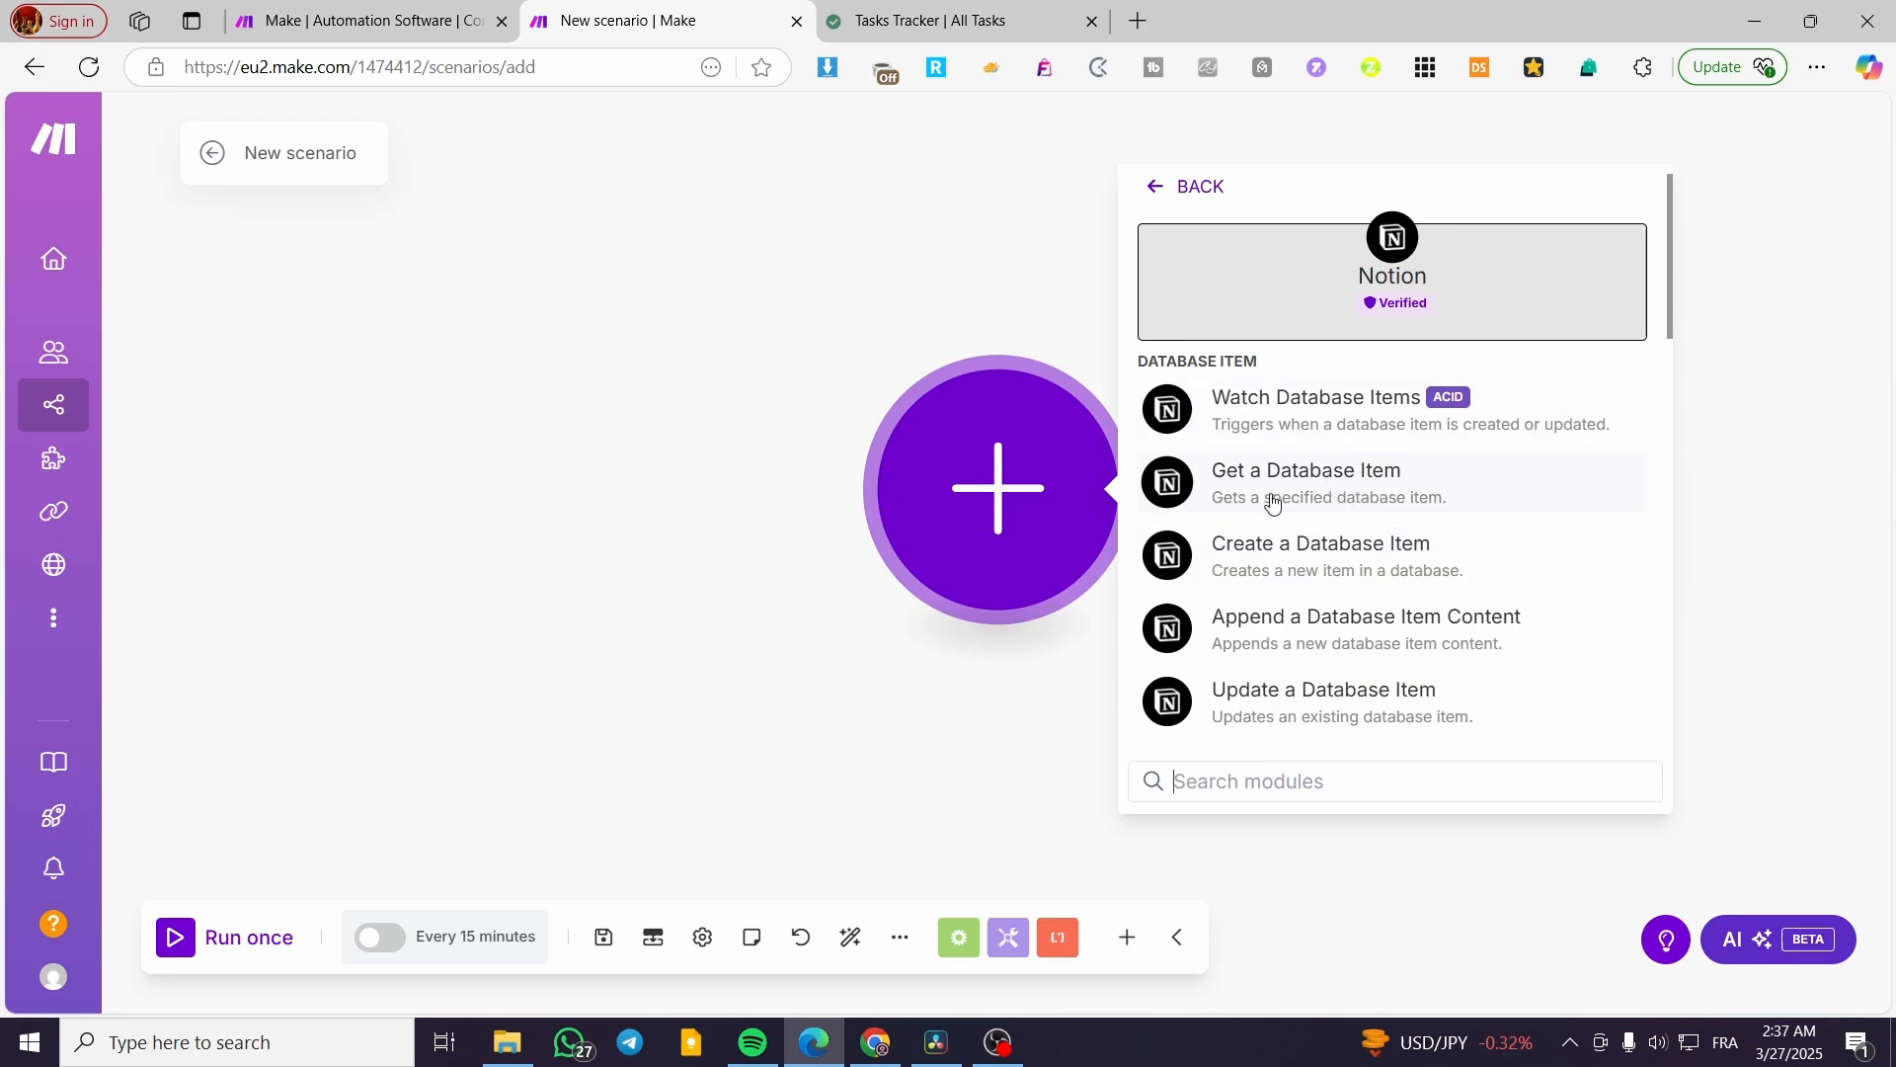
{"action": "mouse_move", "coordinate": [1403, 431]}
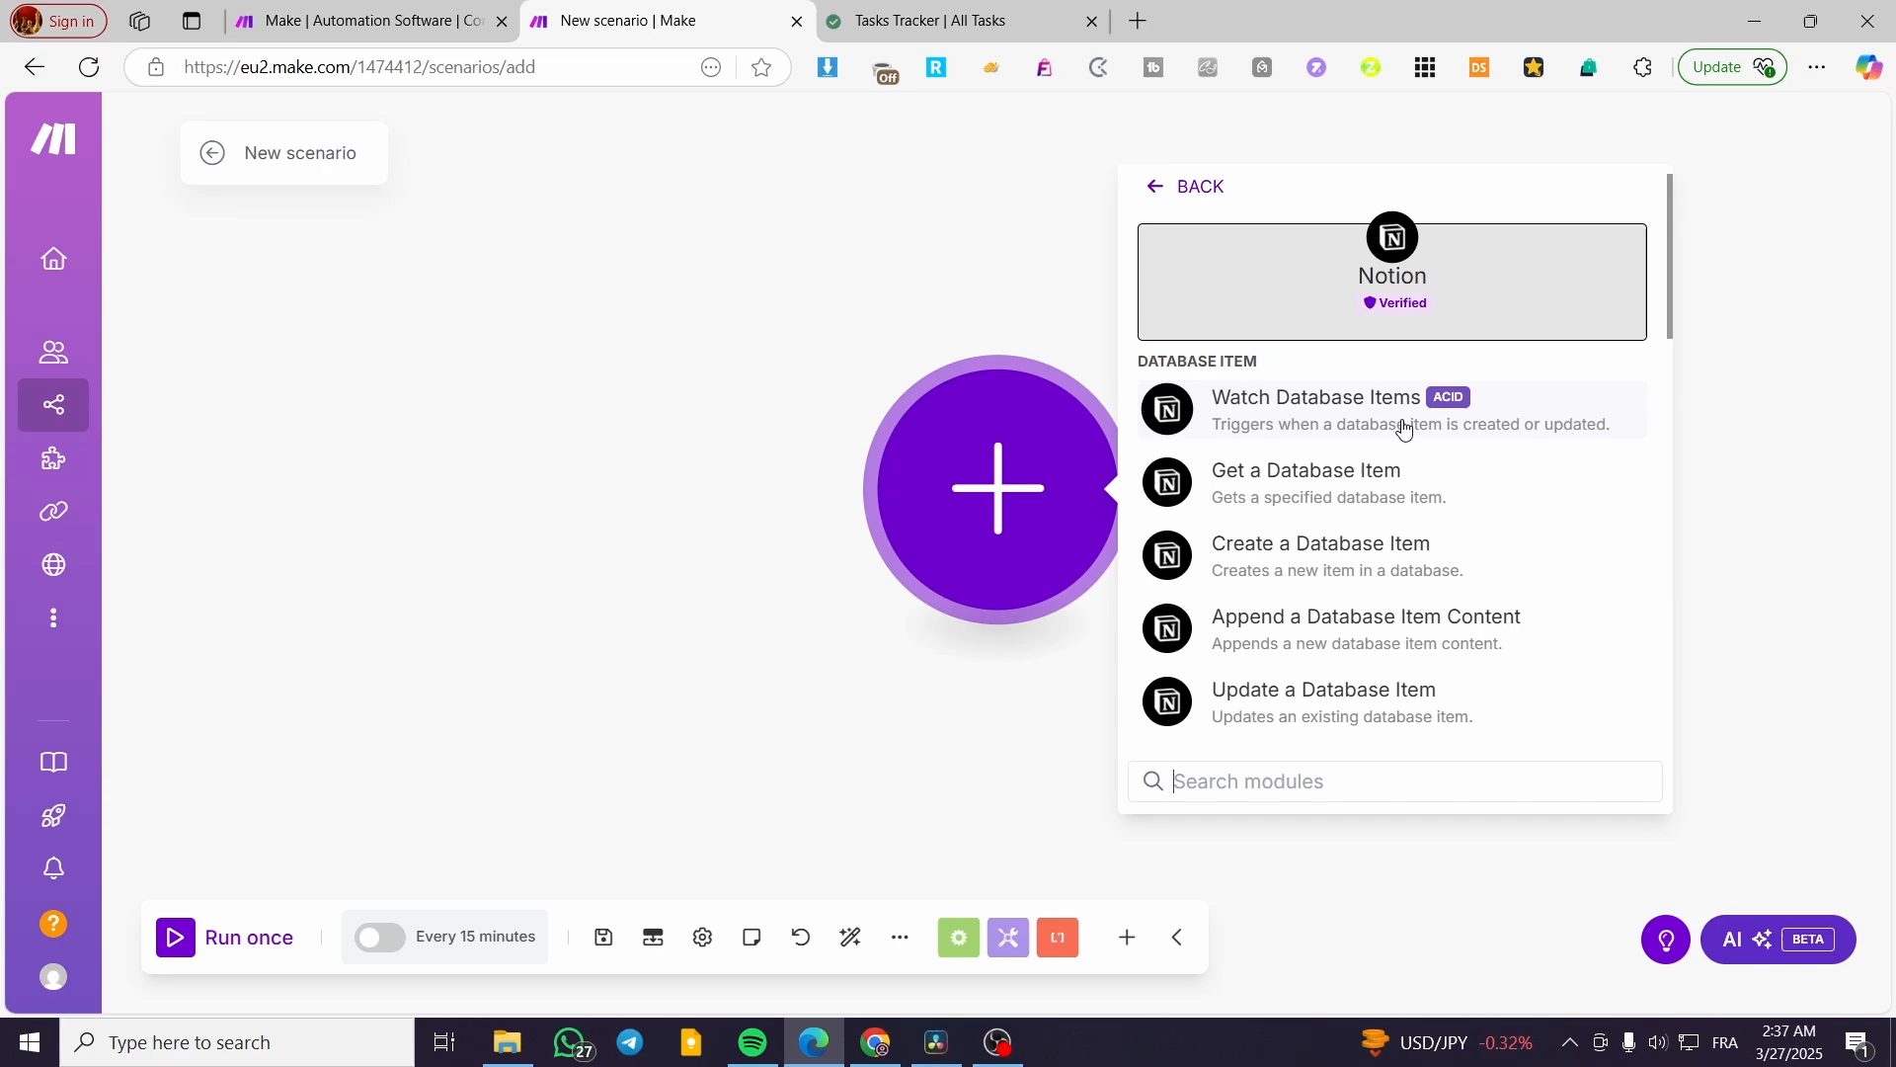
Add a Watch Database Items trigger set to watch by updated time
{"action": "left_click", "coordinate": [1315, 397]}
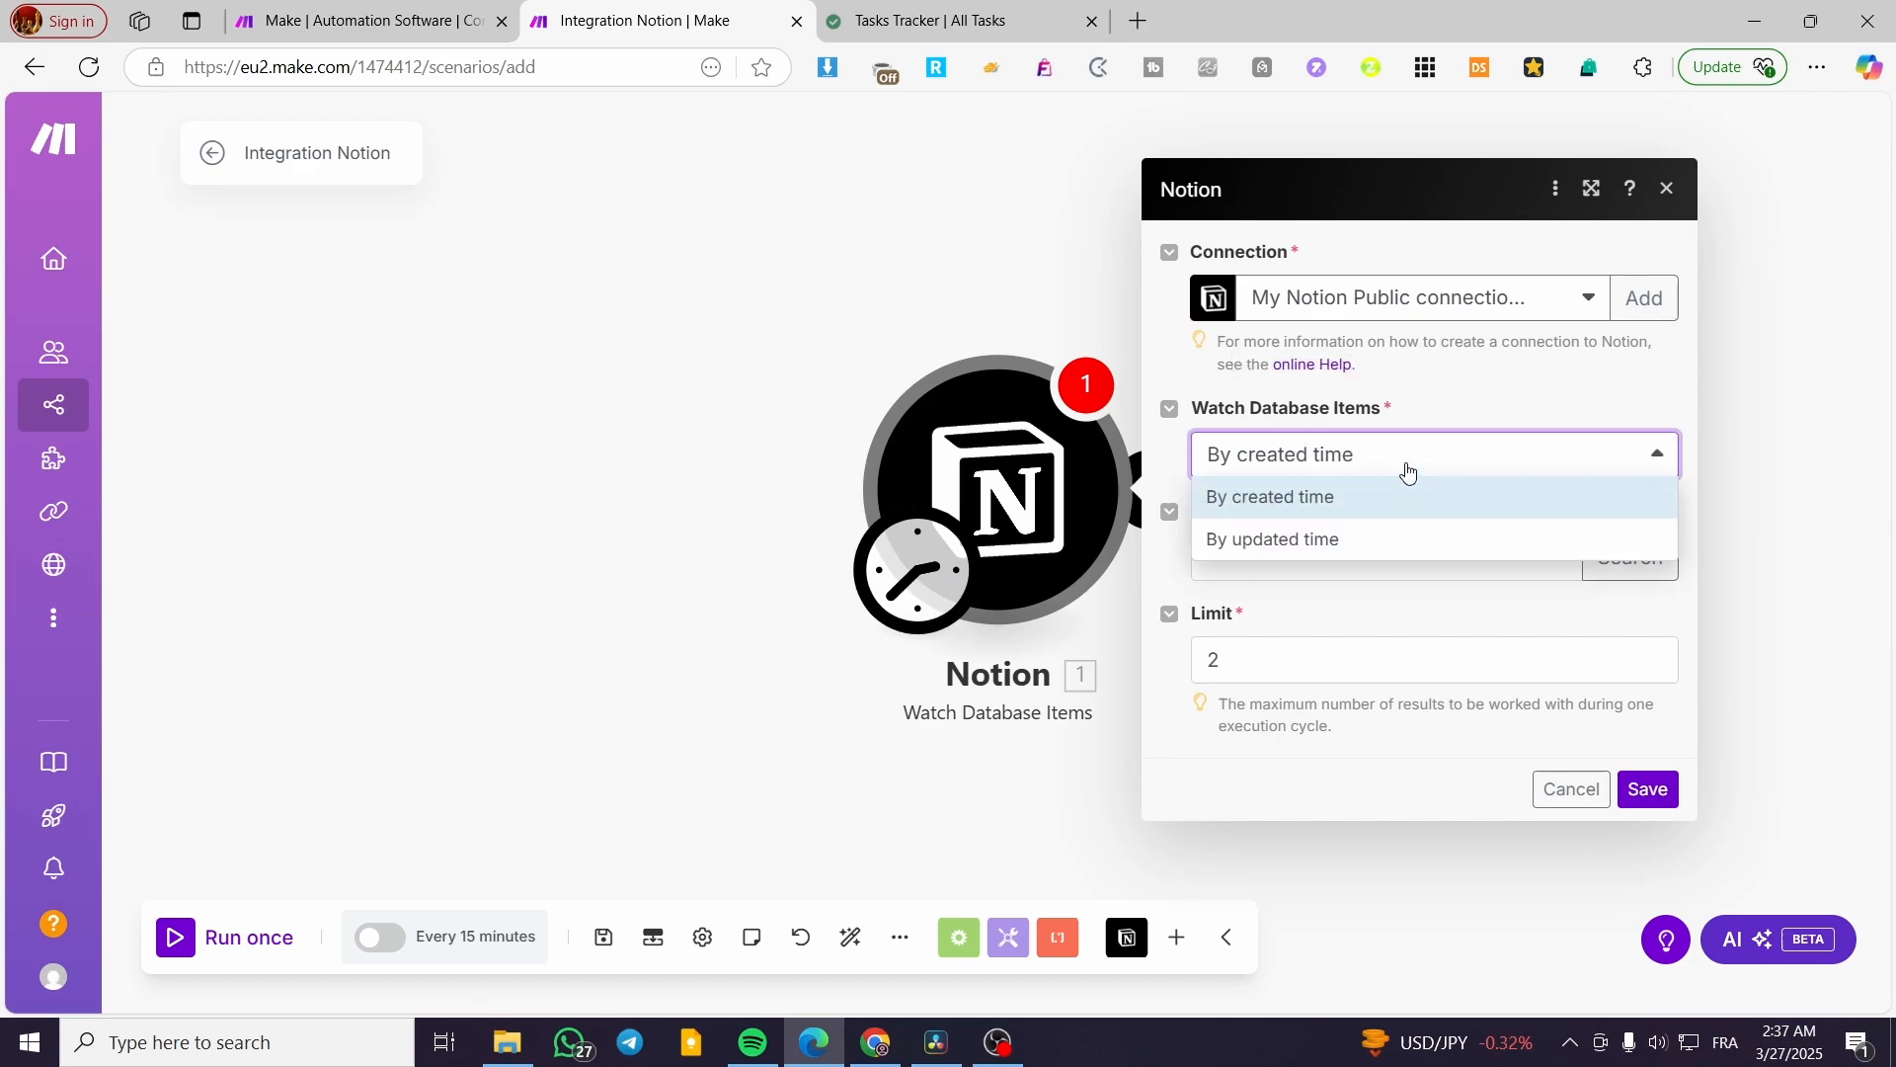
{"action": "left_click", "coordinate": [1270, 538]}
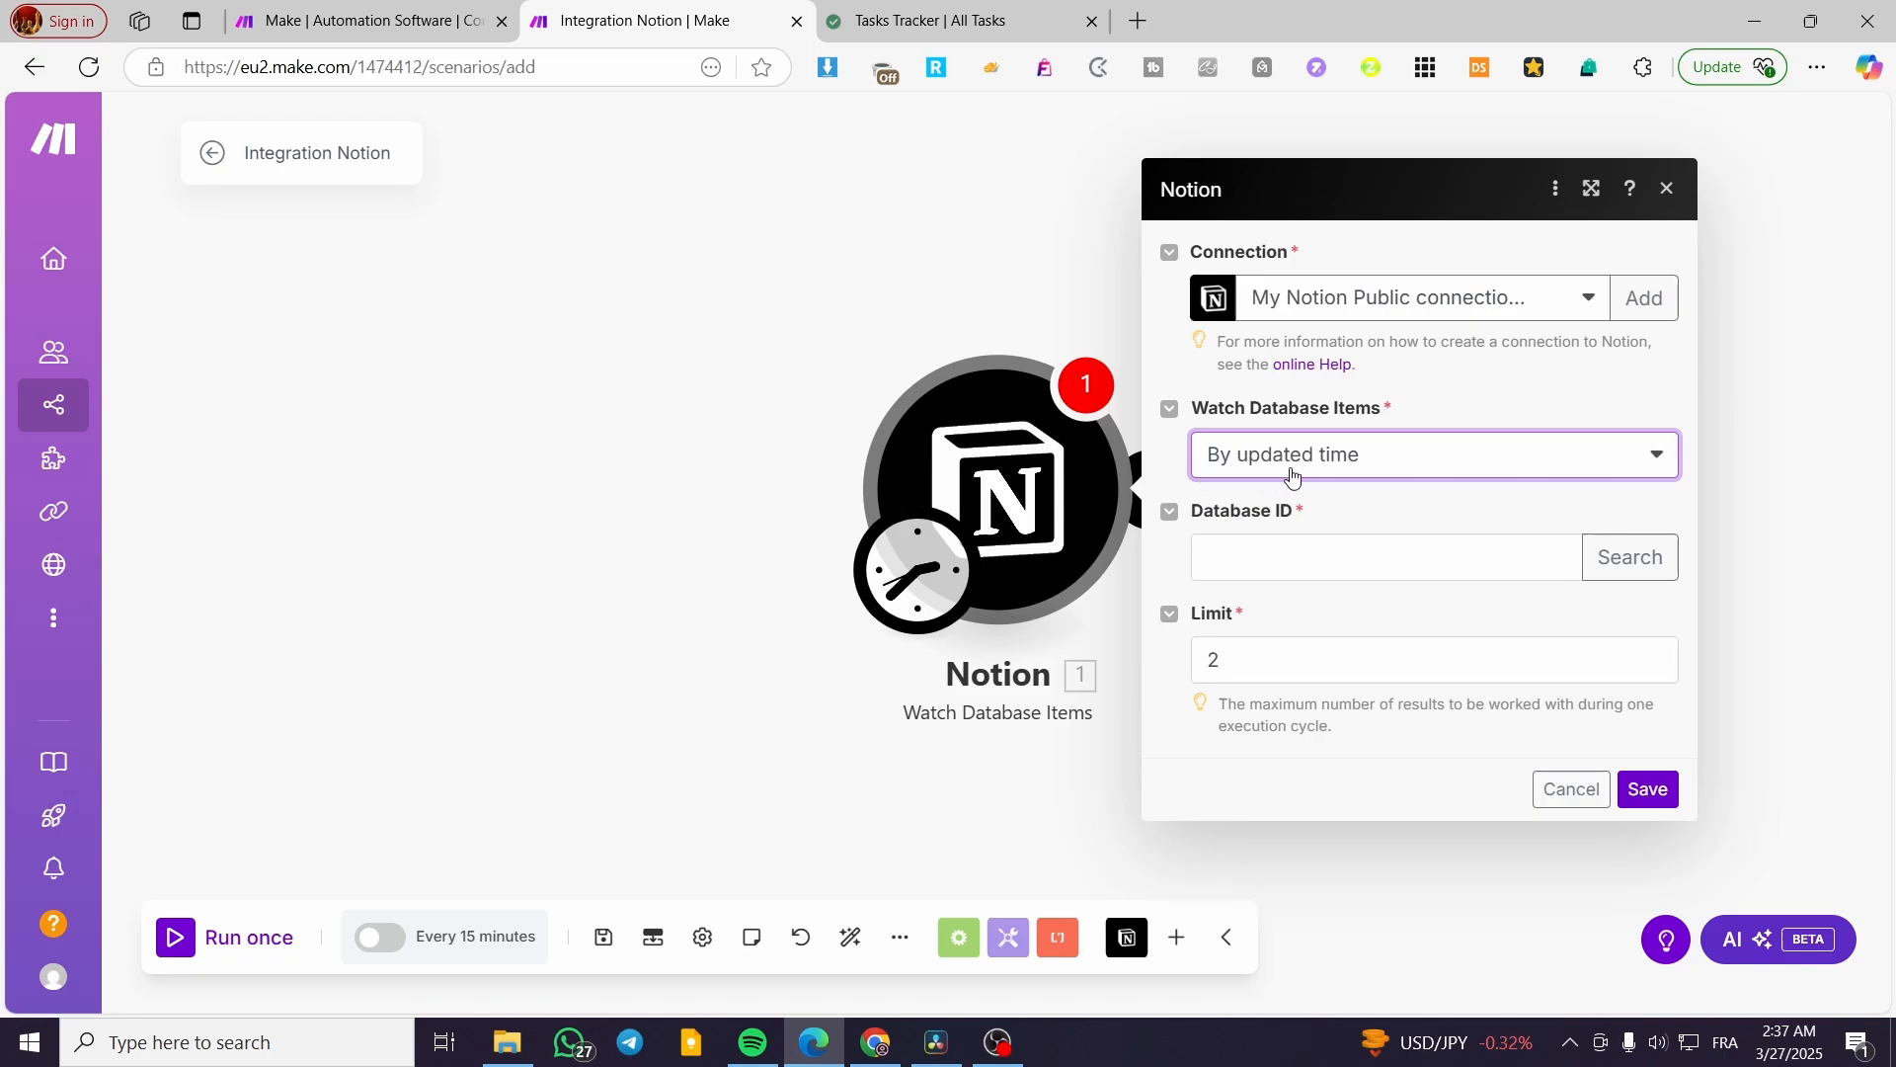
{"action": "mouse_move", "coordinate": [1403, 492]}
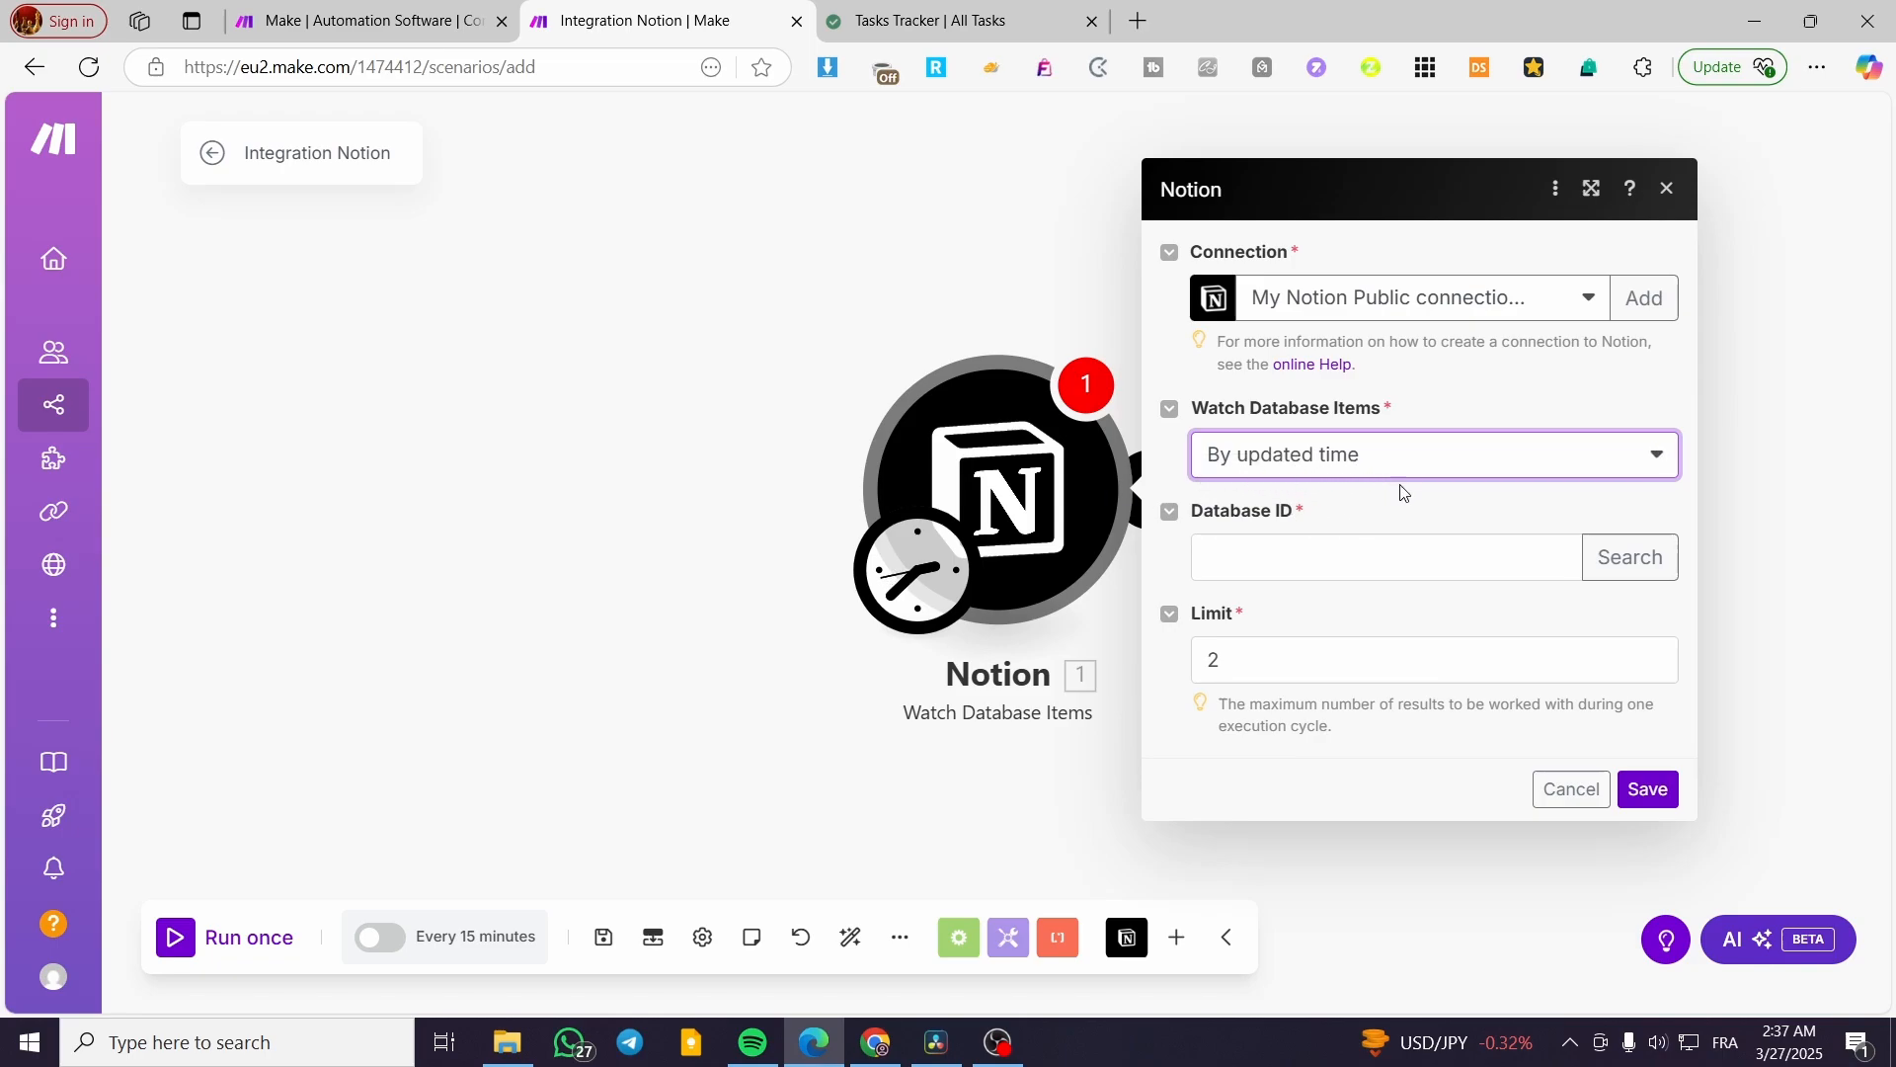
{"action": "left_click", "coordinate": [1384, 557]}
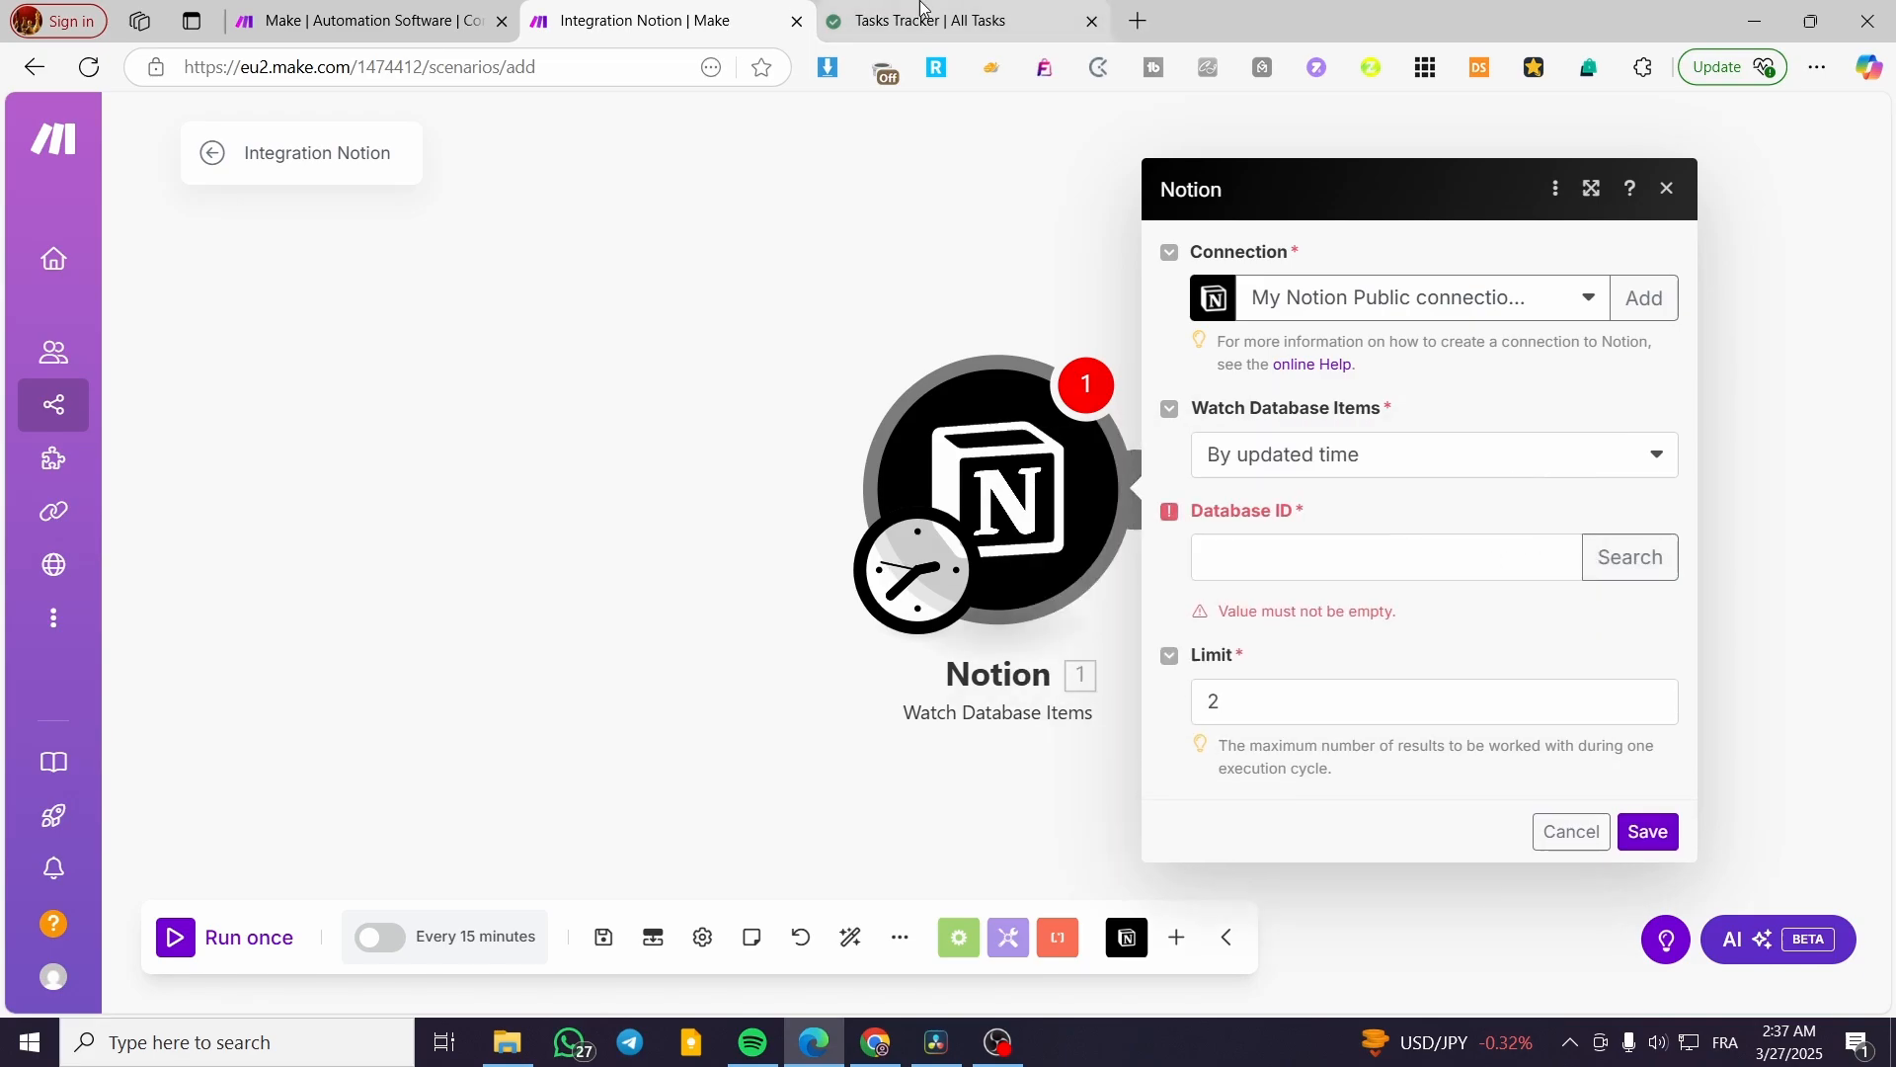
Fetch the database ID from the Tasks Tracker page address in Notion
{"action": "left_click", "coordinate": [956, 19]}
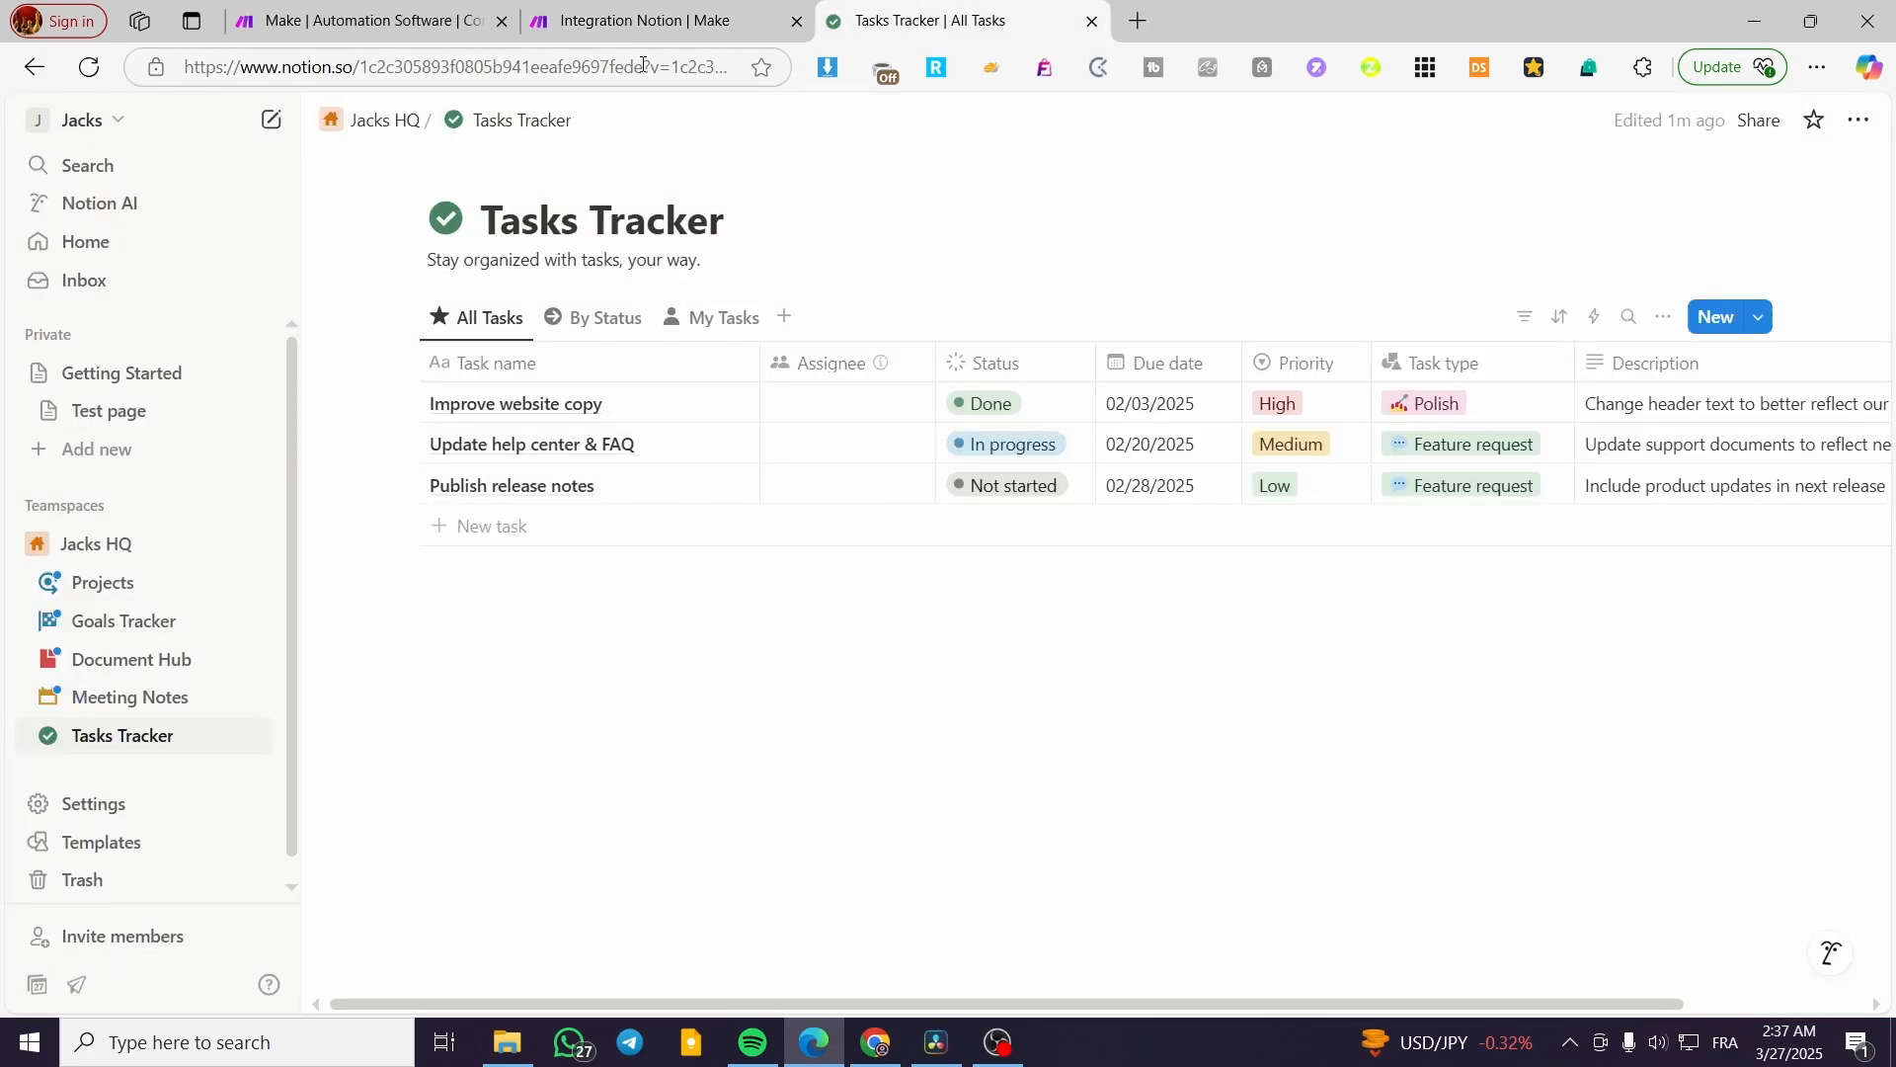
{"action": "left_click", "coordinate": [484, 67]}
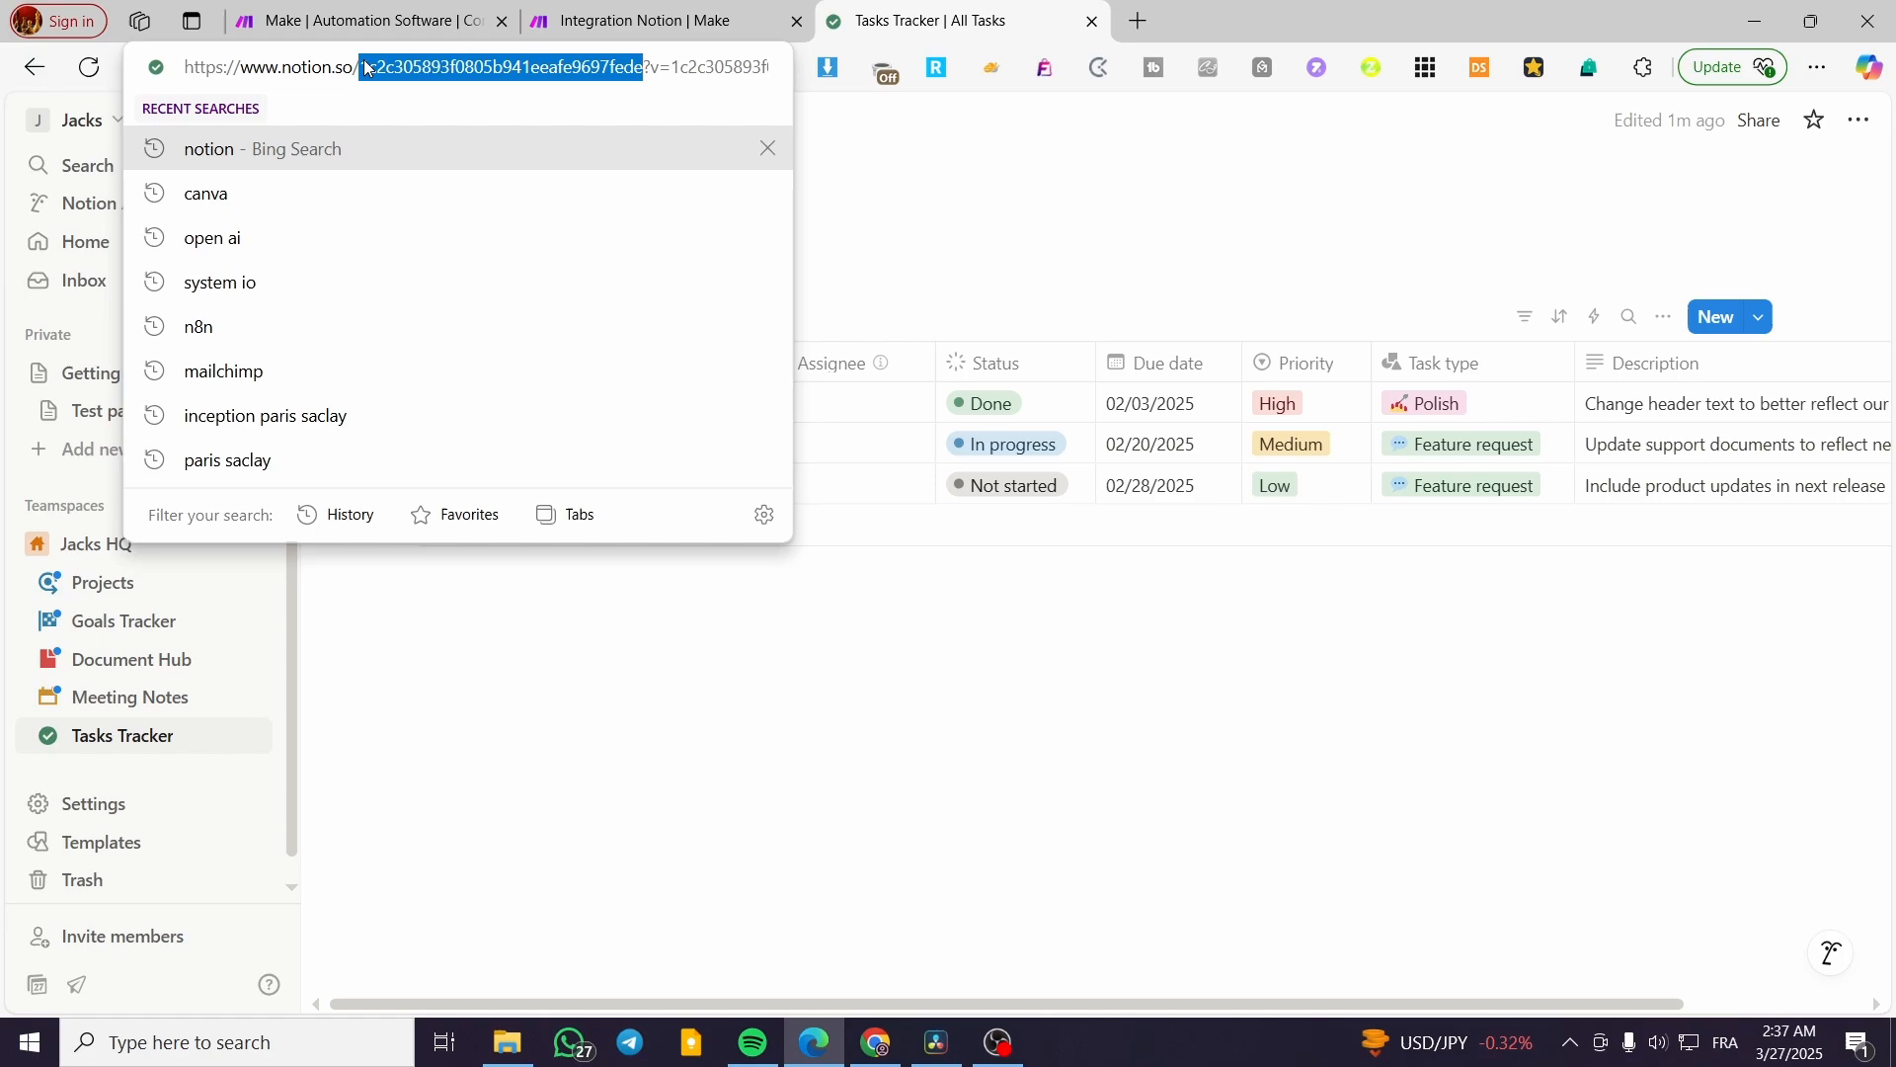
{"action": "left_click", "coordinate": [660, 20]}
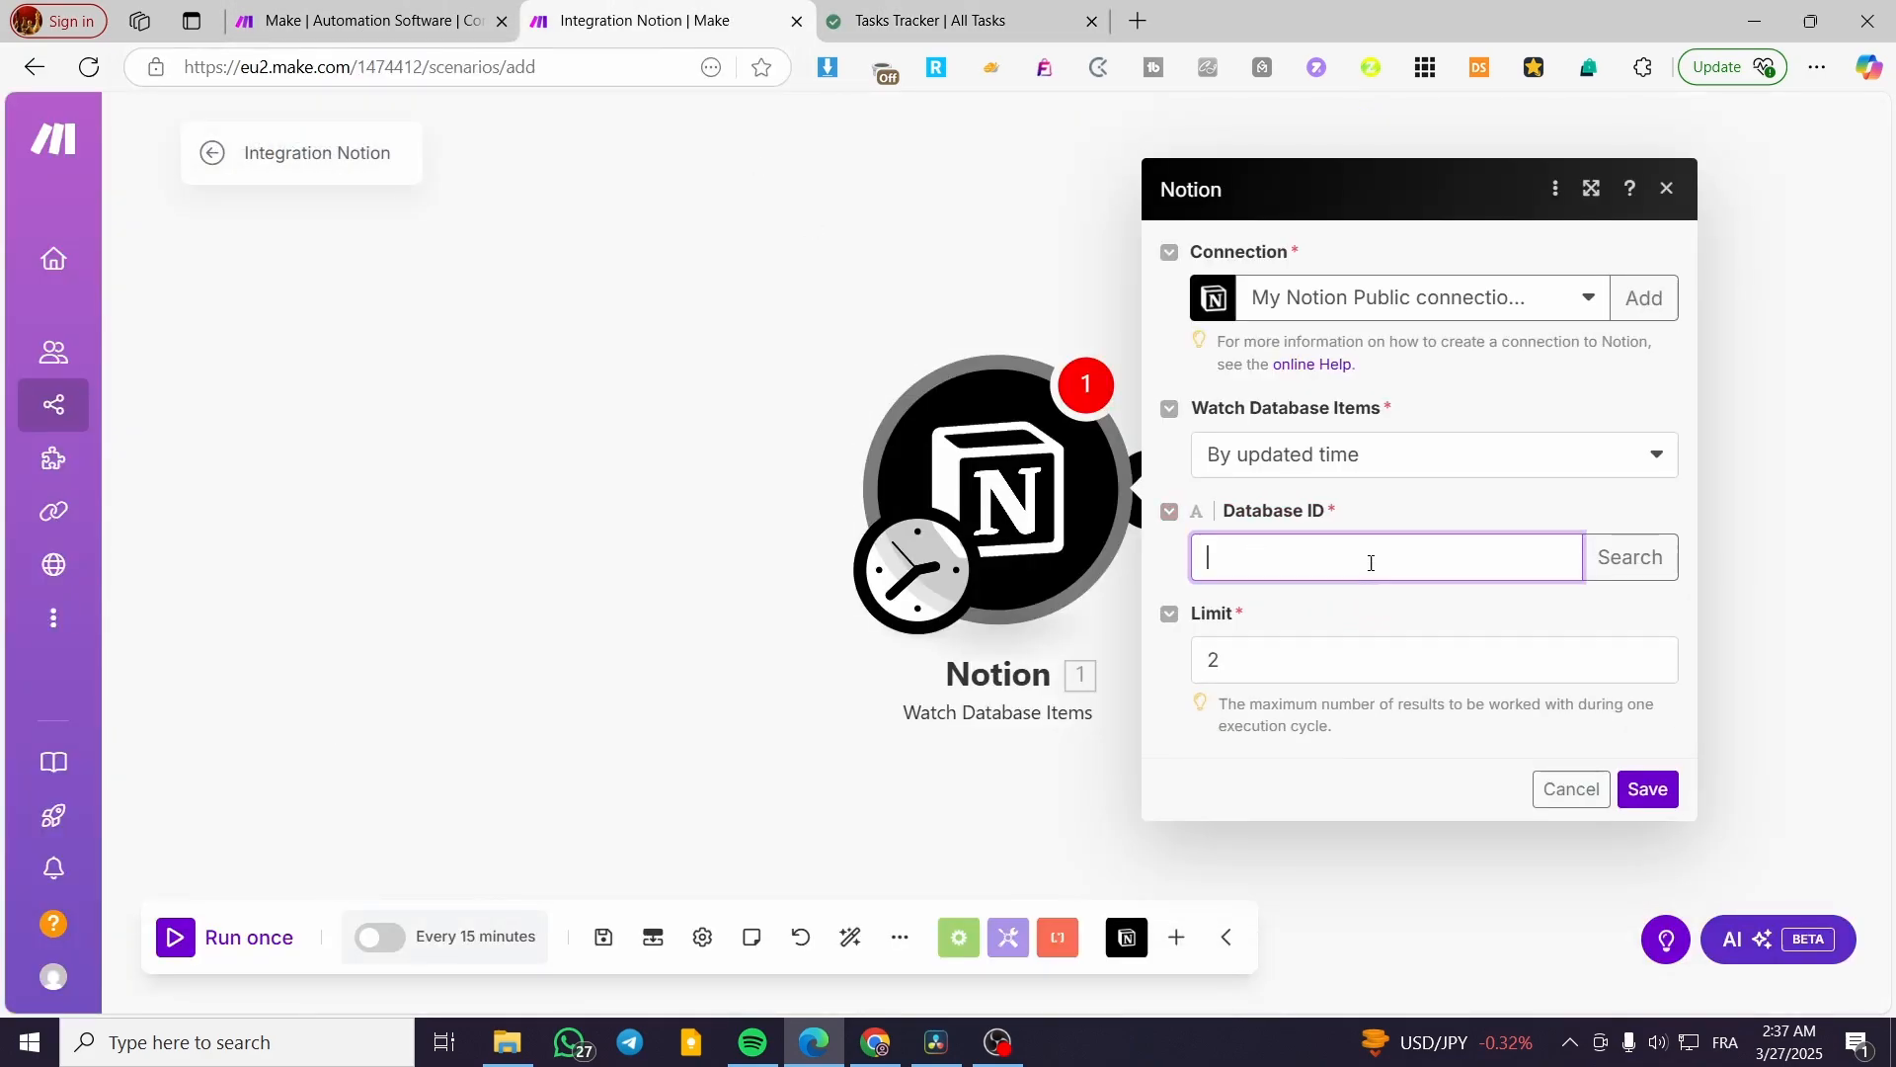
Set Database ID 1c2c305893f0805b941eeafe9697fede with Limit 3 and save the trigger
{"action": "type", "text": "1c2c305893f0805b941eeafe9697fede"}
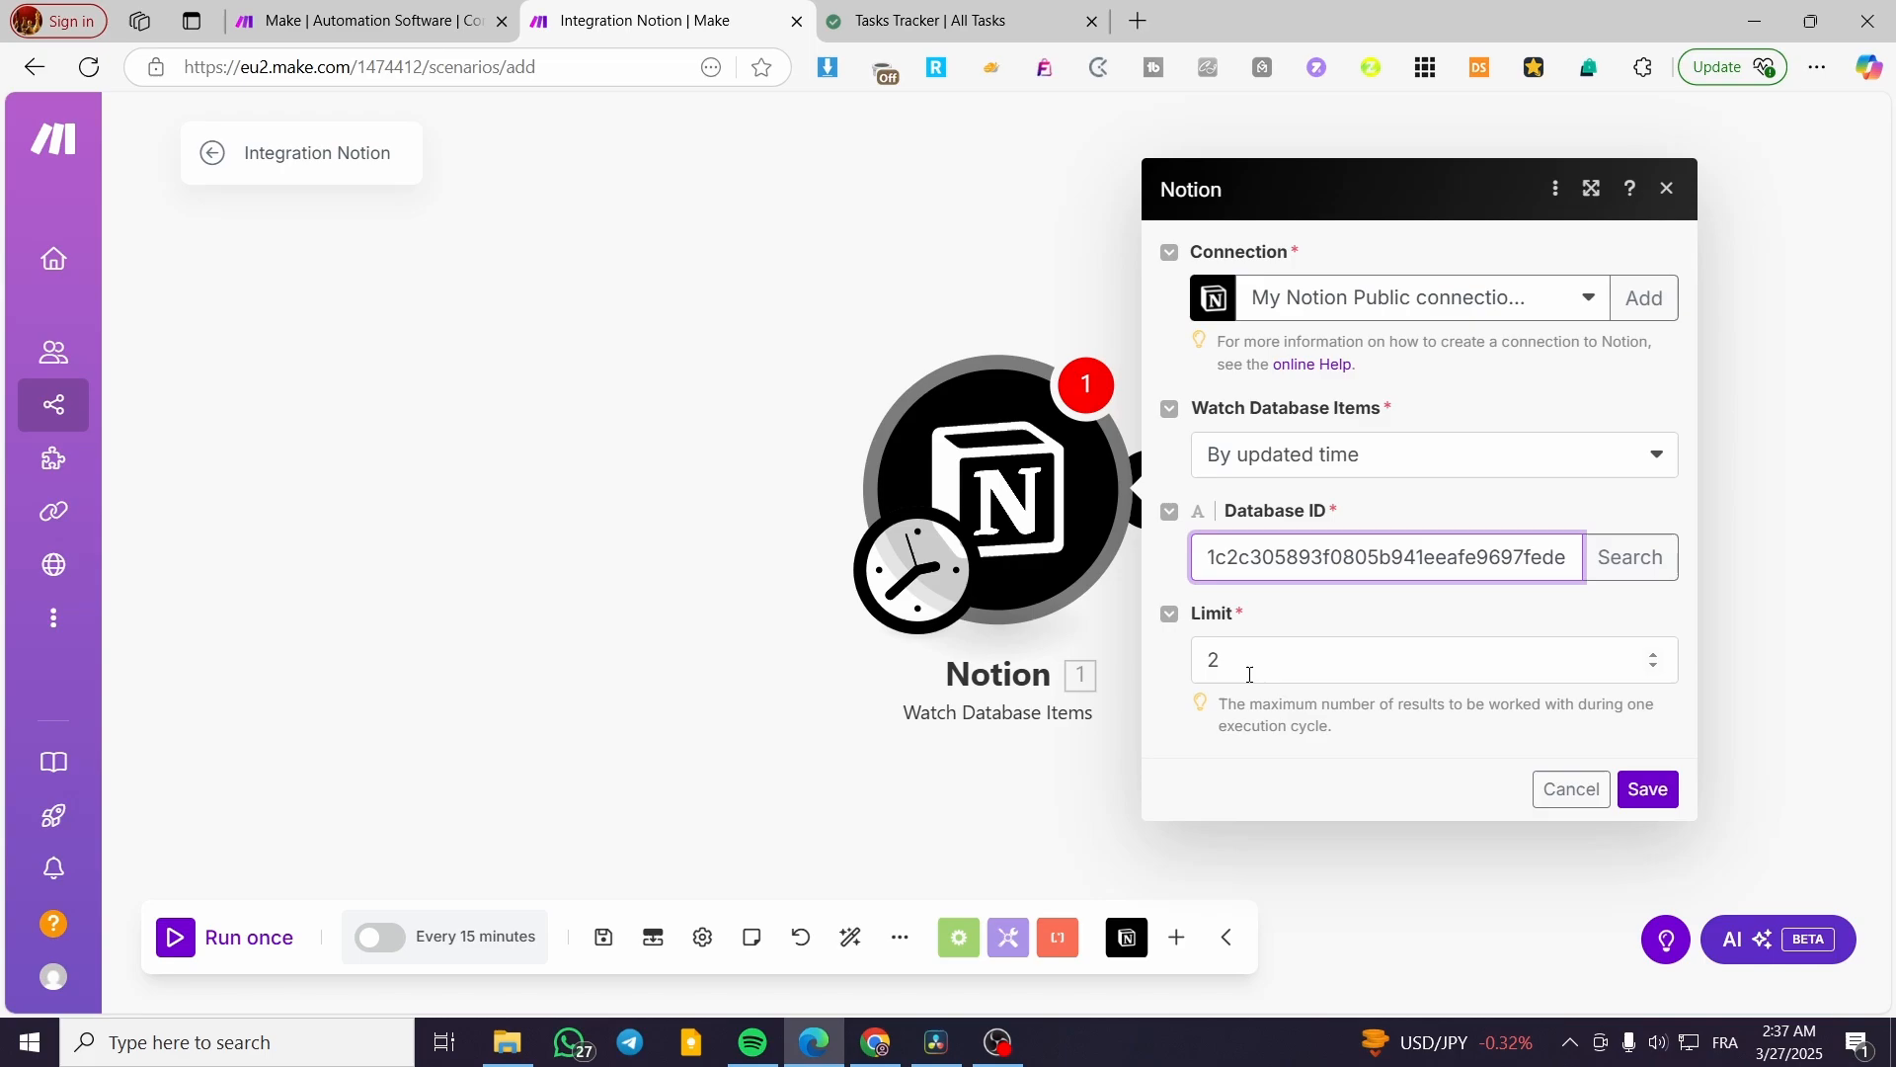
{"action": "left_click", "coordinate": [1434, 659]}
{"action": "type", "text": "3"}
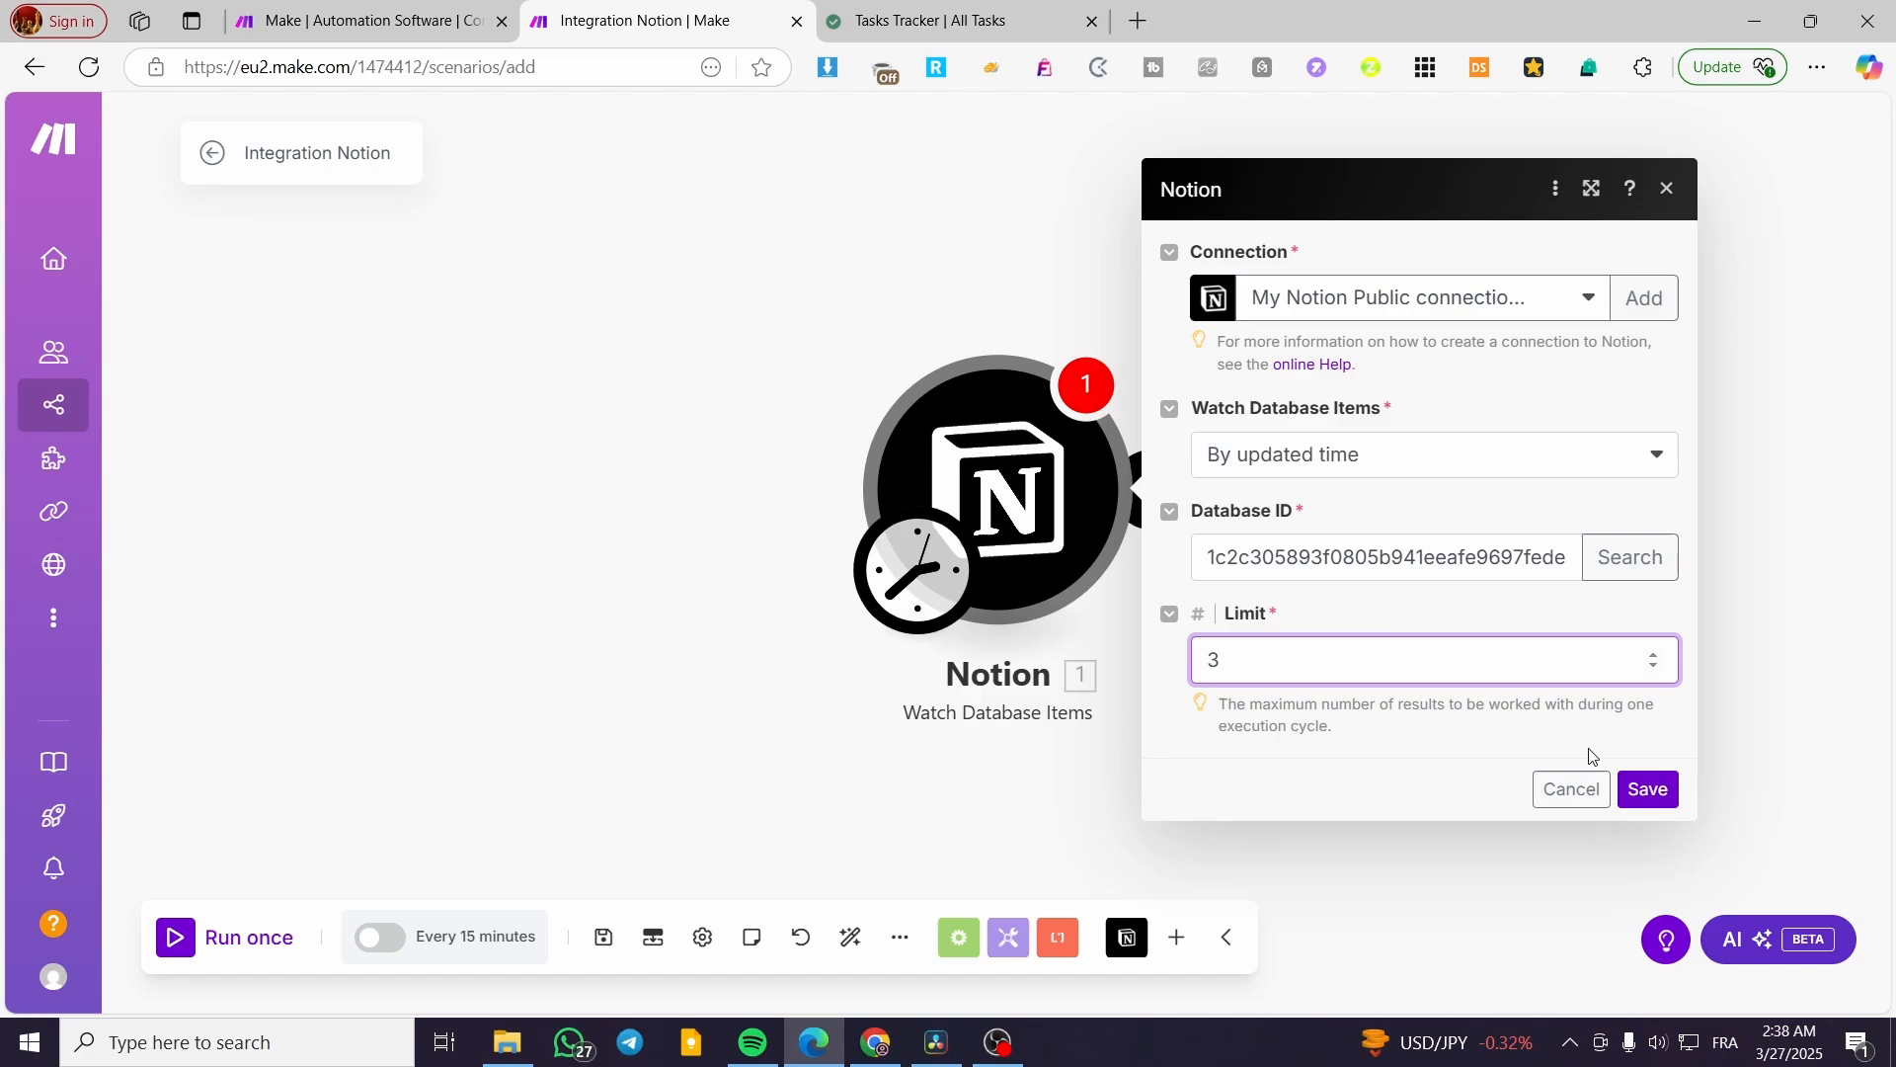
{"action": "left_click", "coordinate": [1646, 788]}
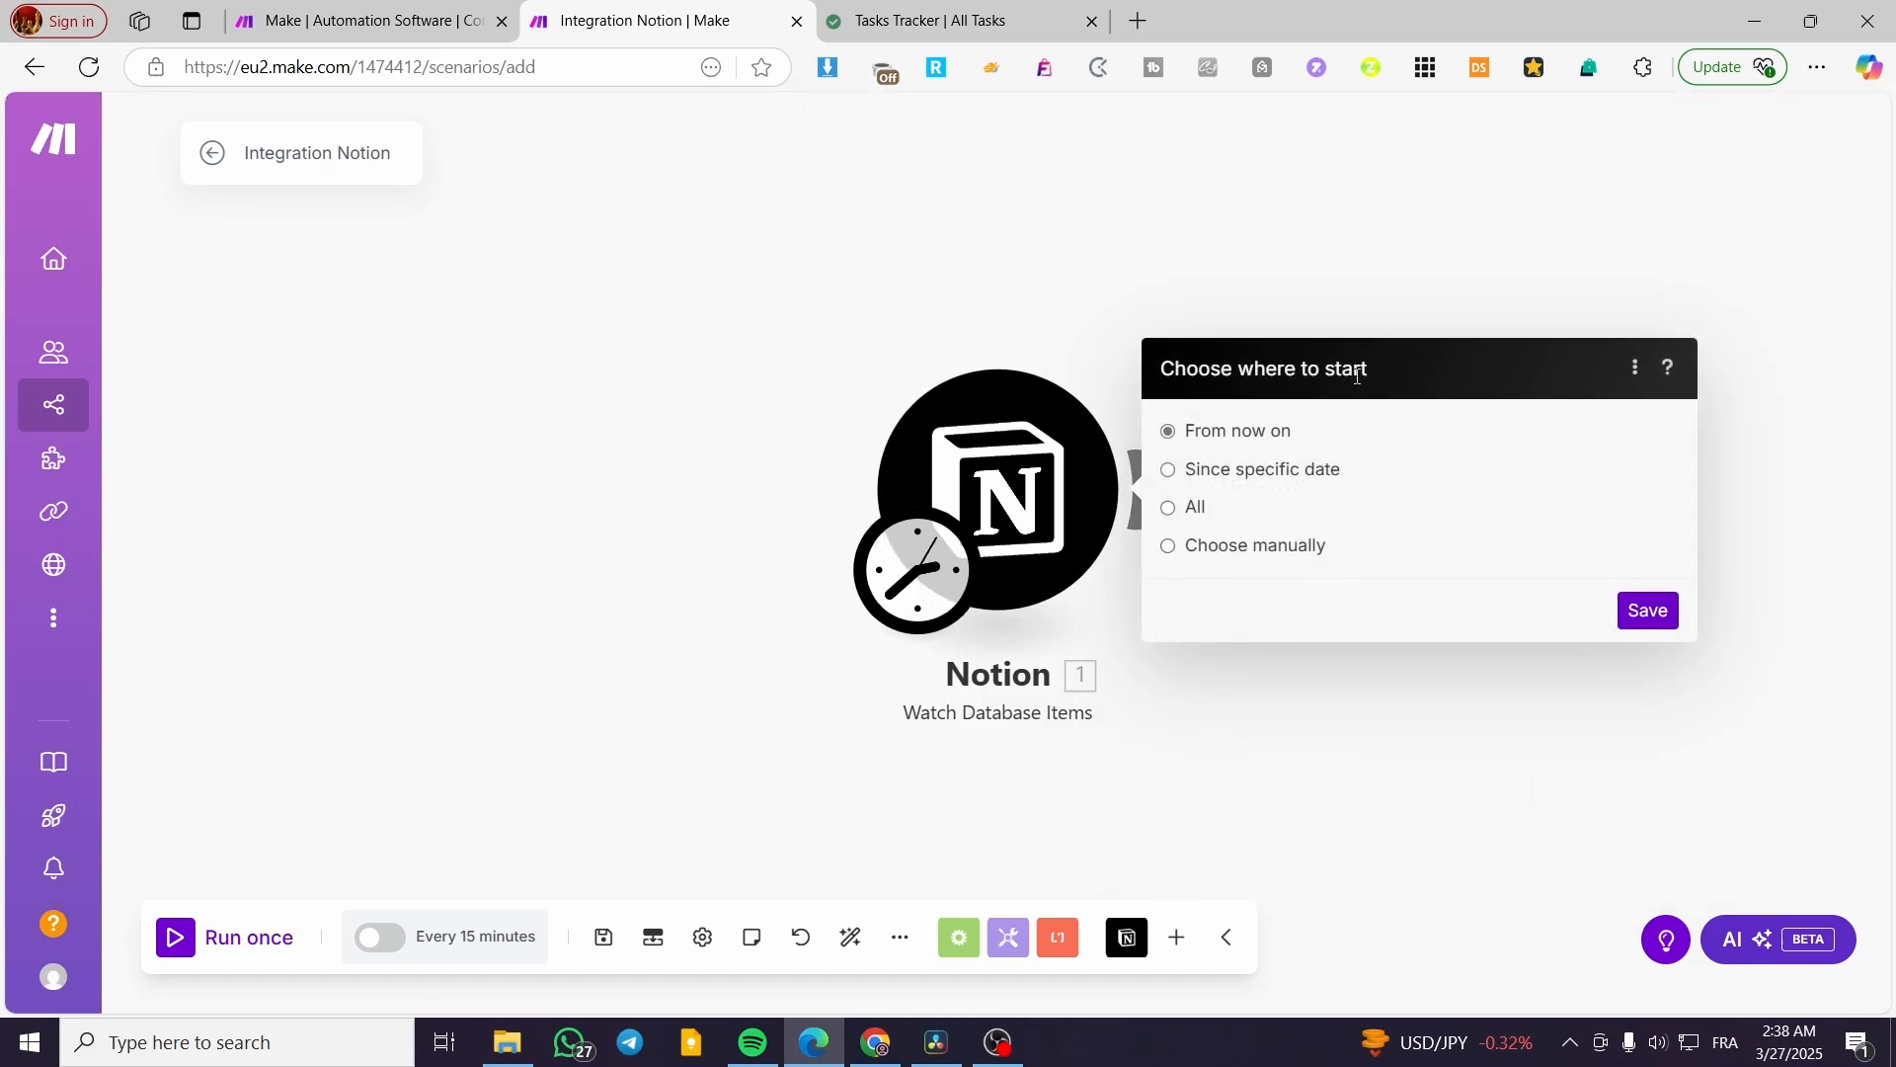
Start the trigger from All existing database items and save the starting point
{"action": "left_click", "coordinate": [1167, 545]}
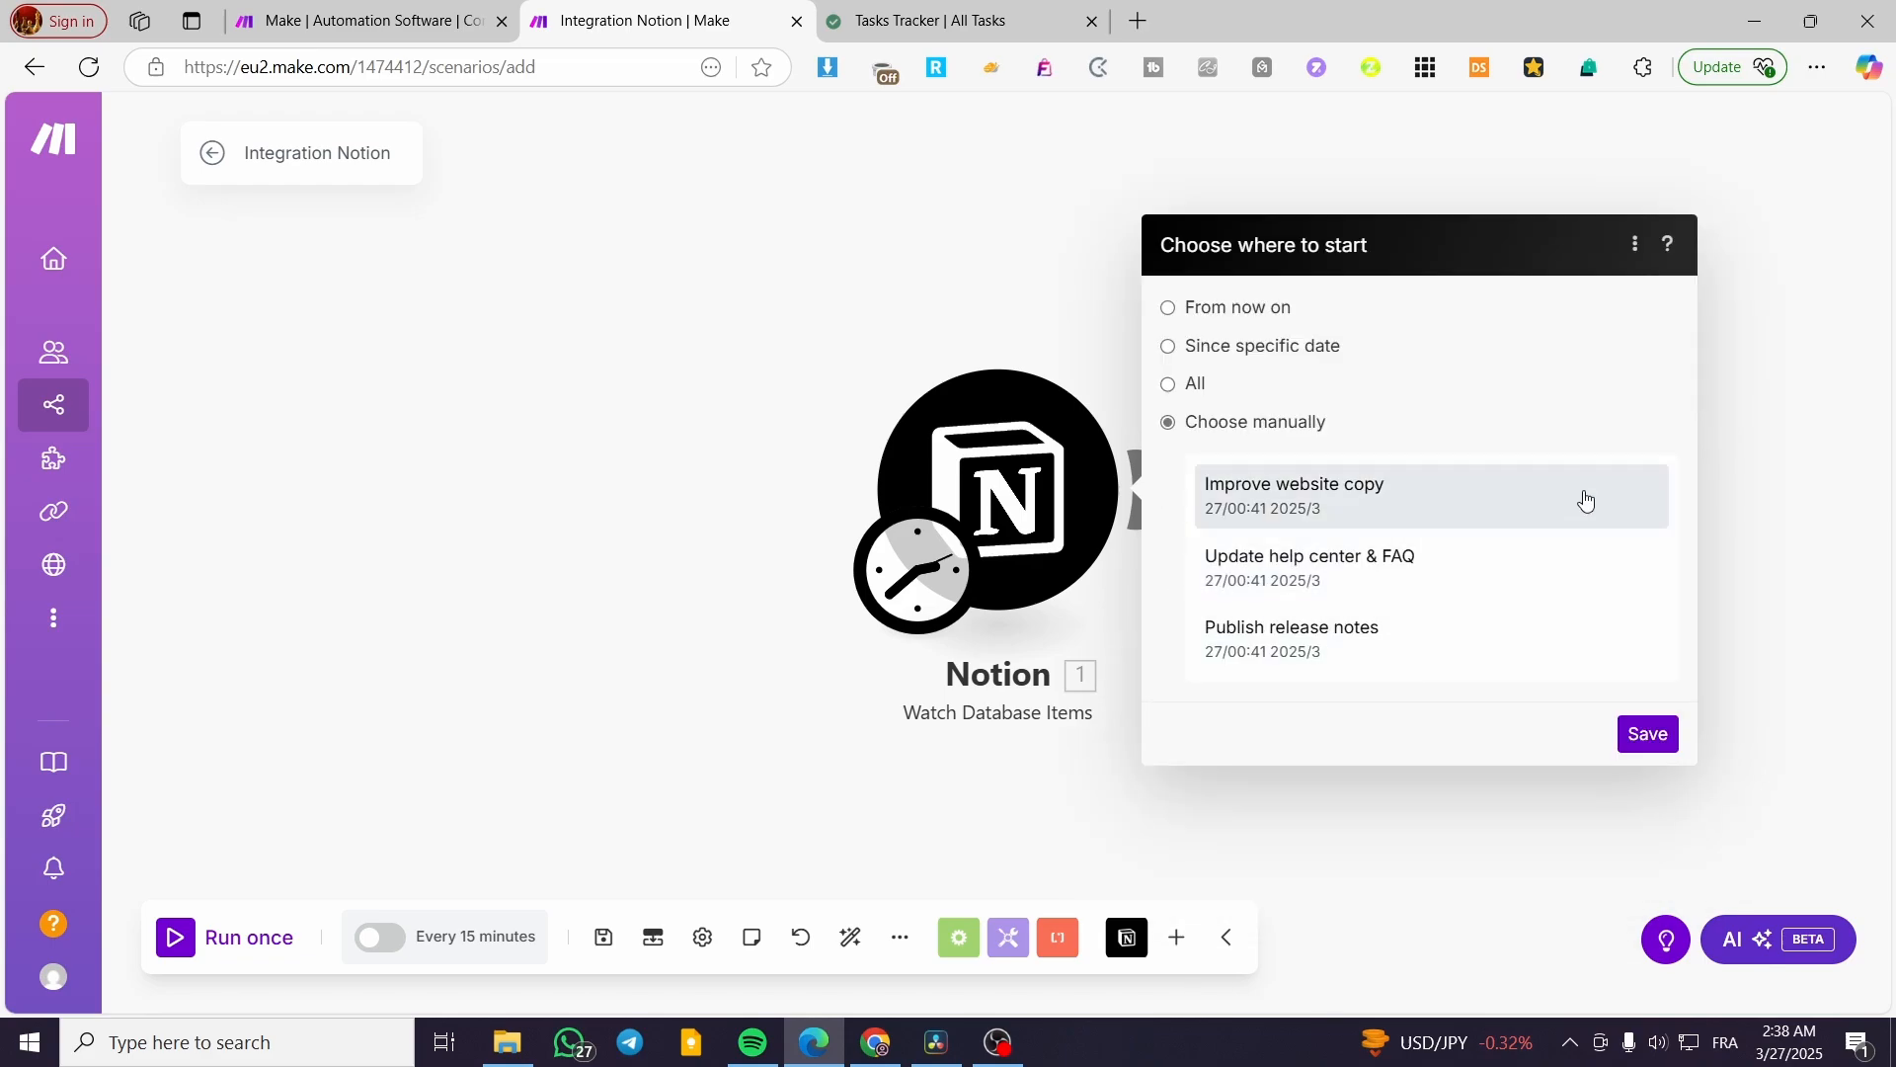
{"action": "mouse_move", "coordinate": [1430, 638]}
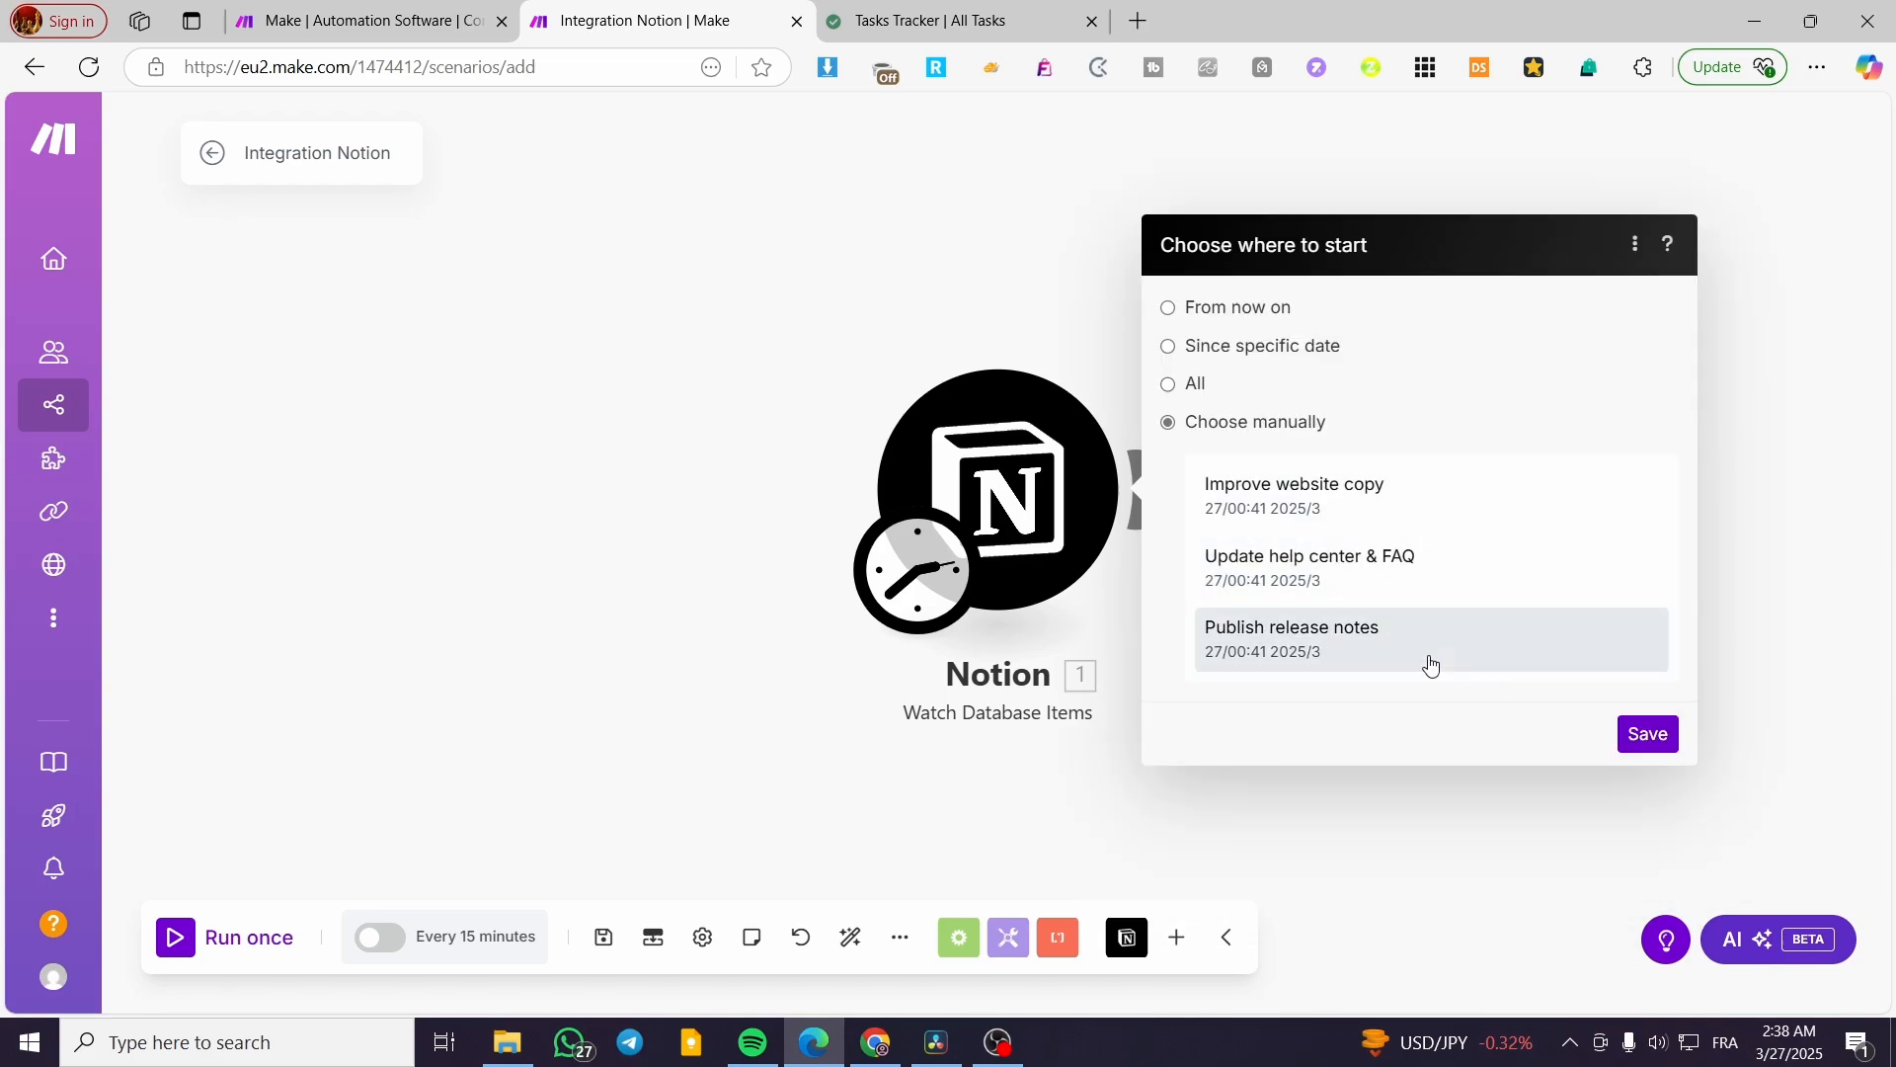
{"action": "mouse_move", "coordinate": [1153, 480]}
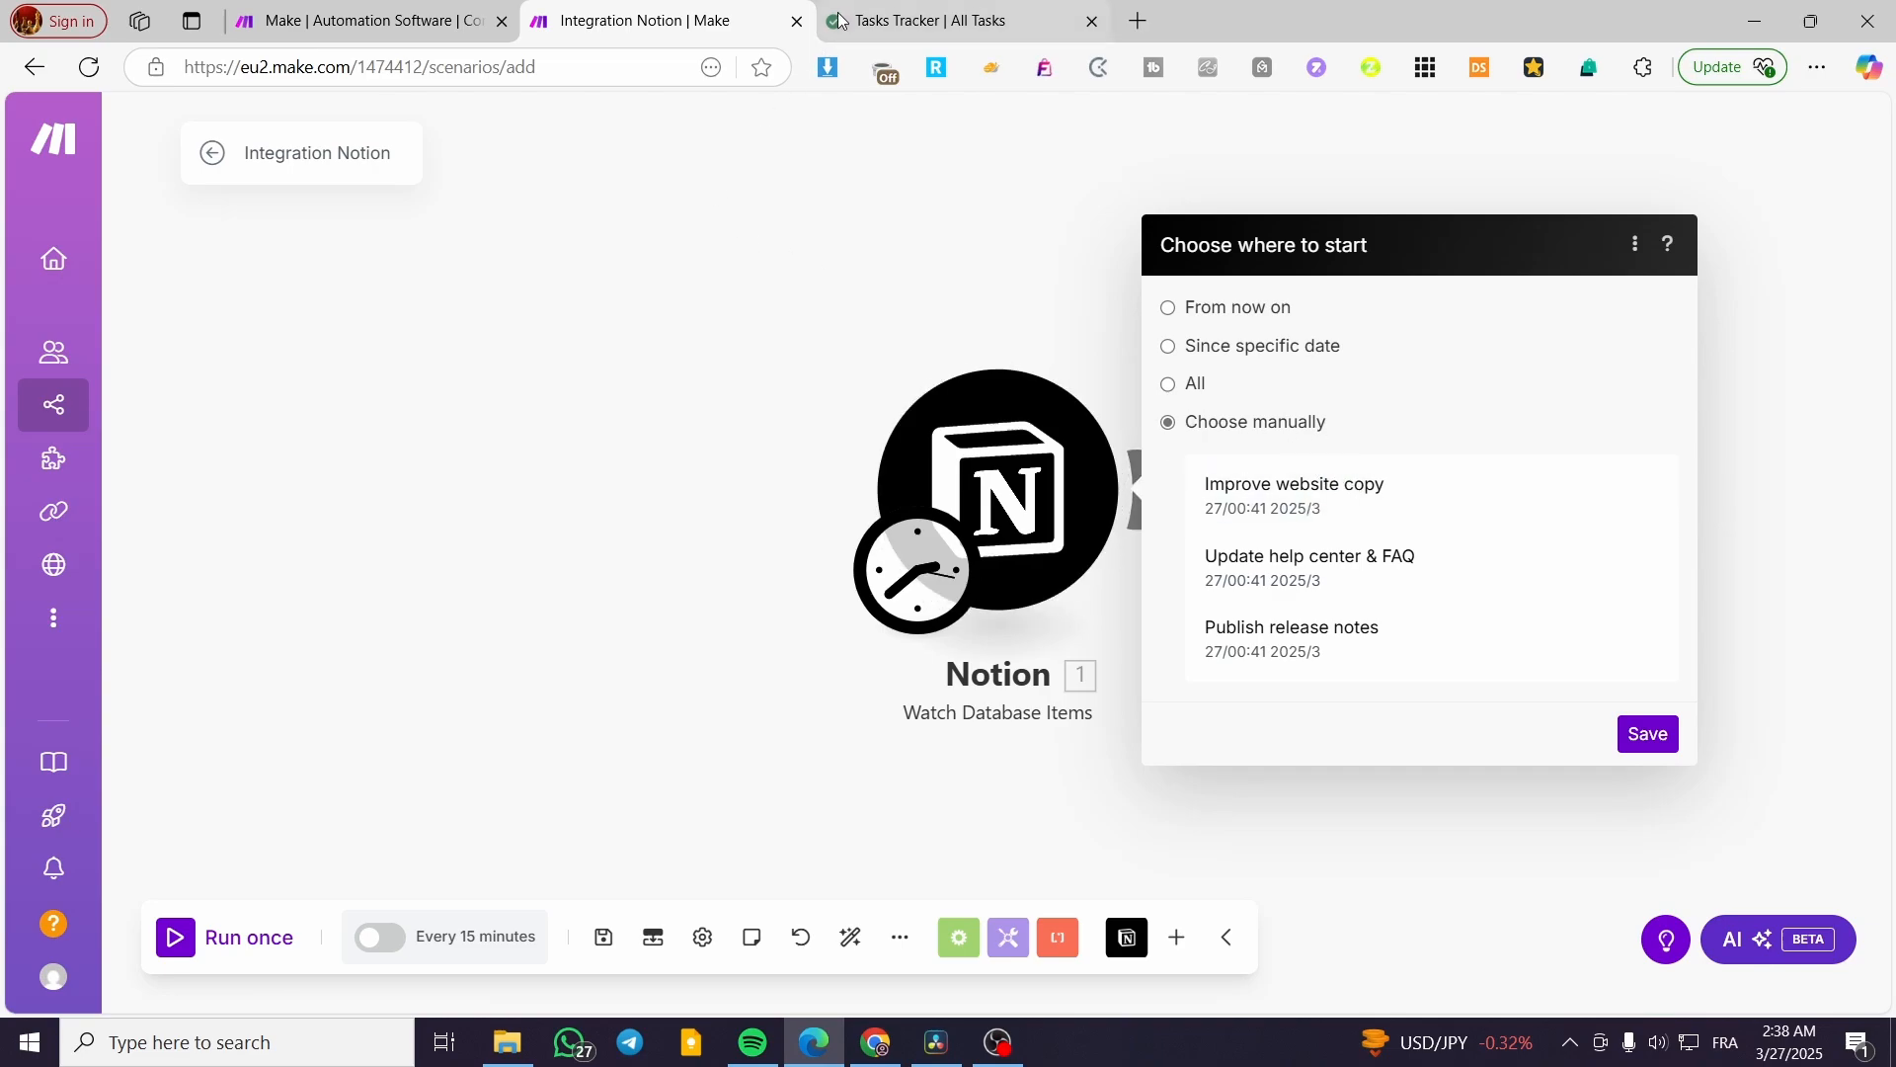
{"action": "left_click", "coordinate": [956, 20]}
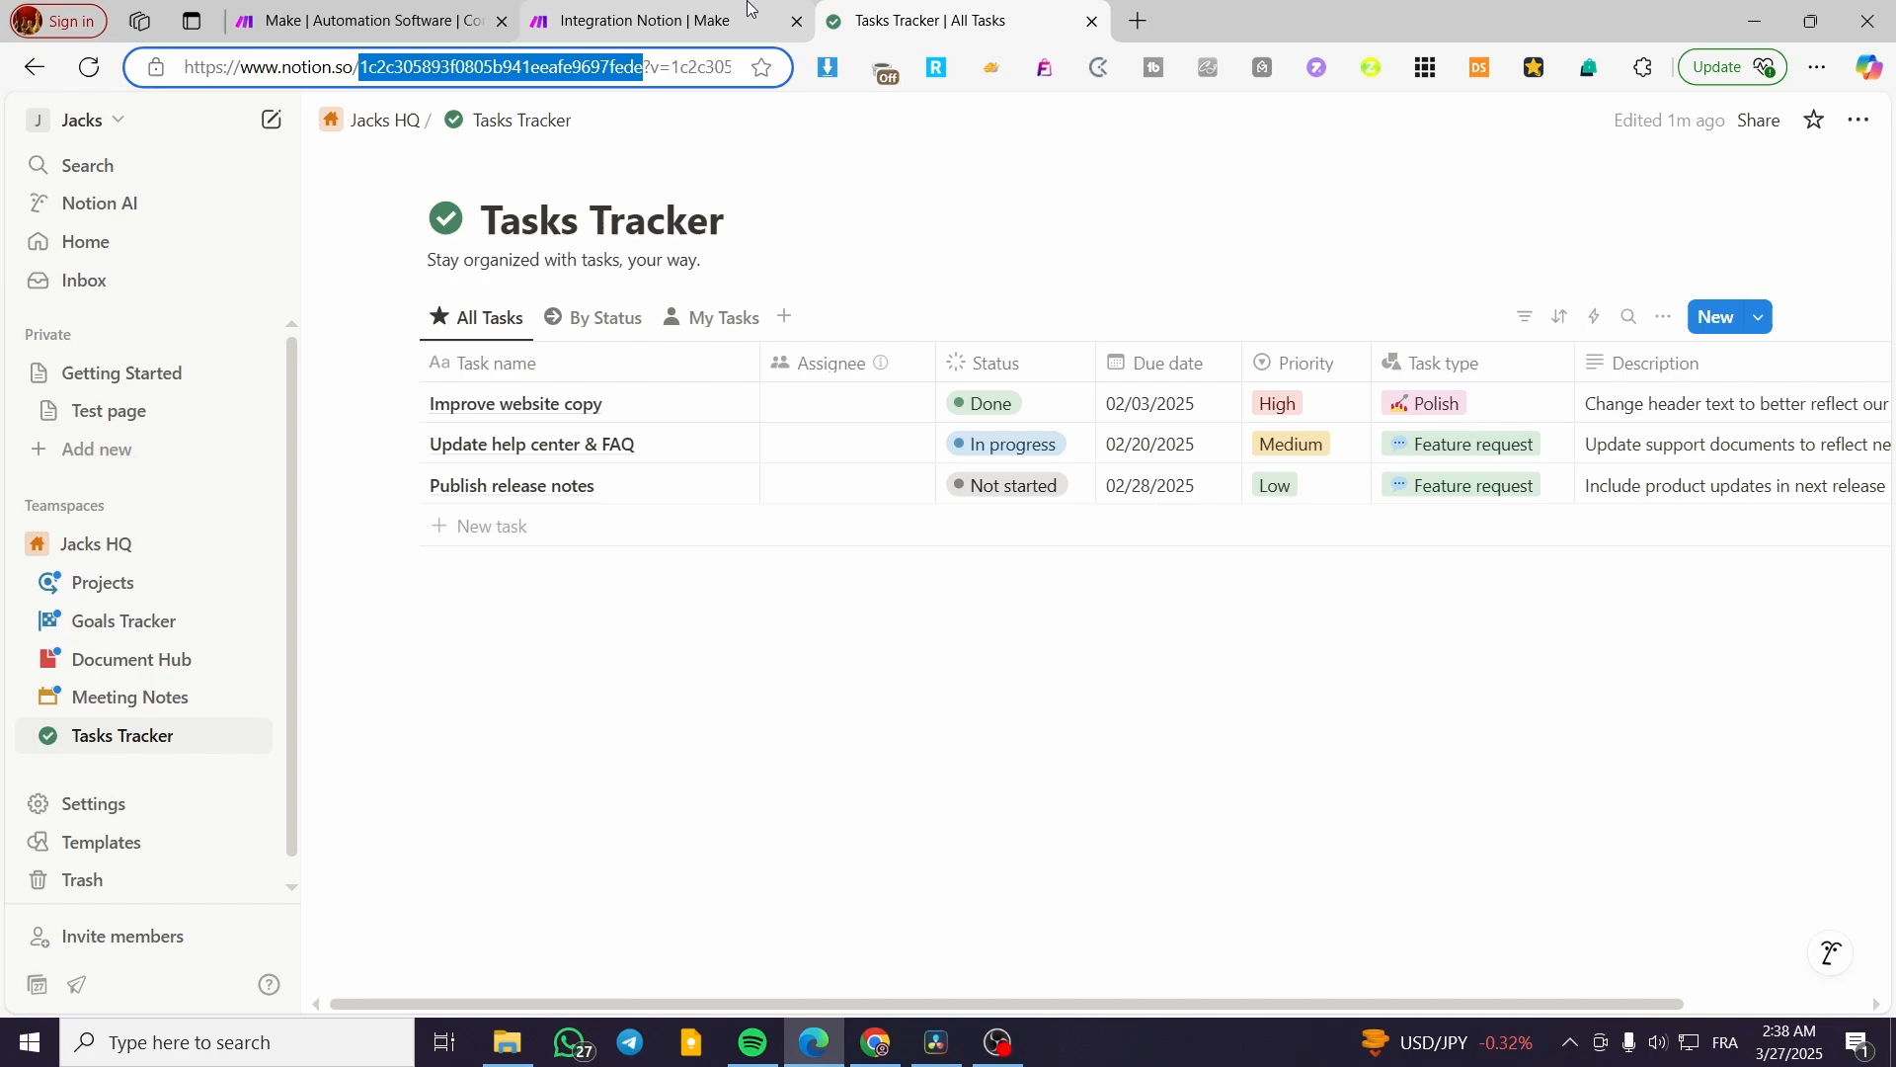
{"action": "left_click", "coordinate": [653, 20]}
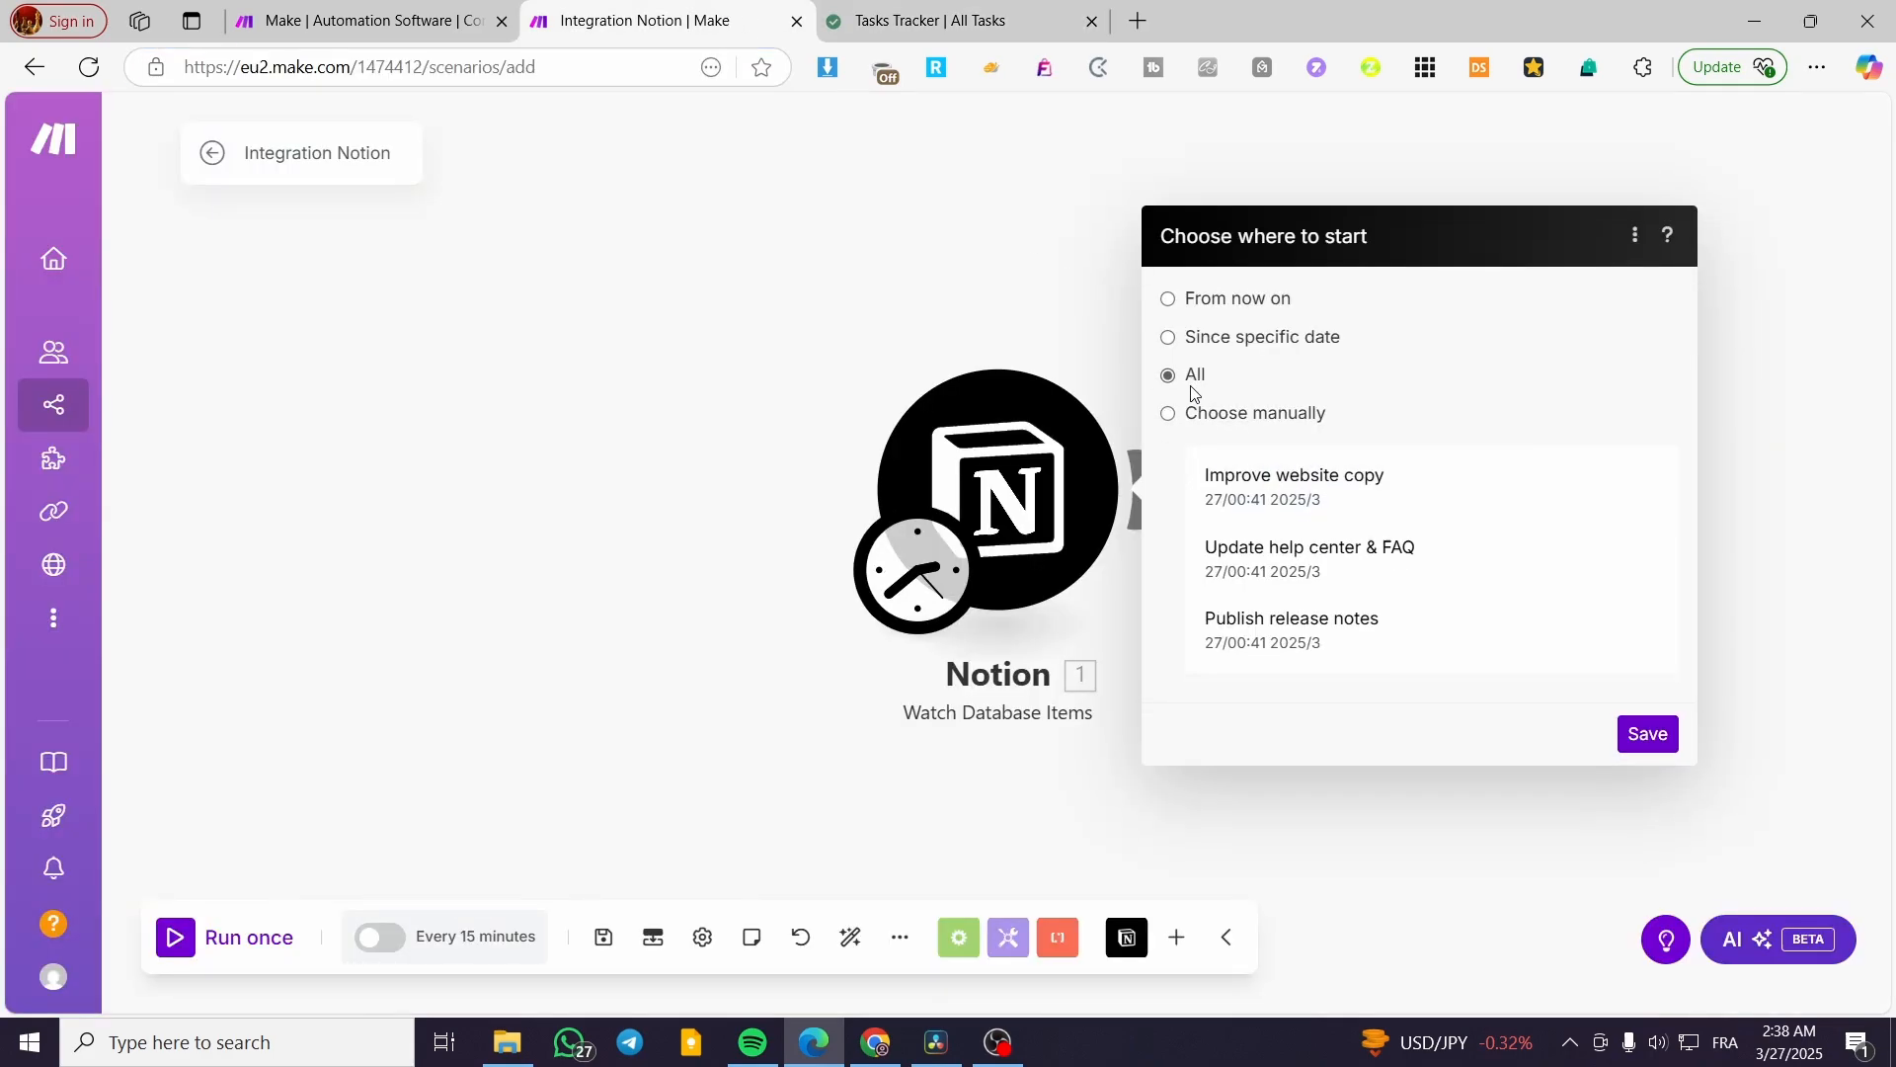
{"action": "left_click", "coordinate": [1645, 733]}
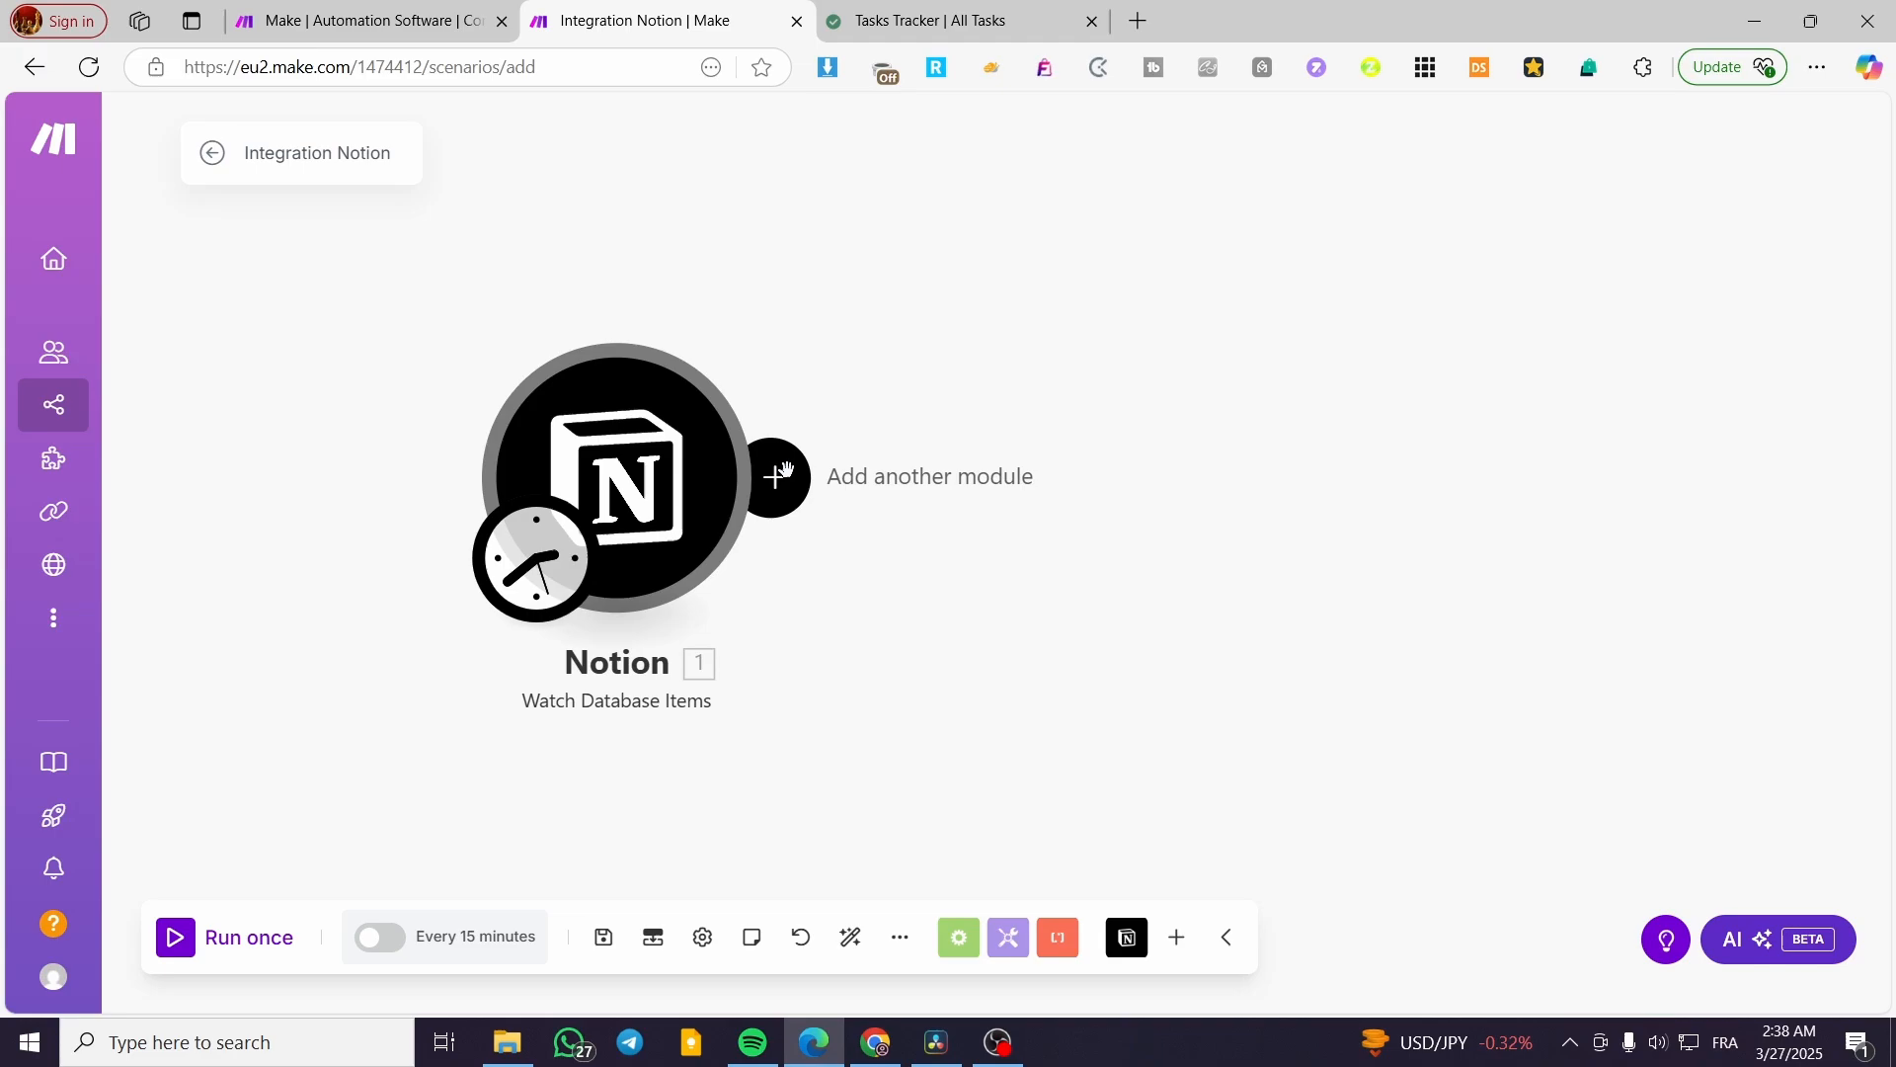
Add a Notion Update a Database Item module after the trigger
{"action": "left_click", "coordinate": [780, 476]}
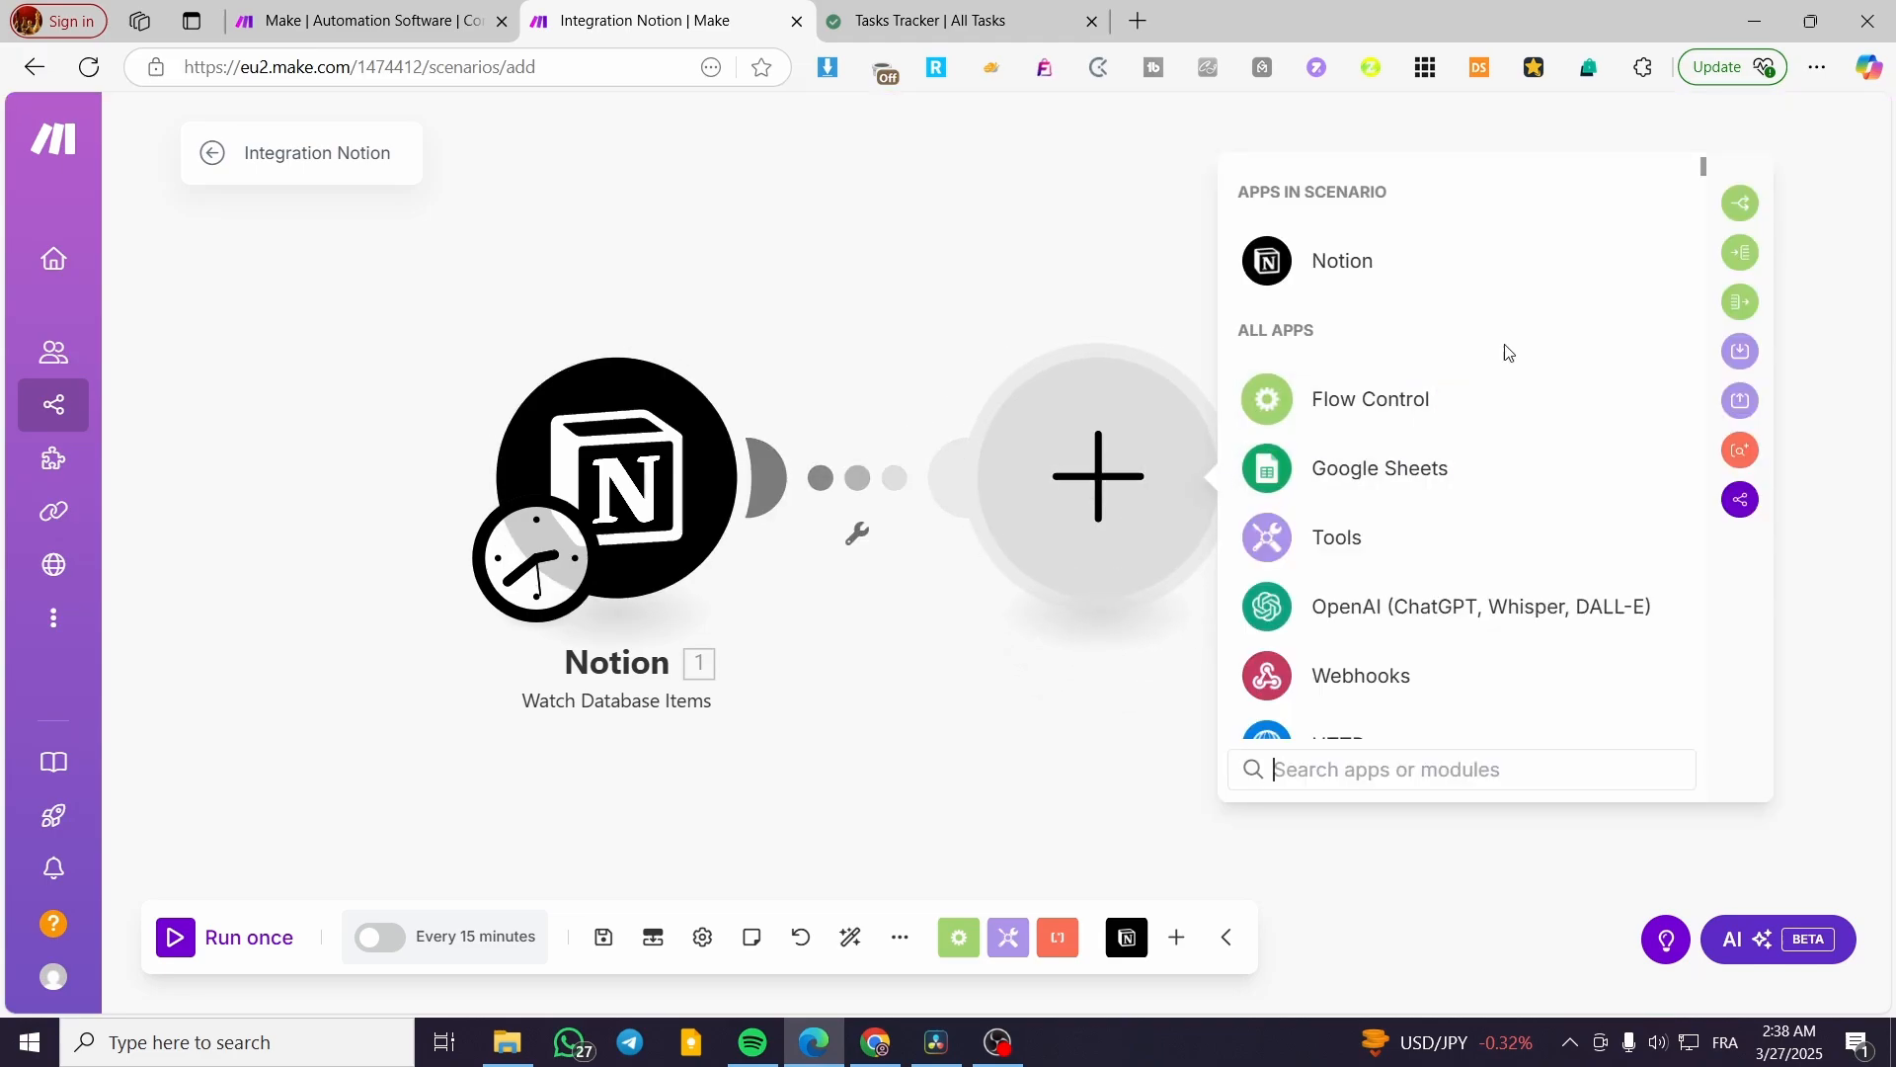
{"action": "left_click", "coordinate": [1339, 261]}
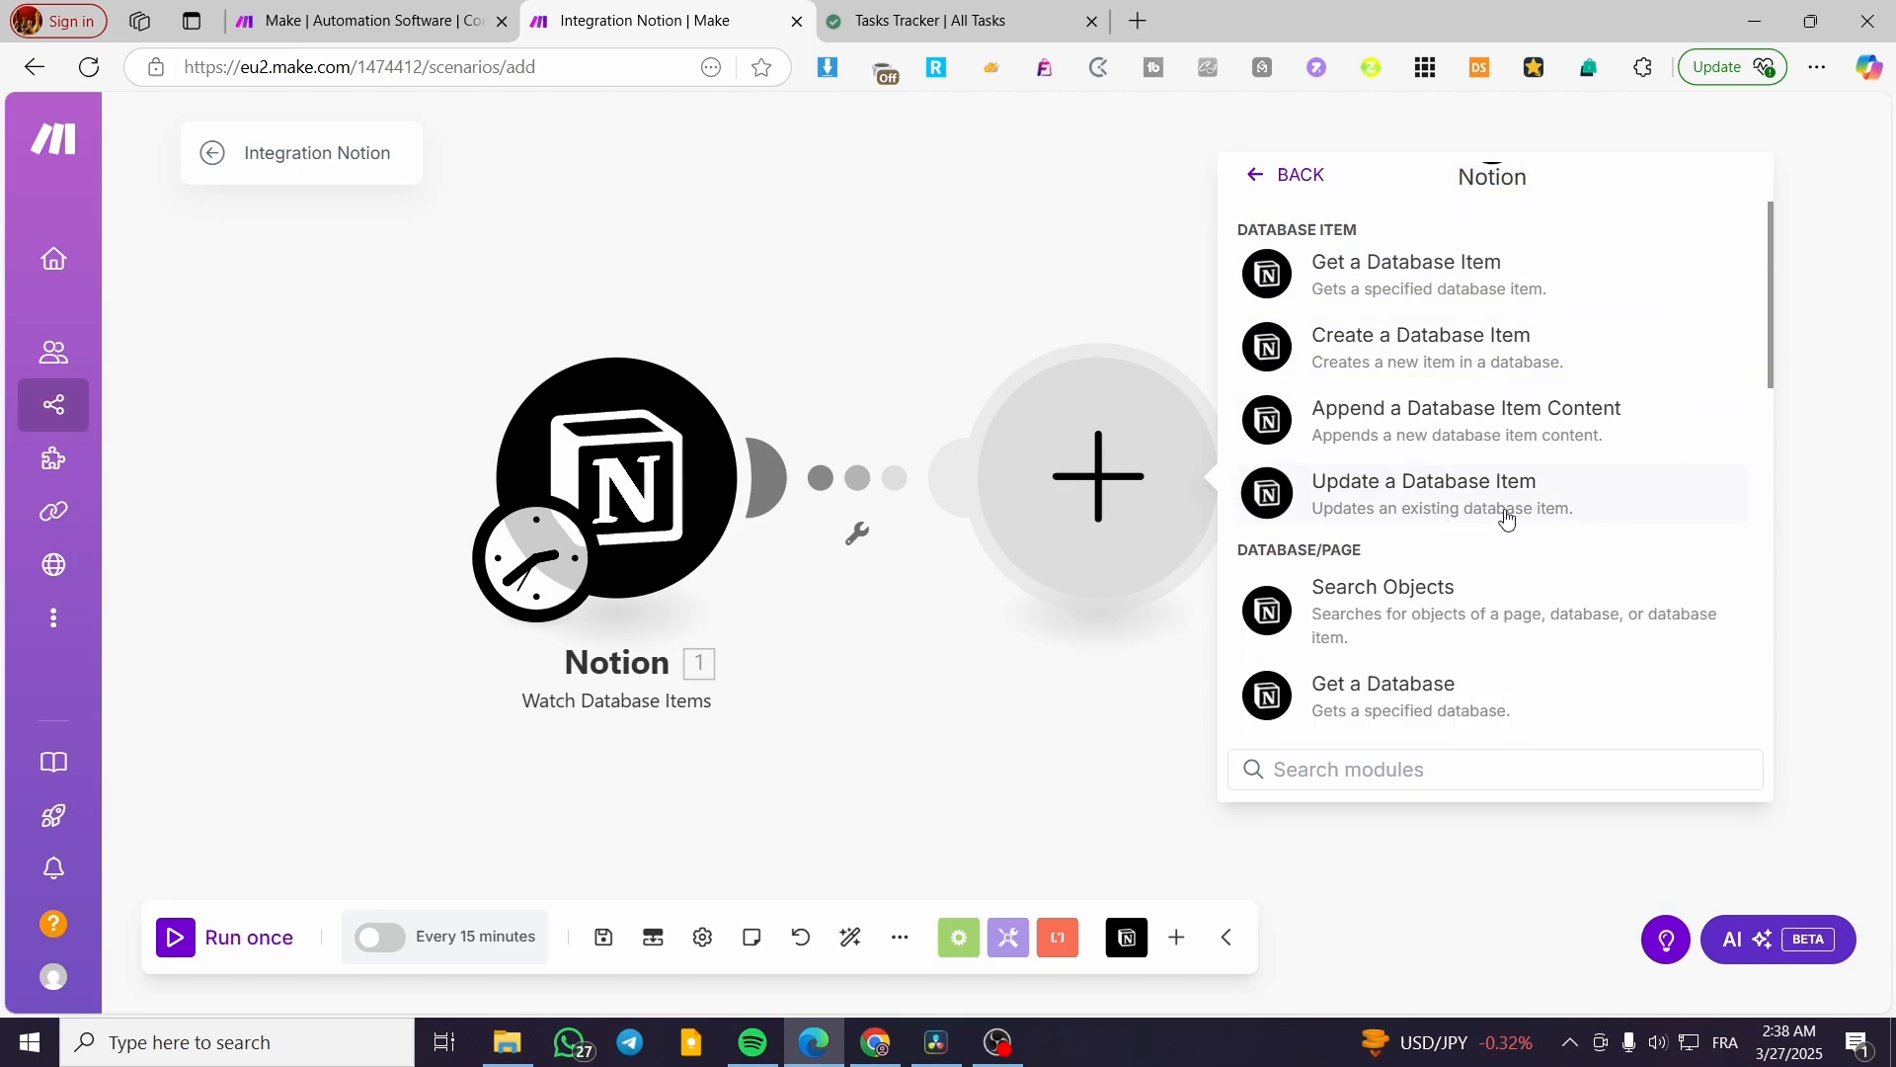
{"action": "left_click", "coordinate": [1422, 492]}
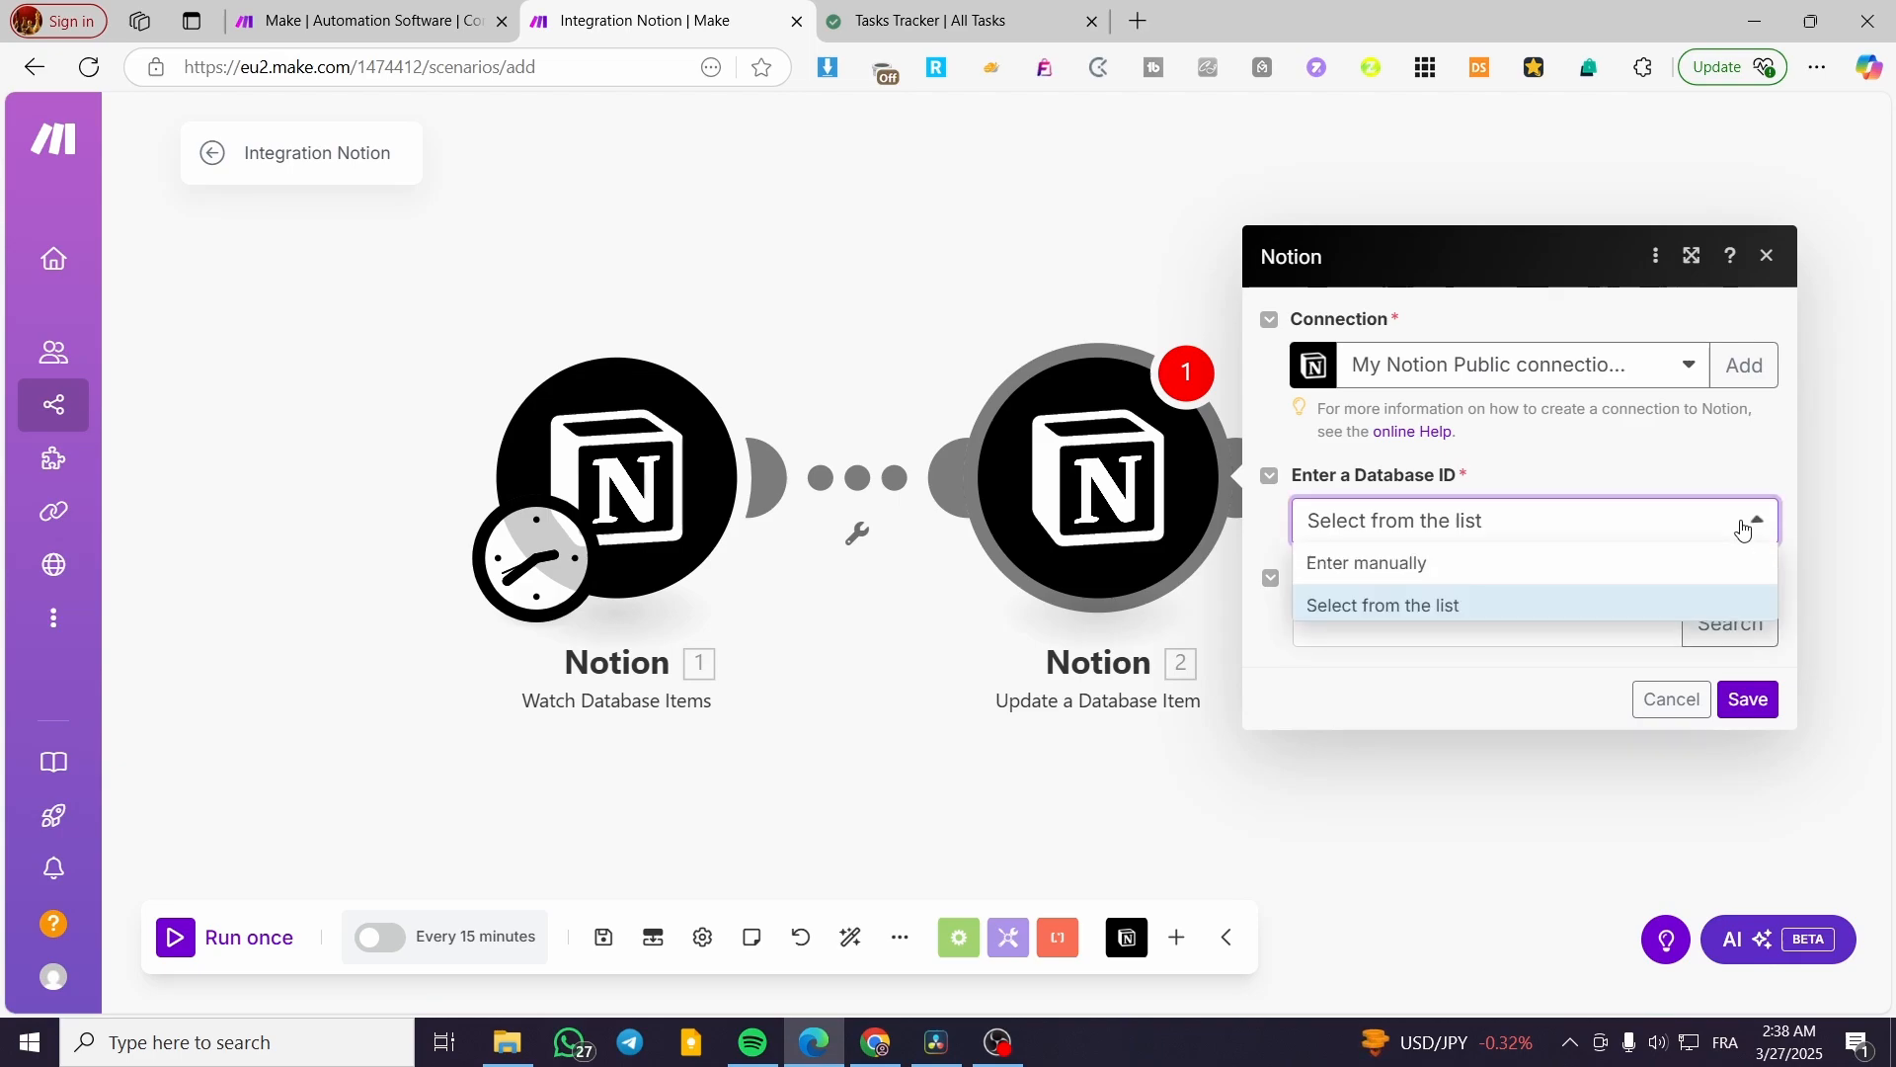
Enter database ID 1c2c305893f0805b941eeafe9697fede in the update module, then go to the Tasks Tracker
{"action": "left_click", "coordinate": [1383, 604]}
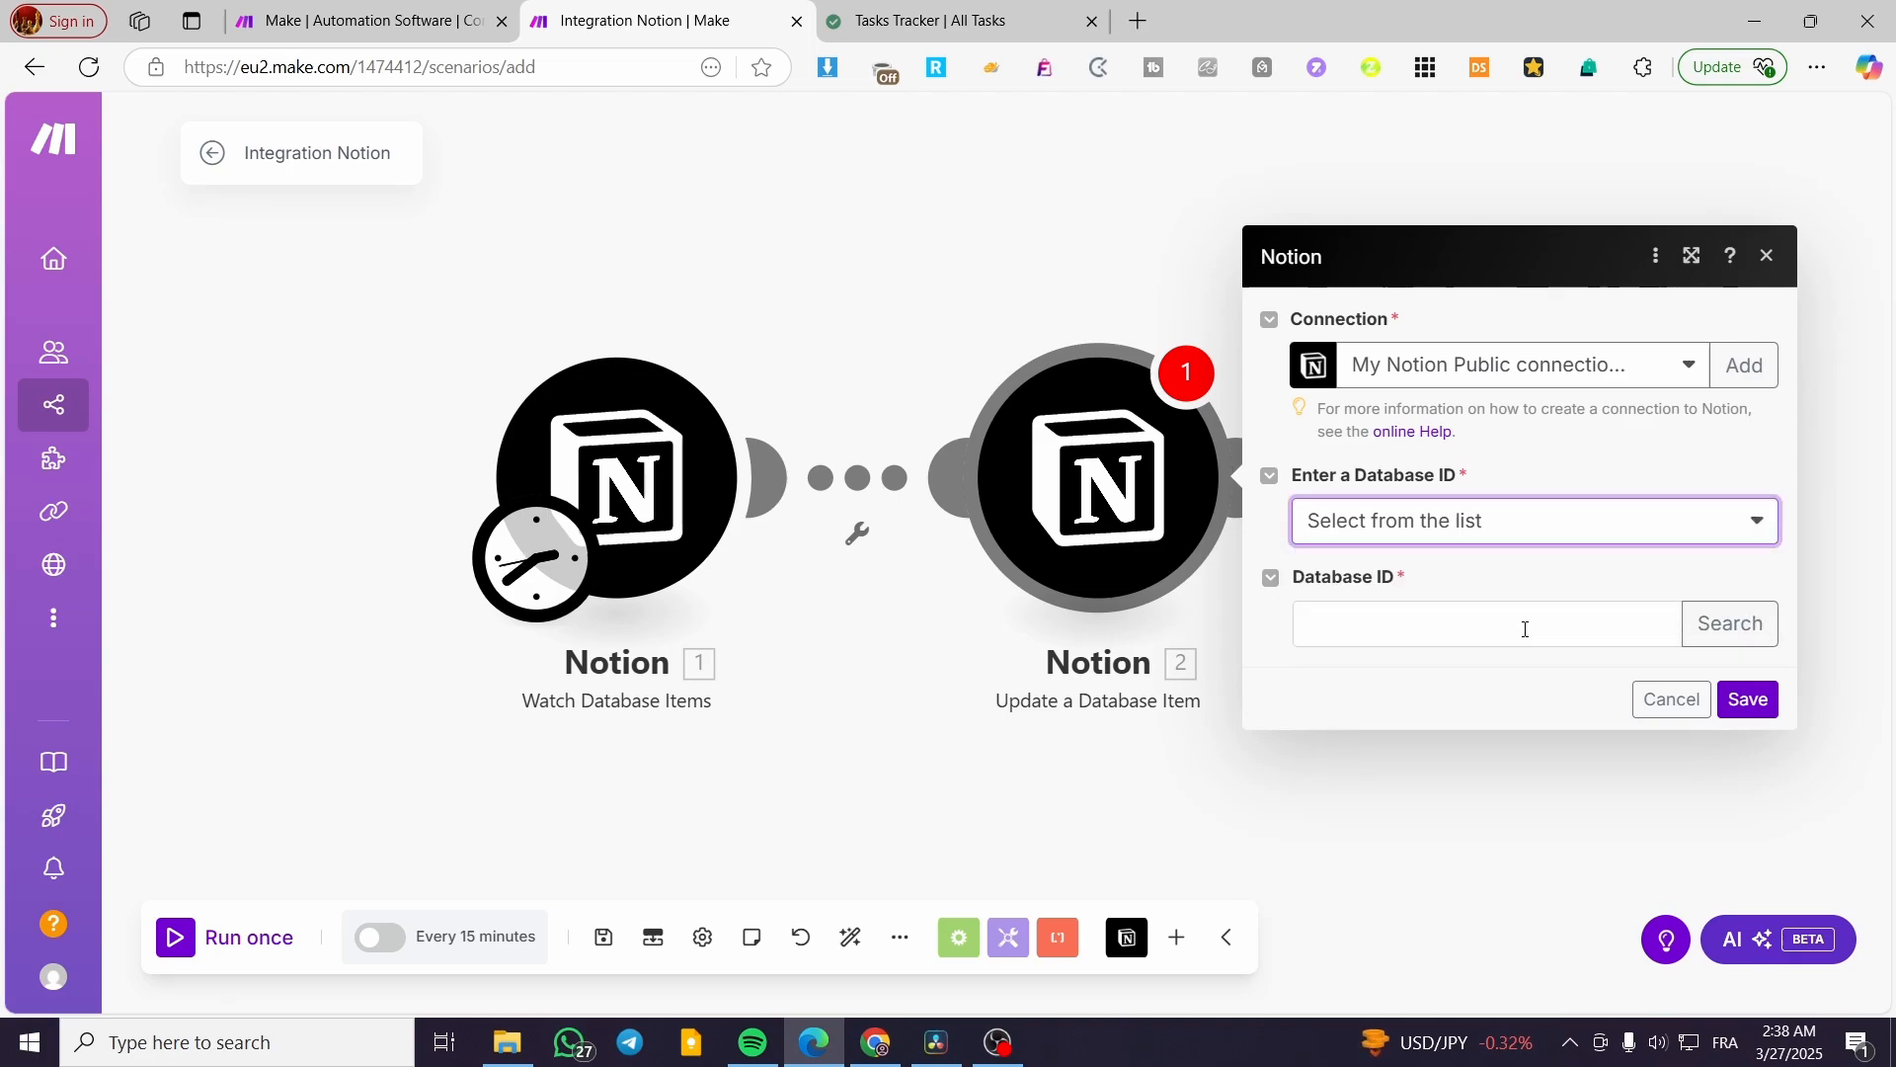
{"action": "left_click", "coordinate": [1487, 622]}
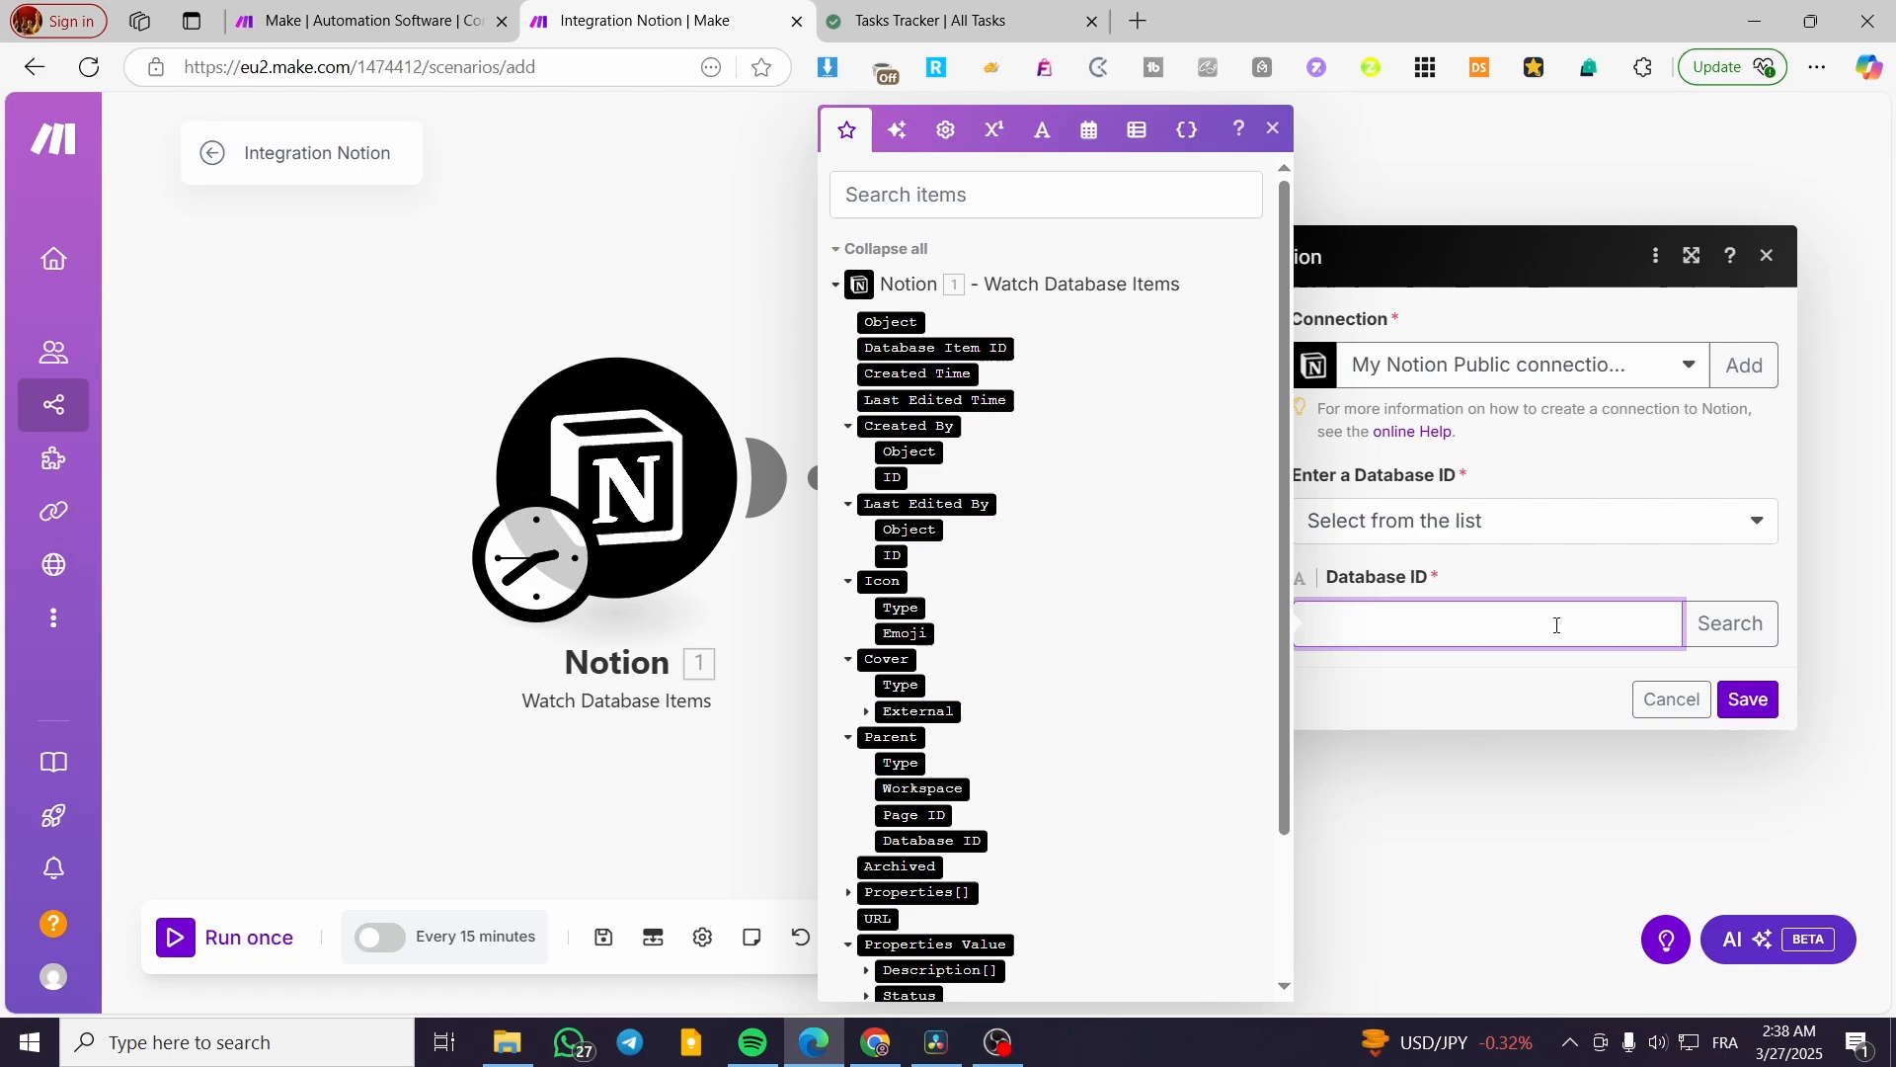
{"action": "type", "text": "1c2c305893f0805b941eeafe9697fede"}
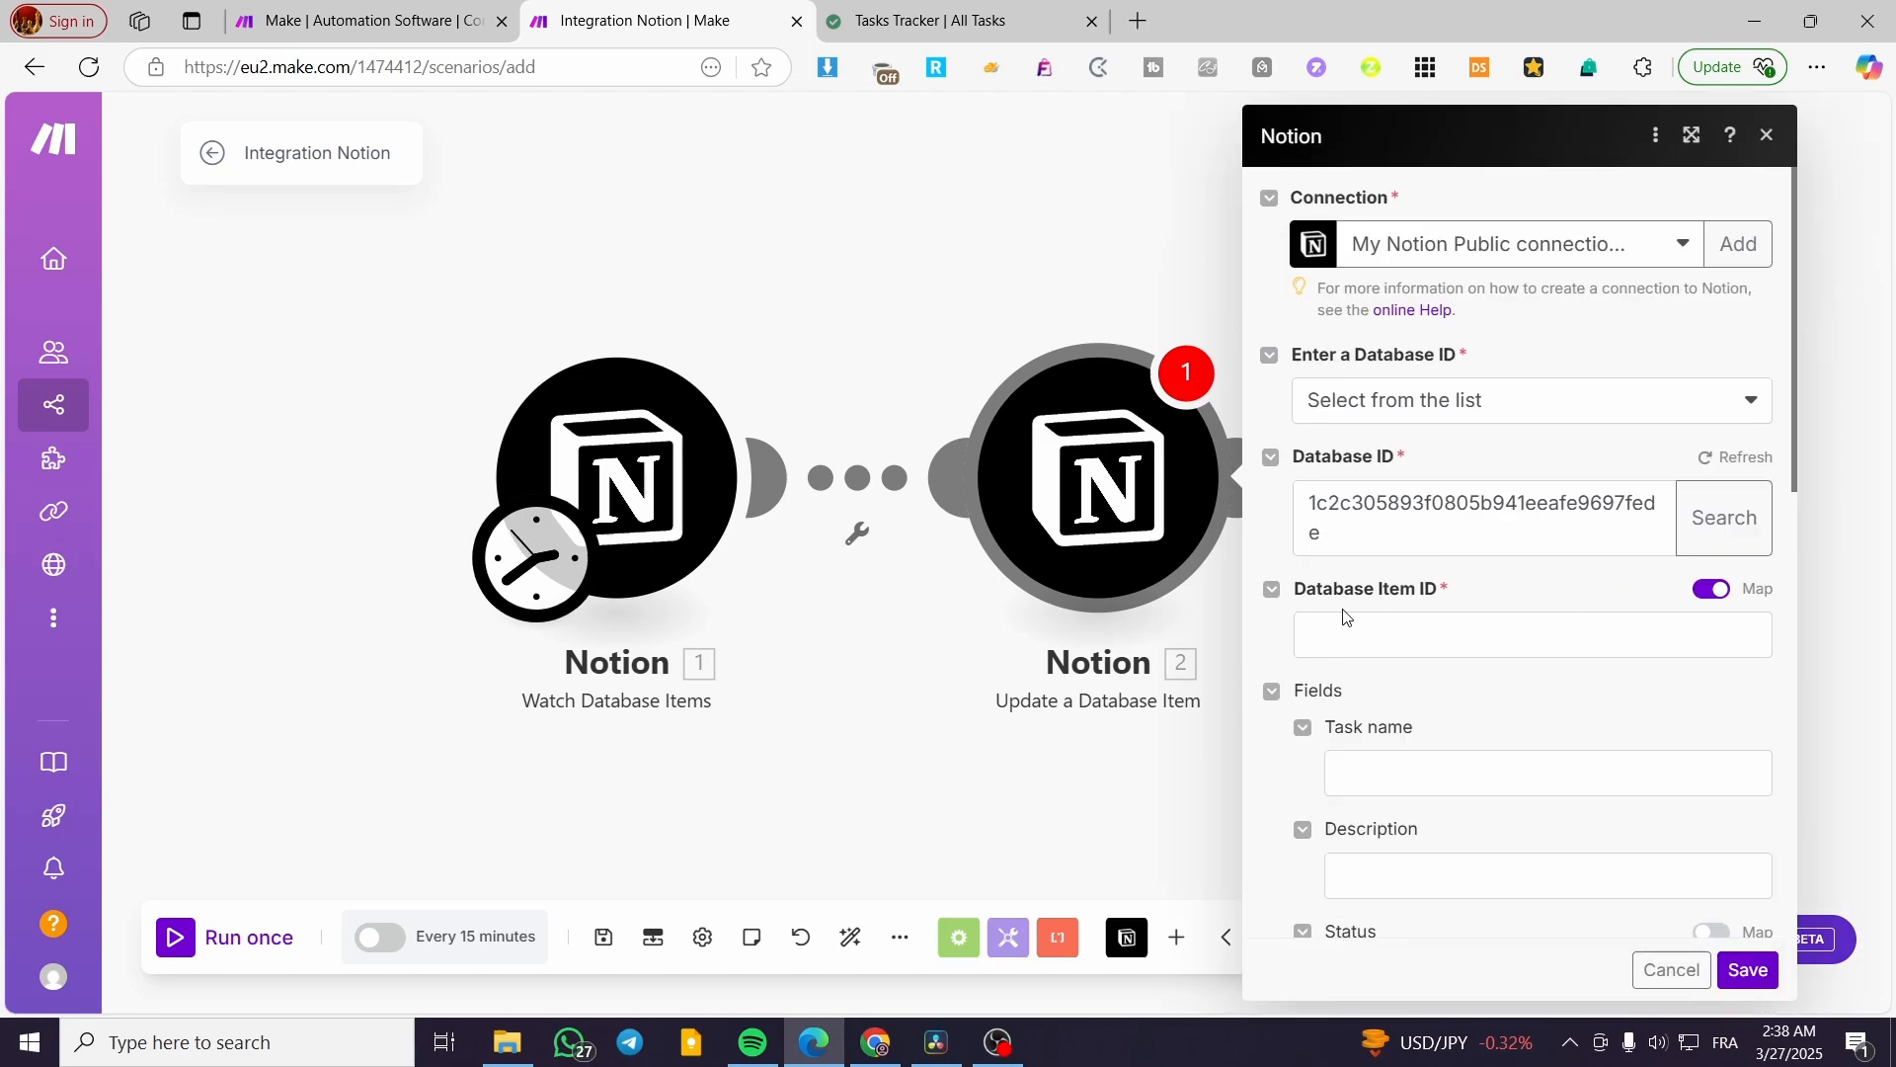
{"action": "left_click", "coordinate": [1529, 634]}
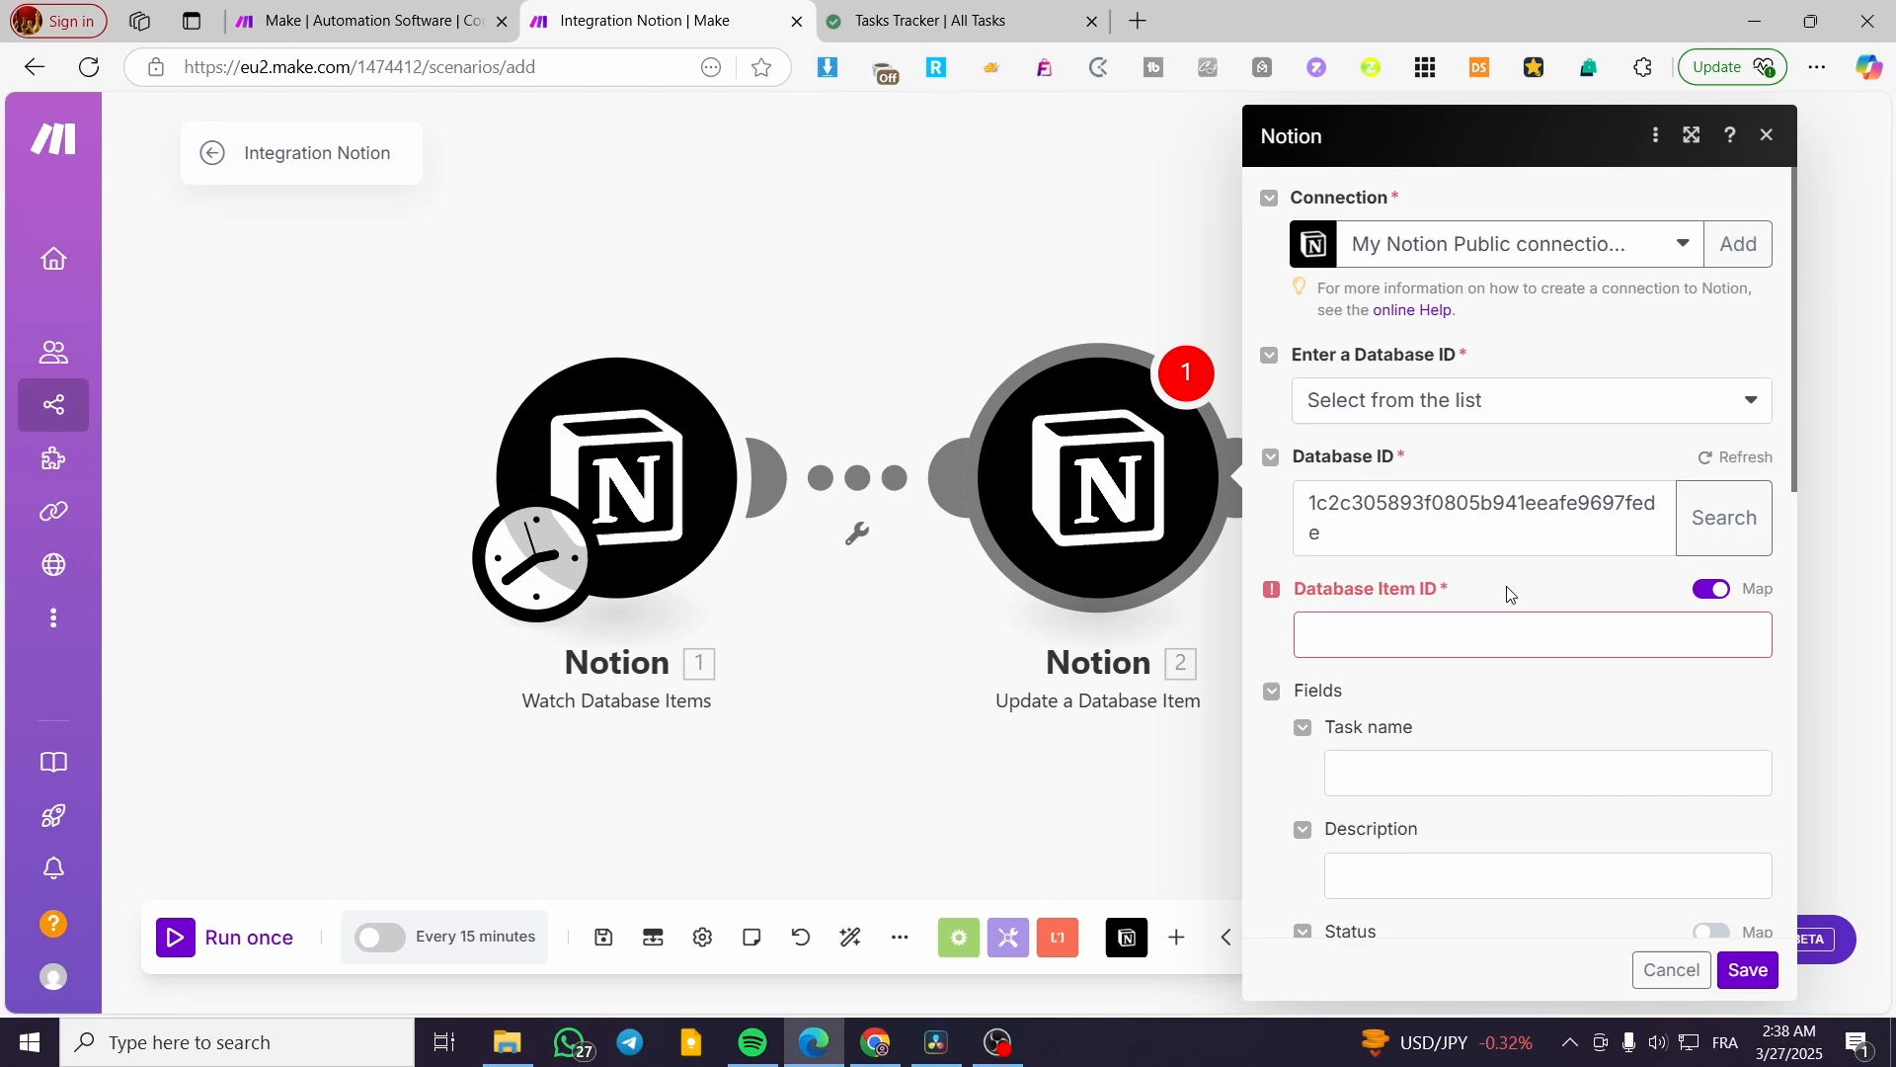
{"action": "left_click", "coordinate": [956, 20]}
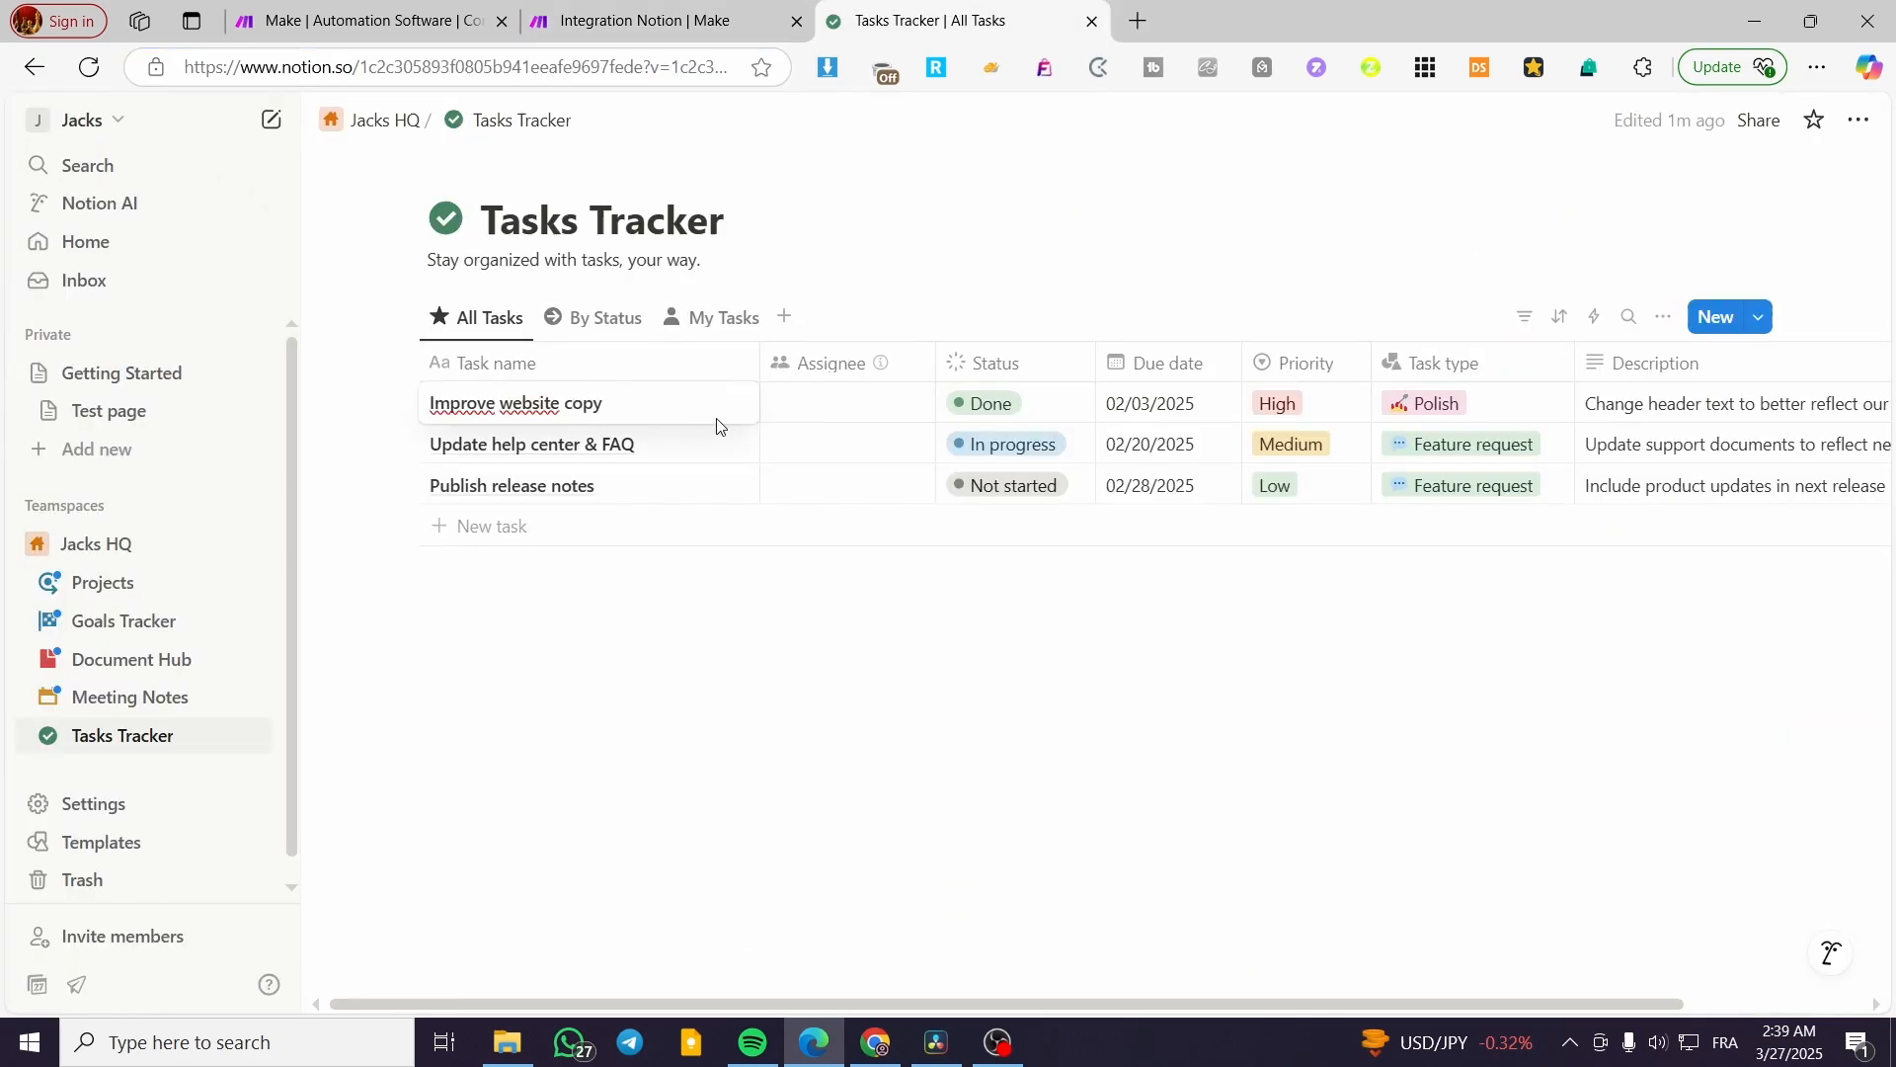
Open the Improve website copy task in side peek and select its page ID in the address
{"action": "left_click", "coordinate": [488, 363]}
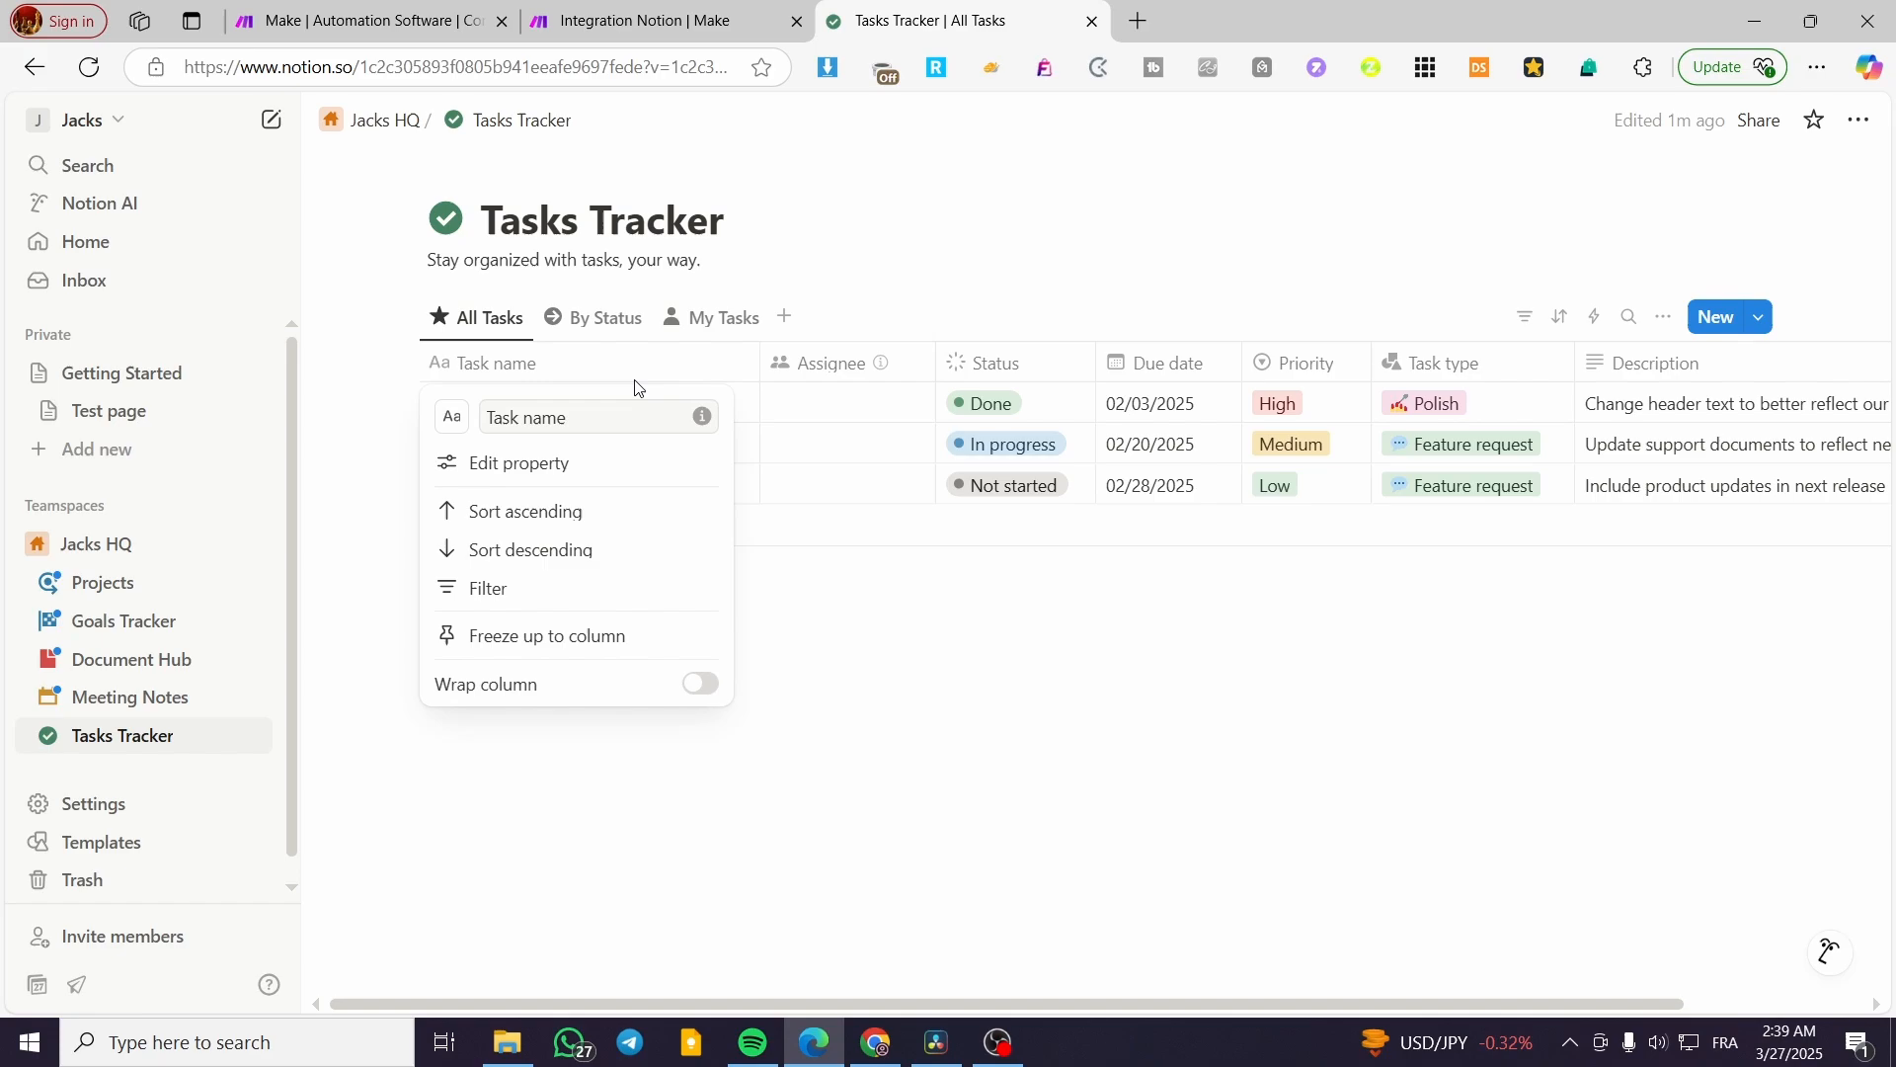
{"action": "left_click", "coordinate": [780, 697]}
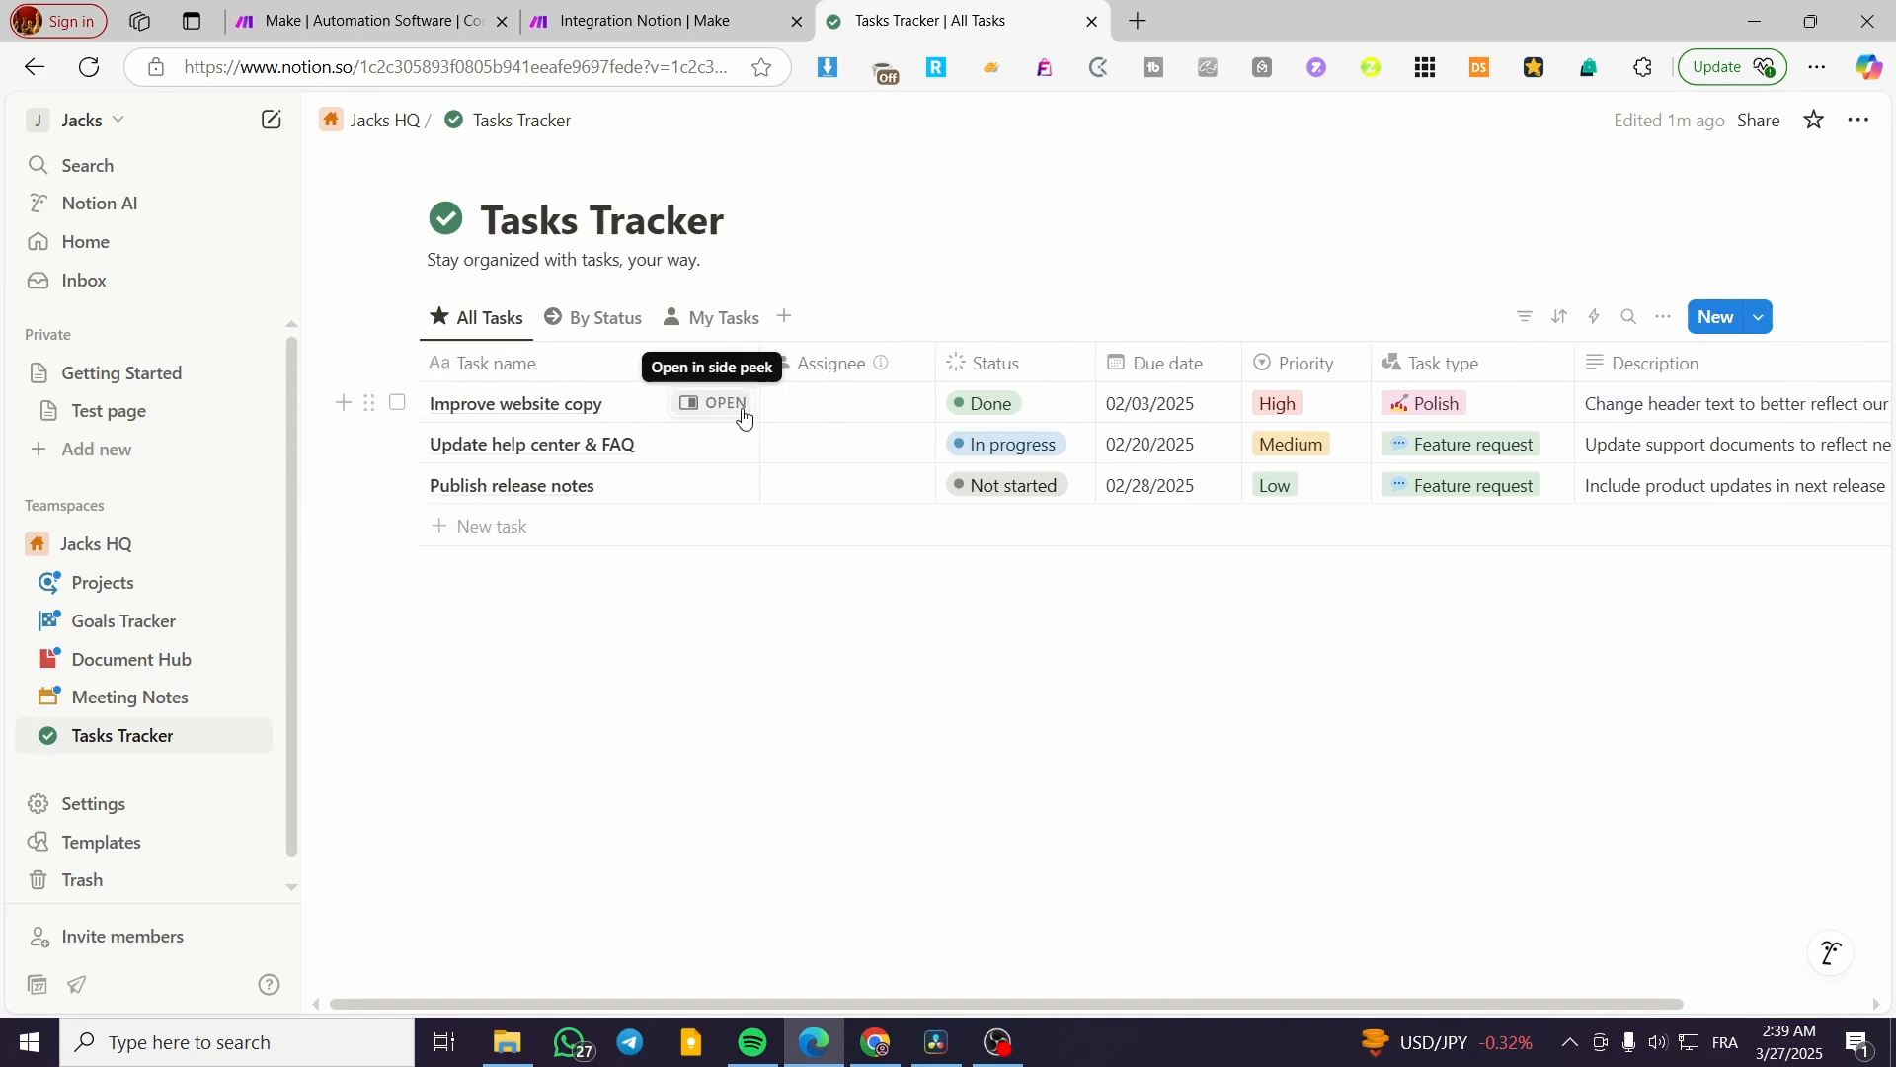
{"action": "left_click", "coordinate": [713, 403]}
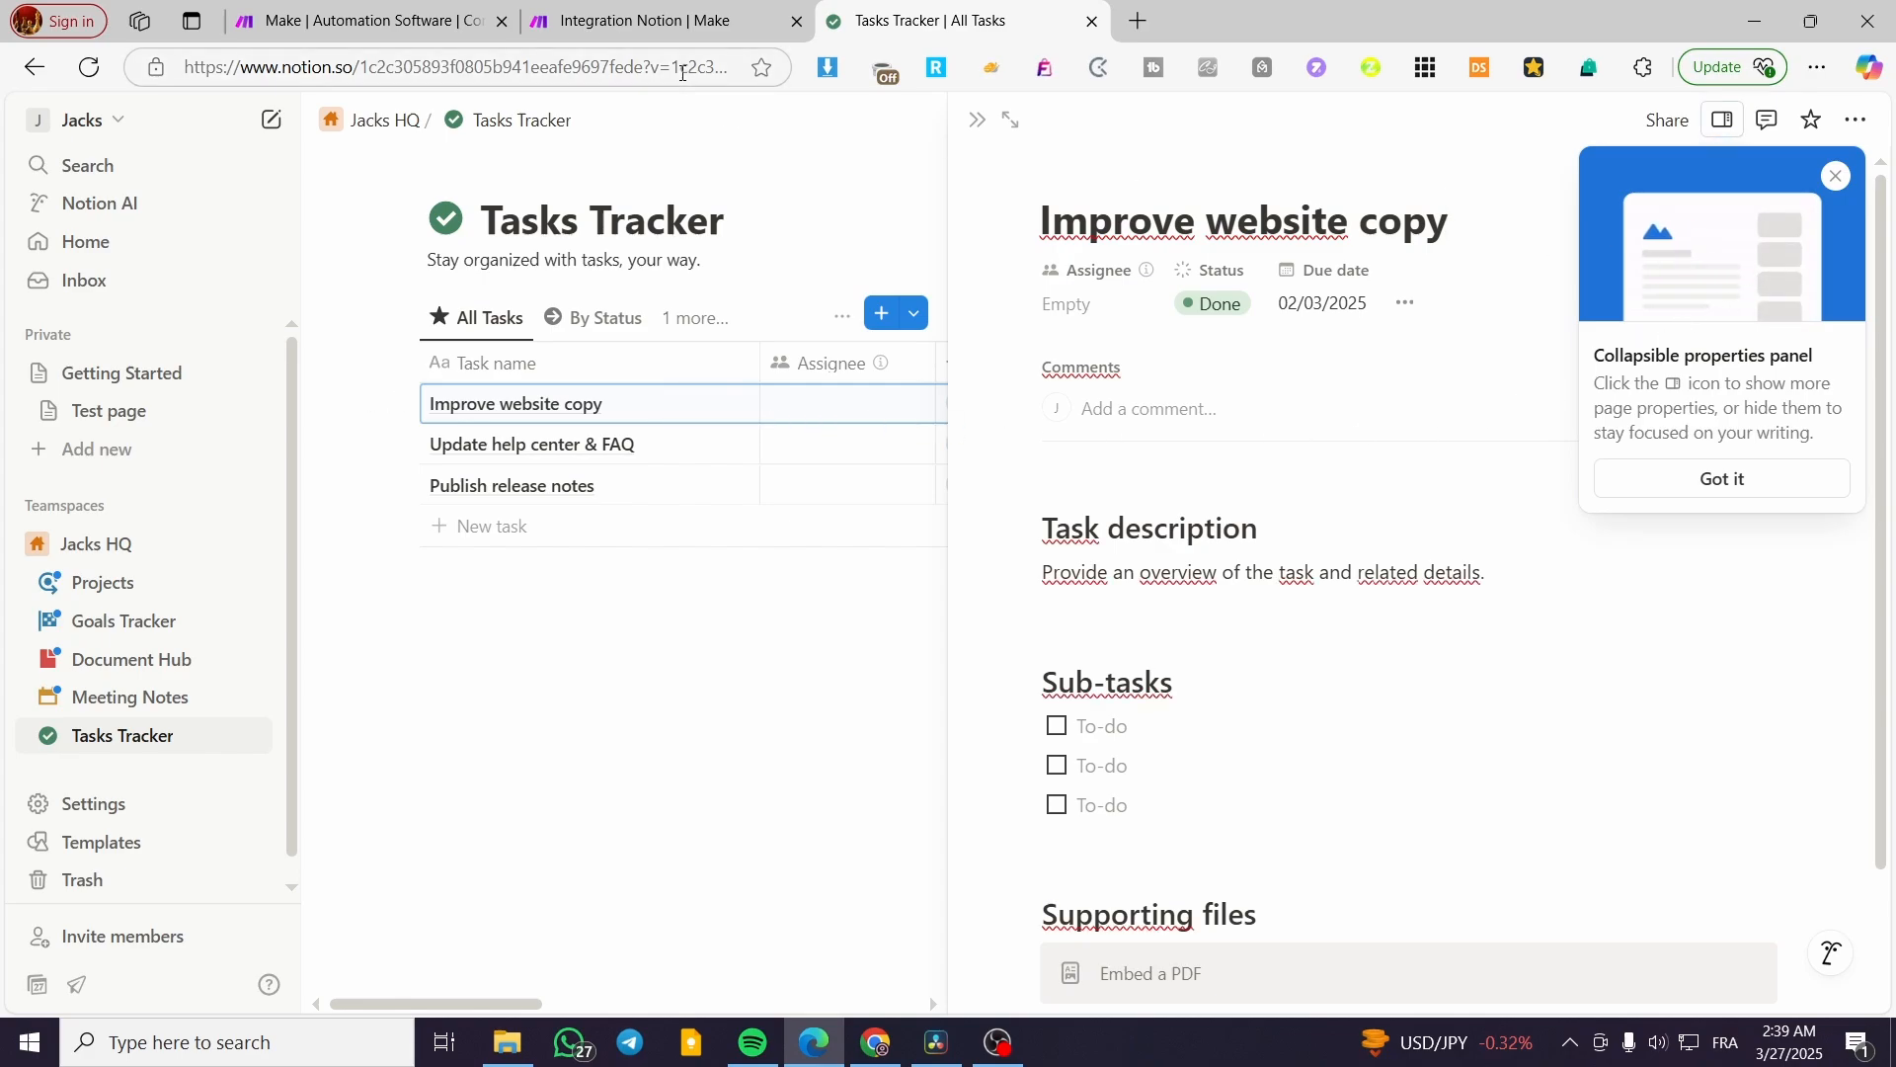
{"action": "left_click", "coordinate": [484, 68]}
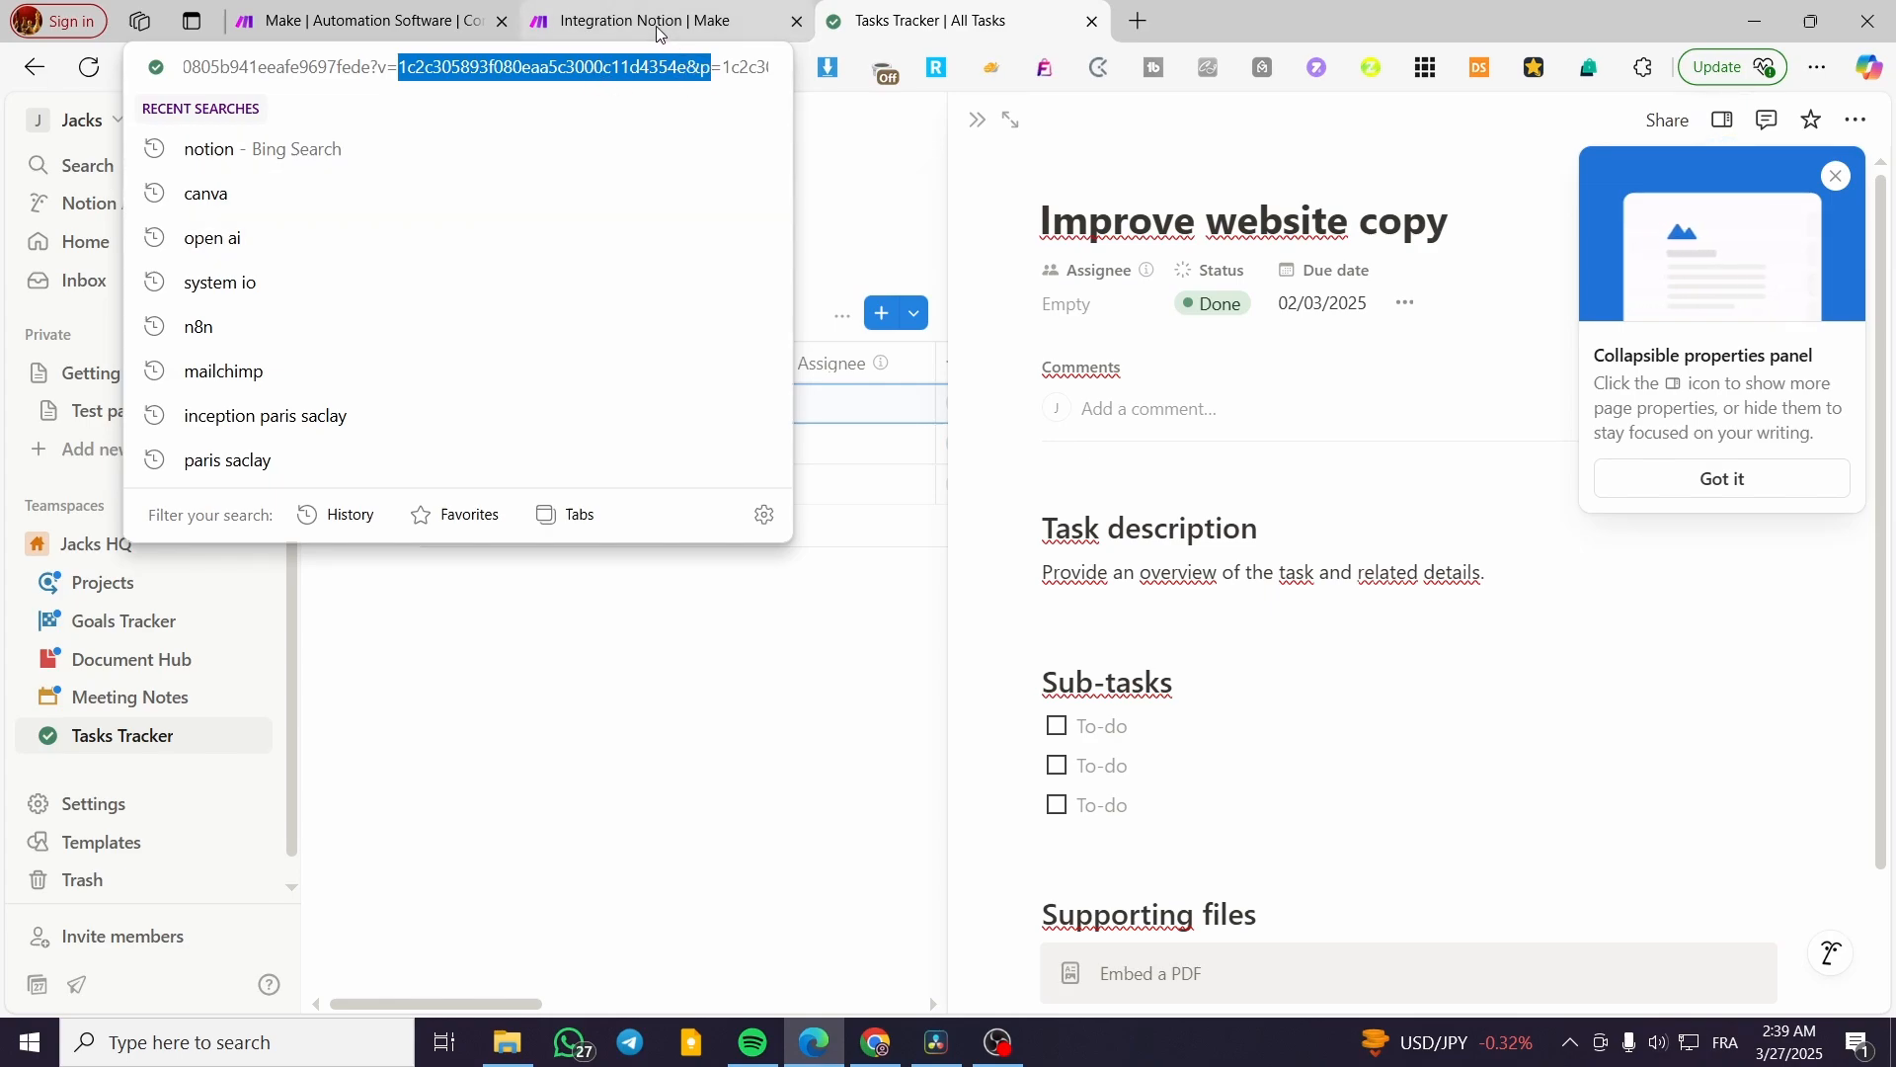
Set Database Item ID to 1c2c305893f080eaa5c3000c11d4354e&p in the update module
{"action": "left_click", "coordinate": [663, 20]}
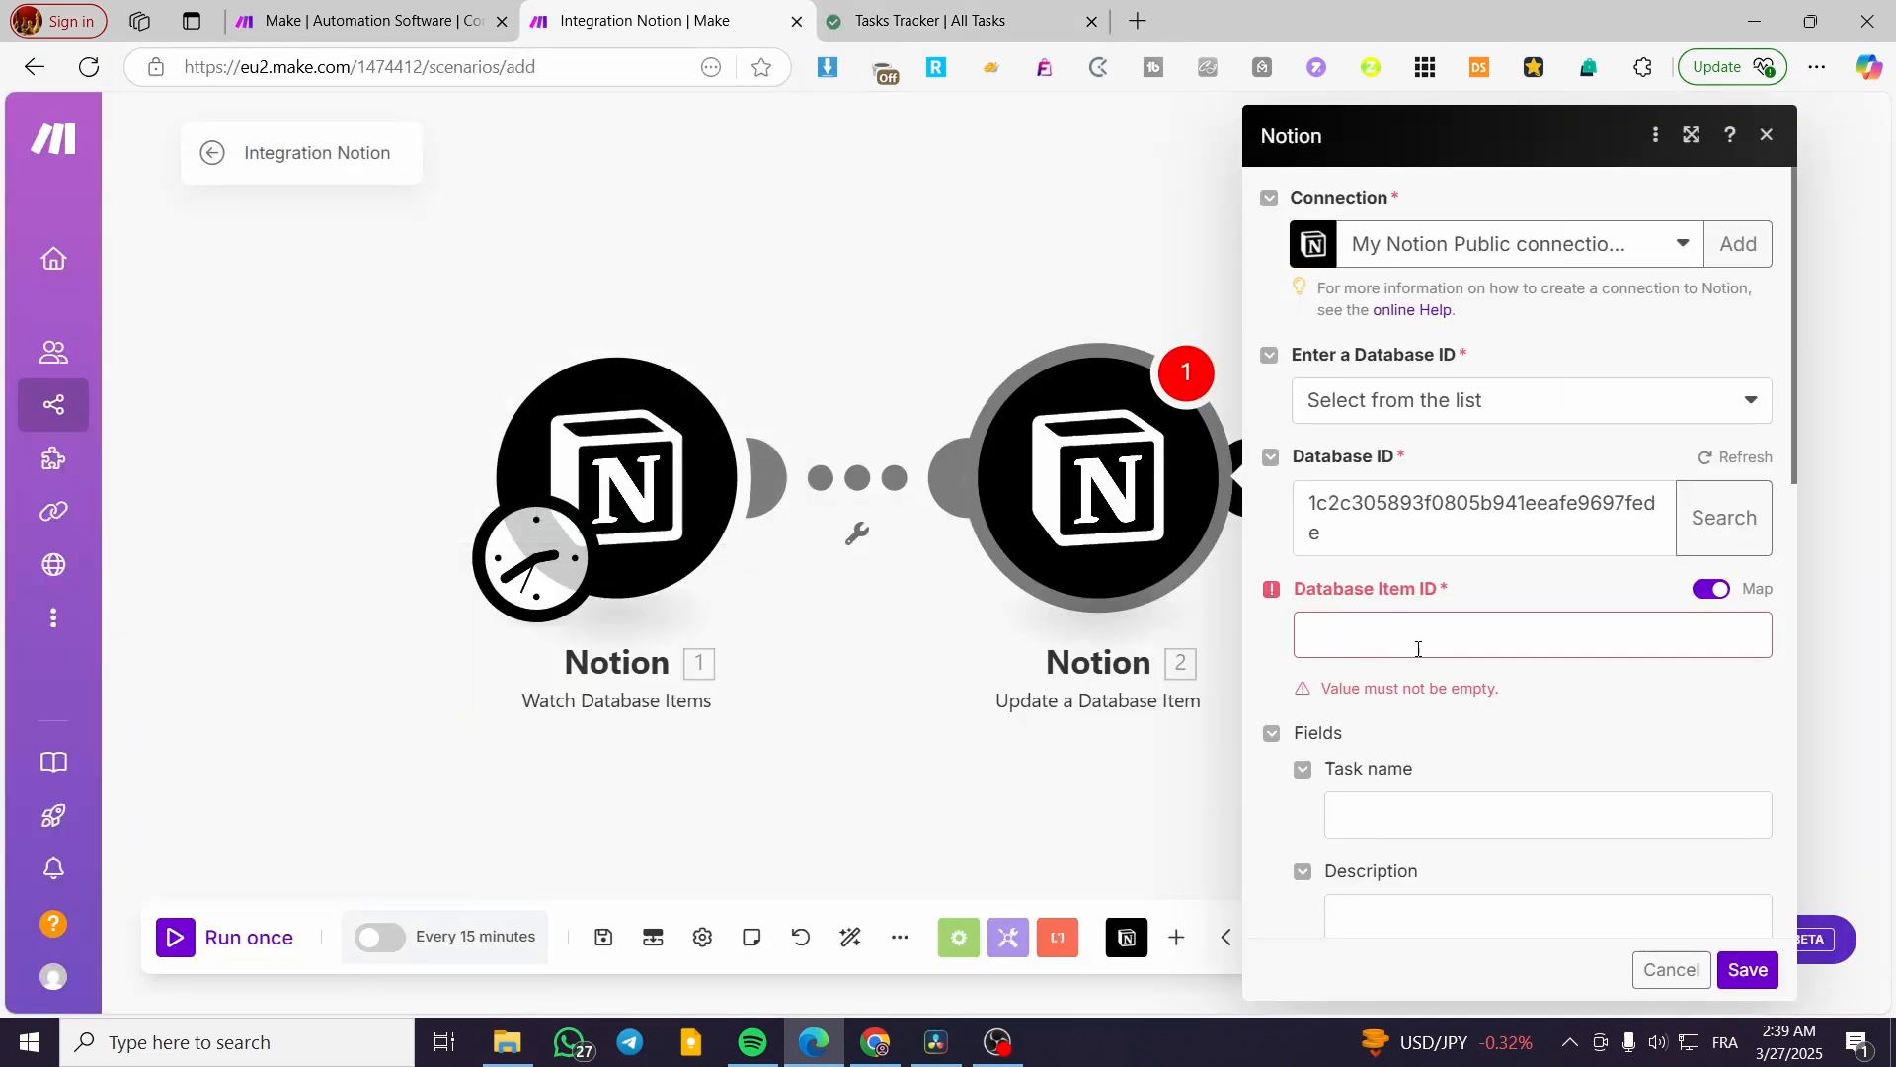
{"action": "type", "text": "1c2c305893f080eaa5c3000c11d4354e&p"}
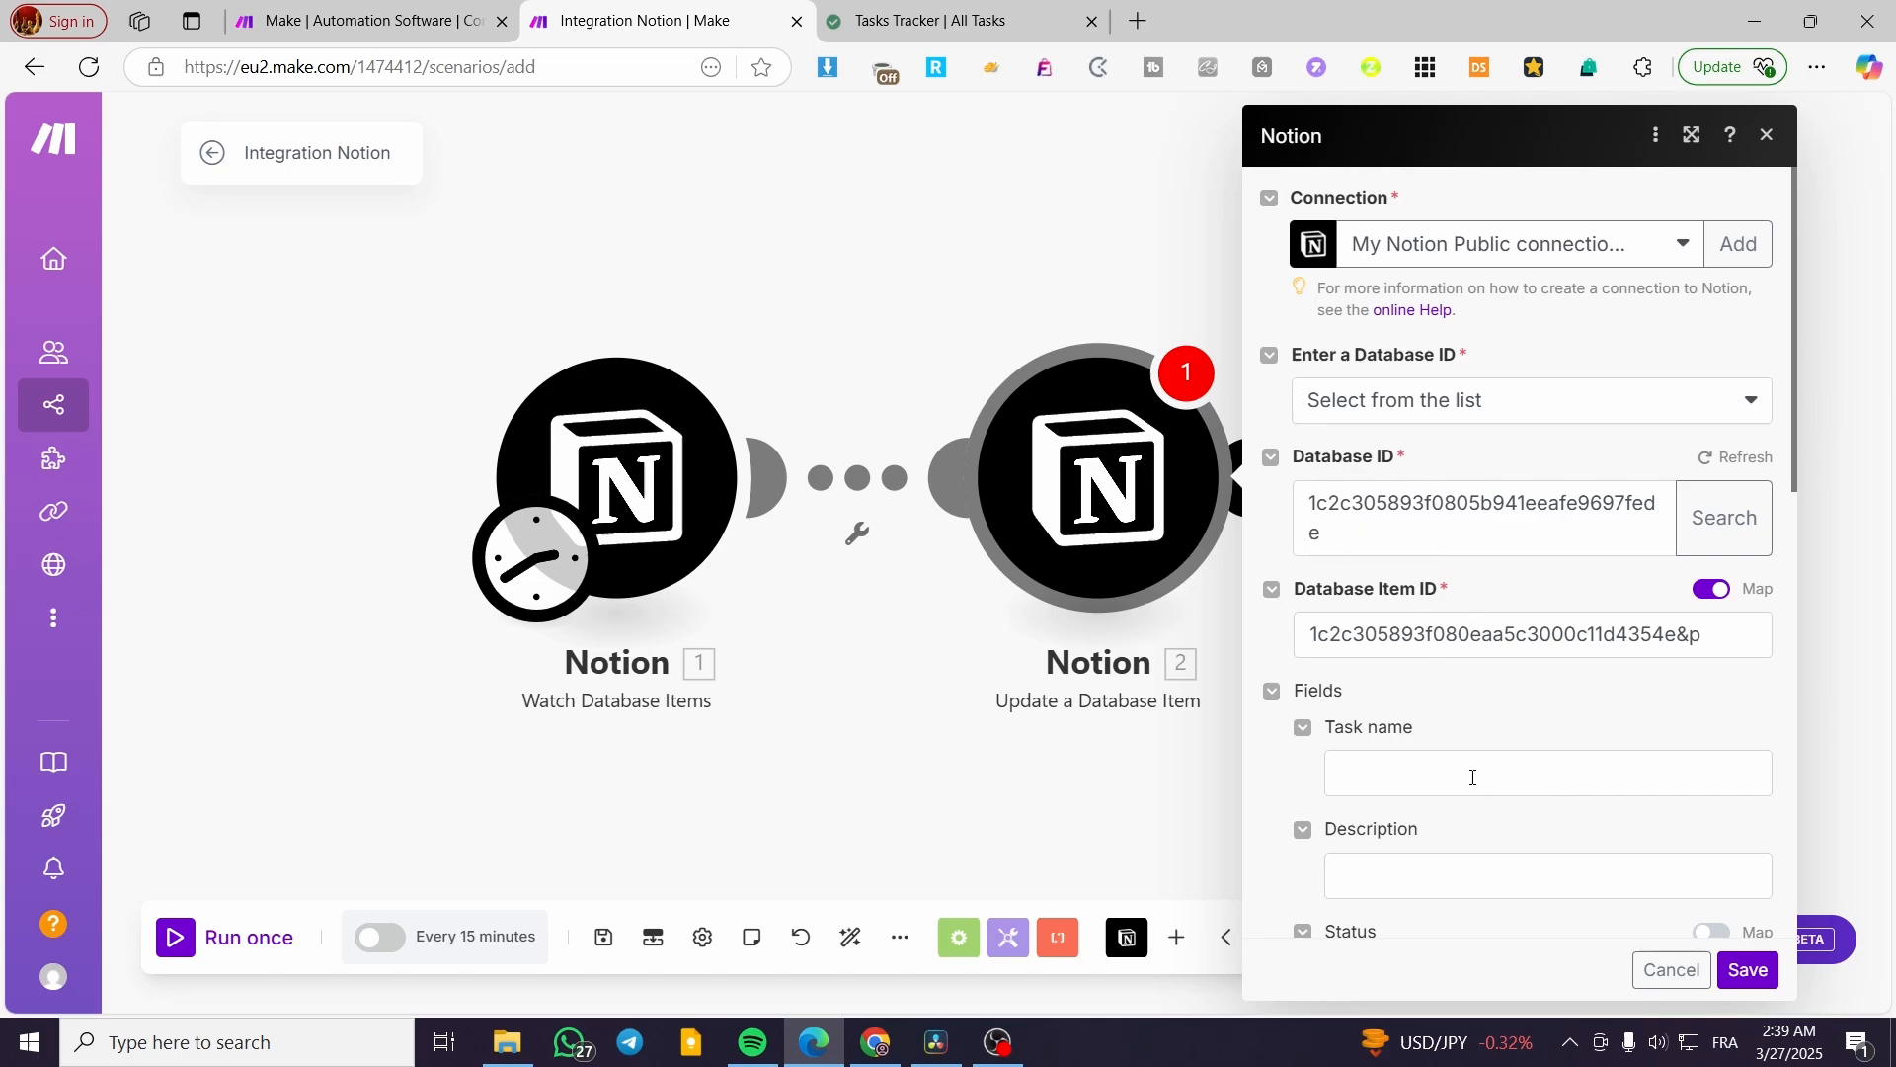
{"action": "scroll", "scroll_direction": "down", "scroll_amount": 3}
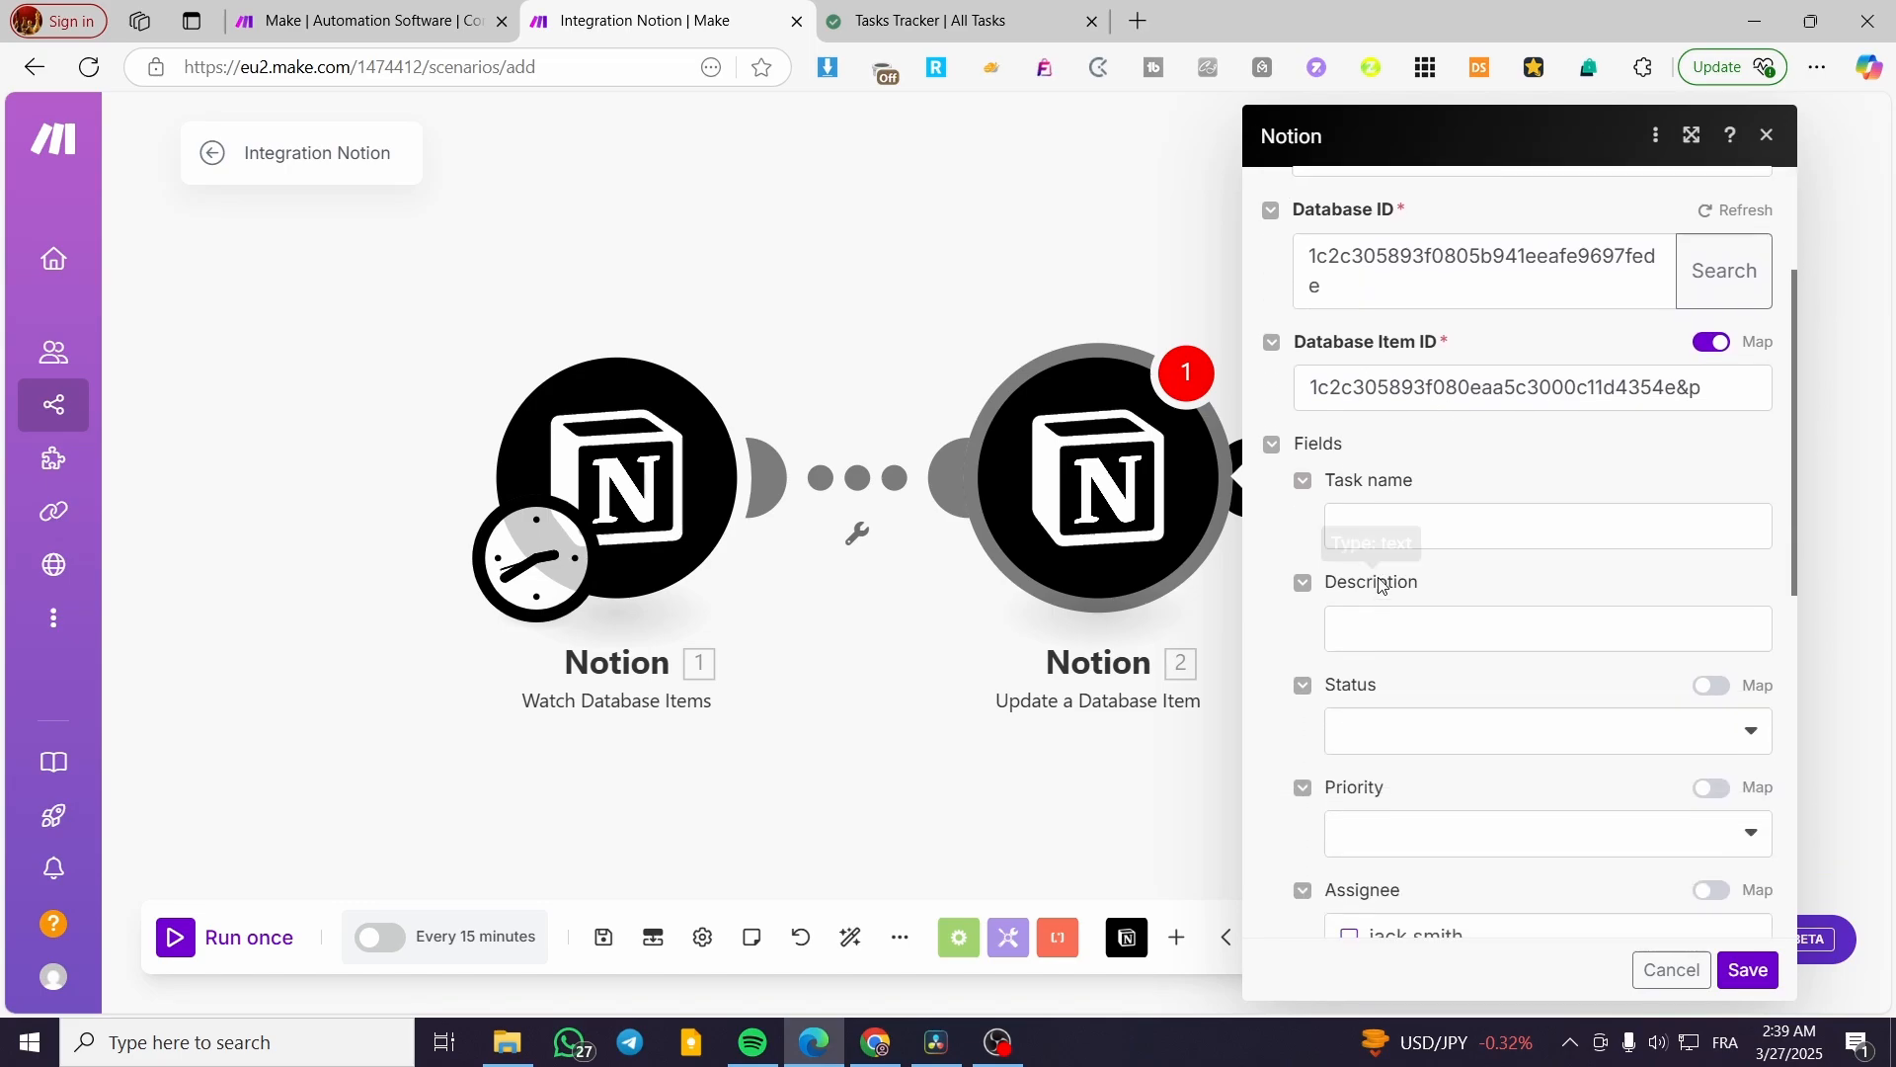
Map Task name and Description from the trigger and set Status to In progress
{"action": "left_click", "coordinate": [1545, 525]}
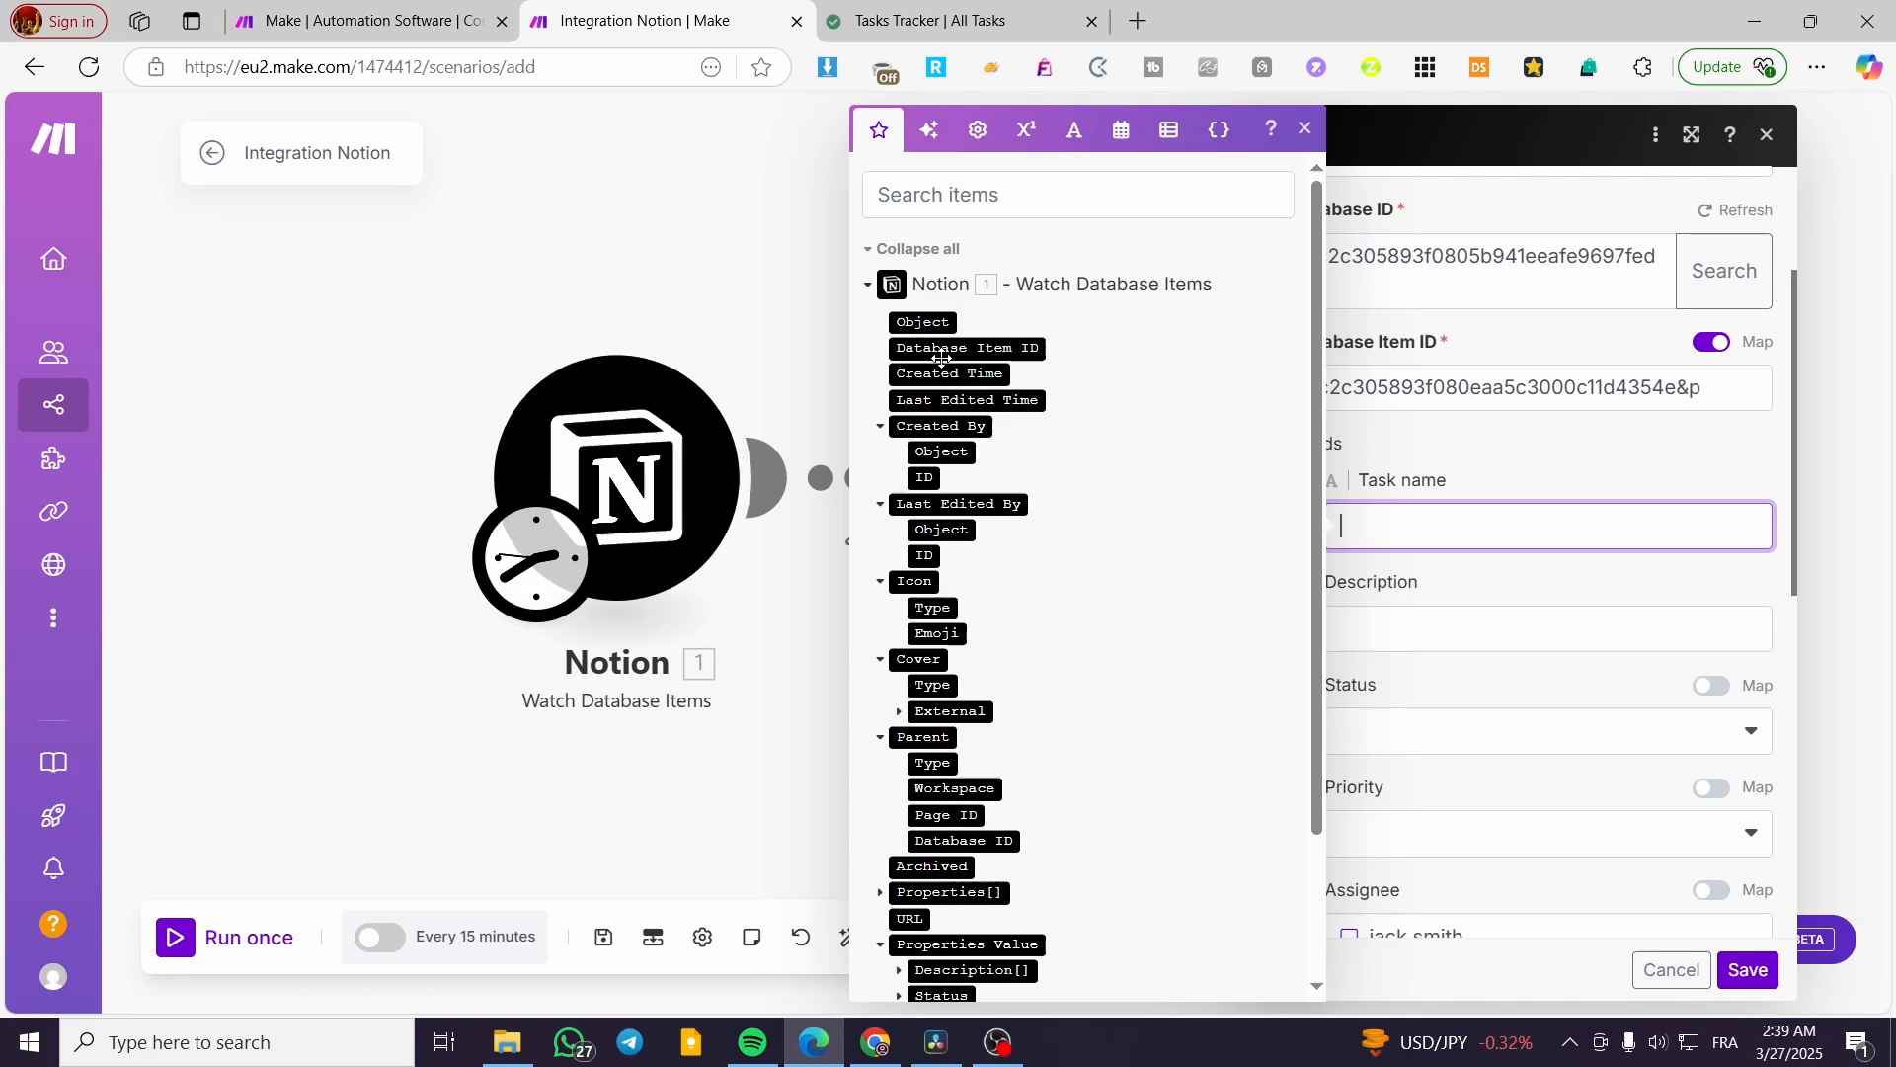
{"action": "scroll", "scroll_direction": "down", "scroll_amount": 3}
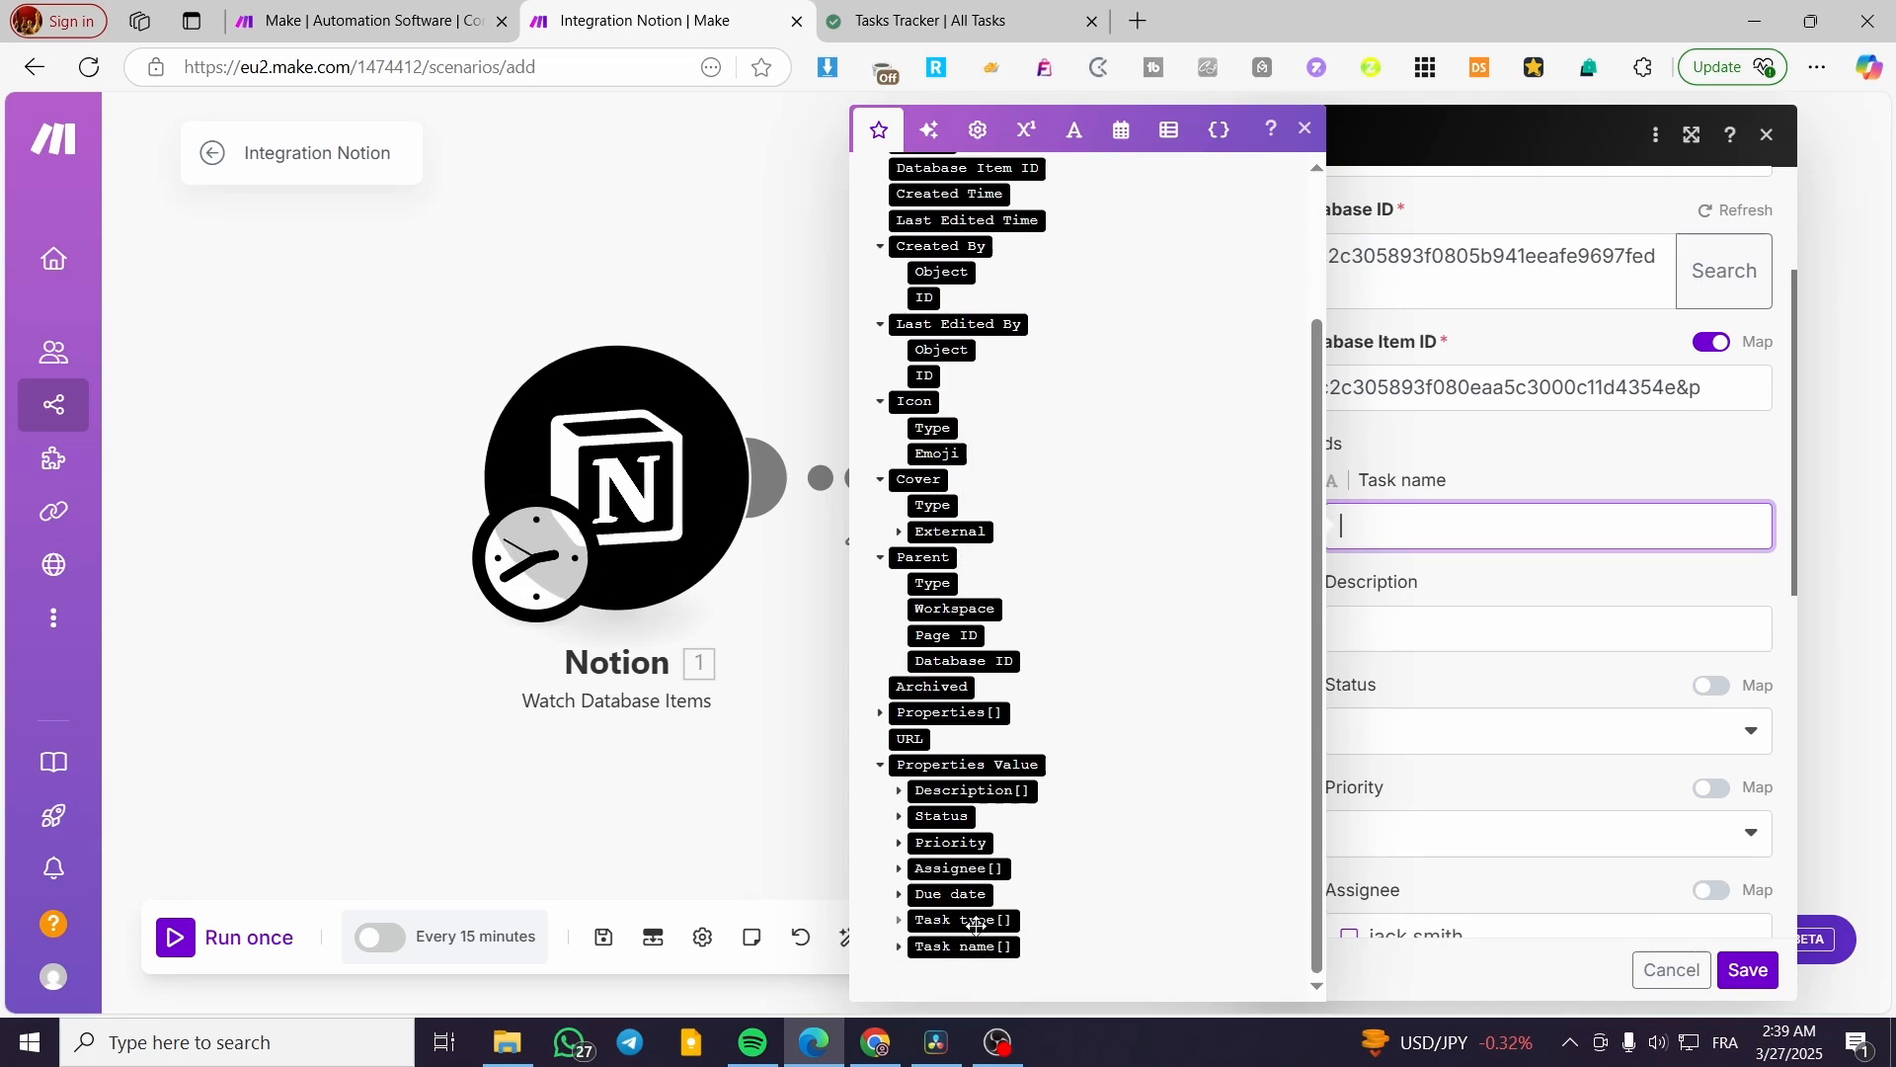
{"action": "left_click", "coordinate": [964, 946]}
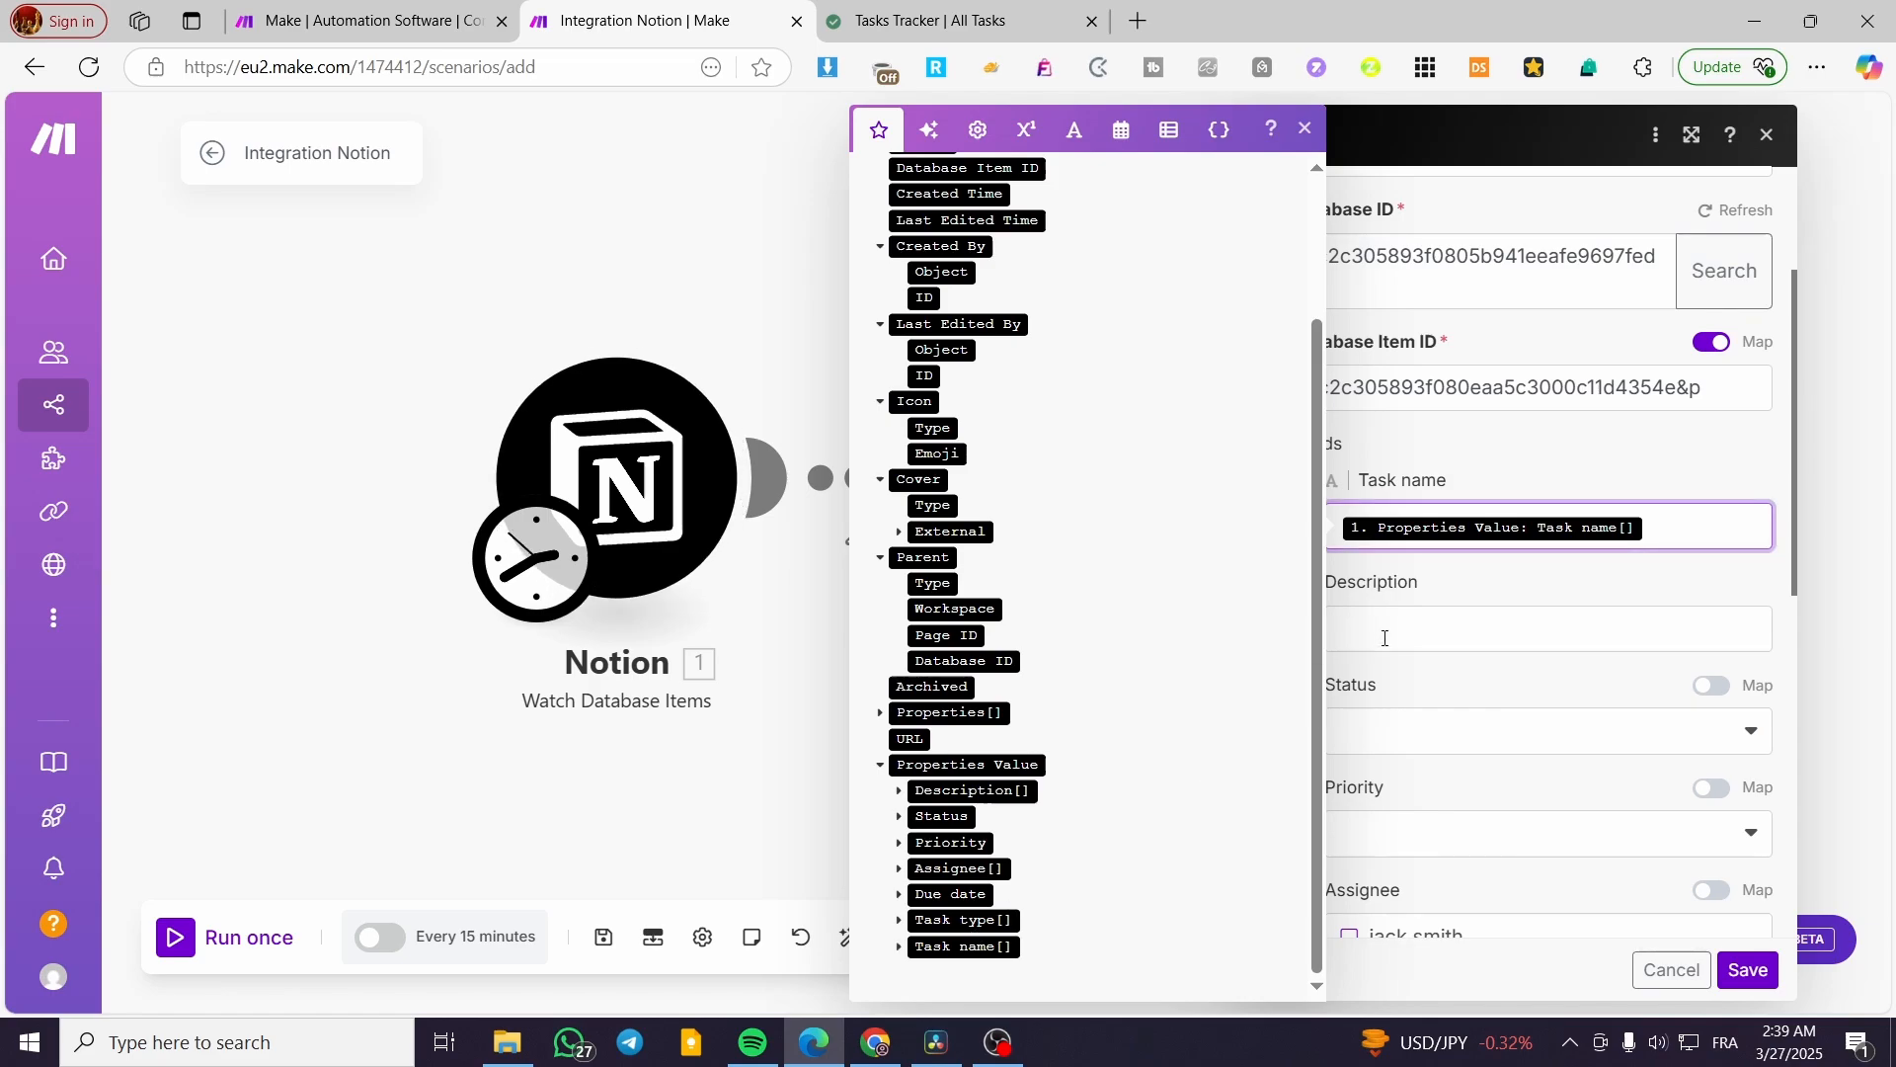
{"action": "left_click", "coordinate": [1548, 628]}
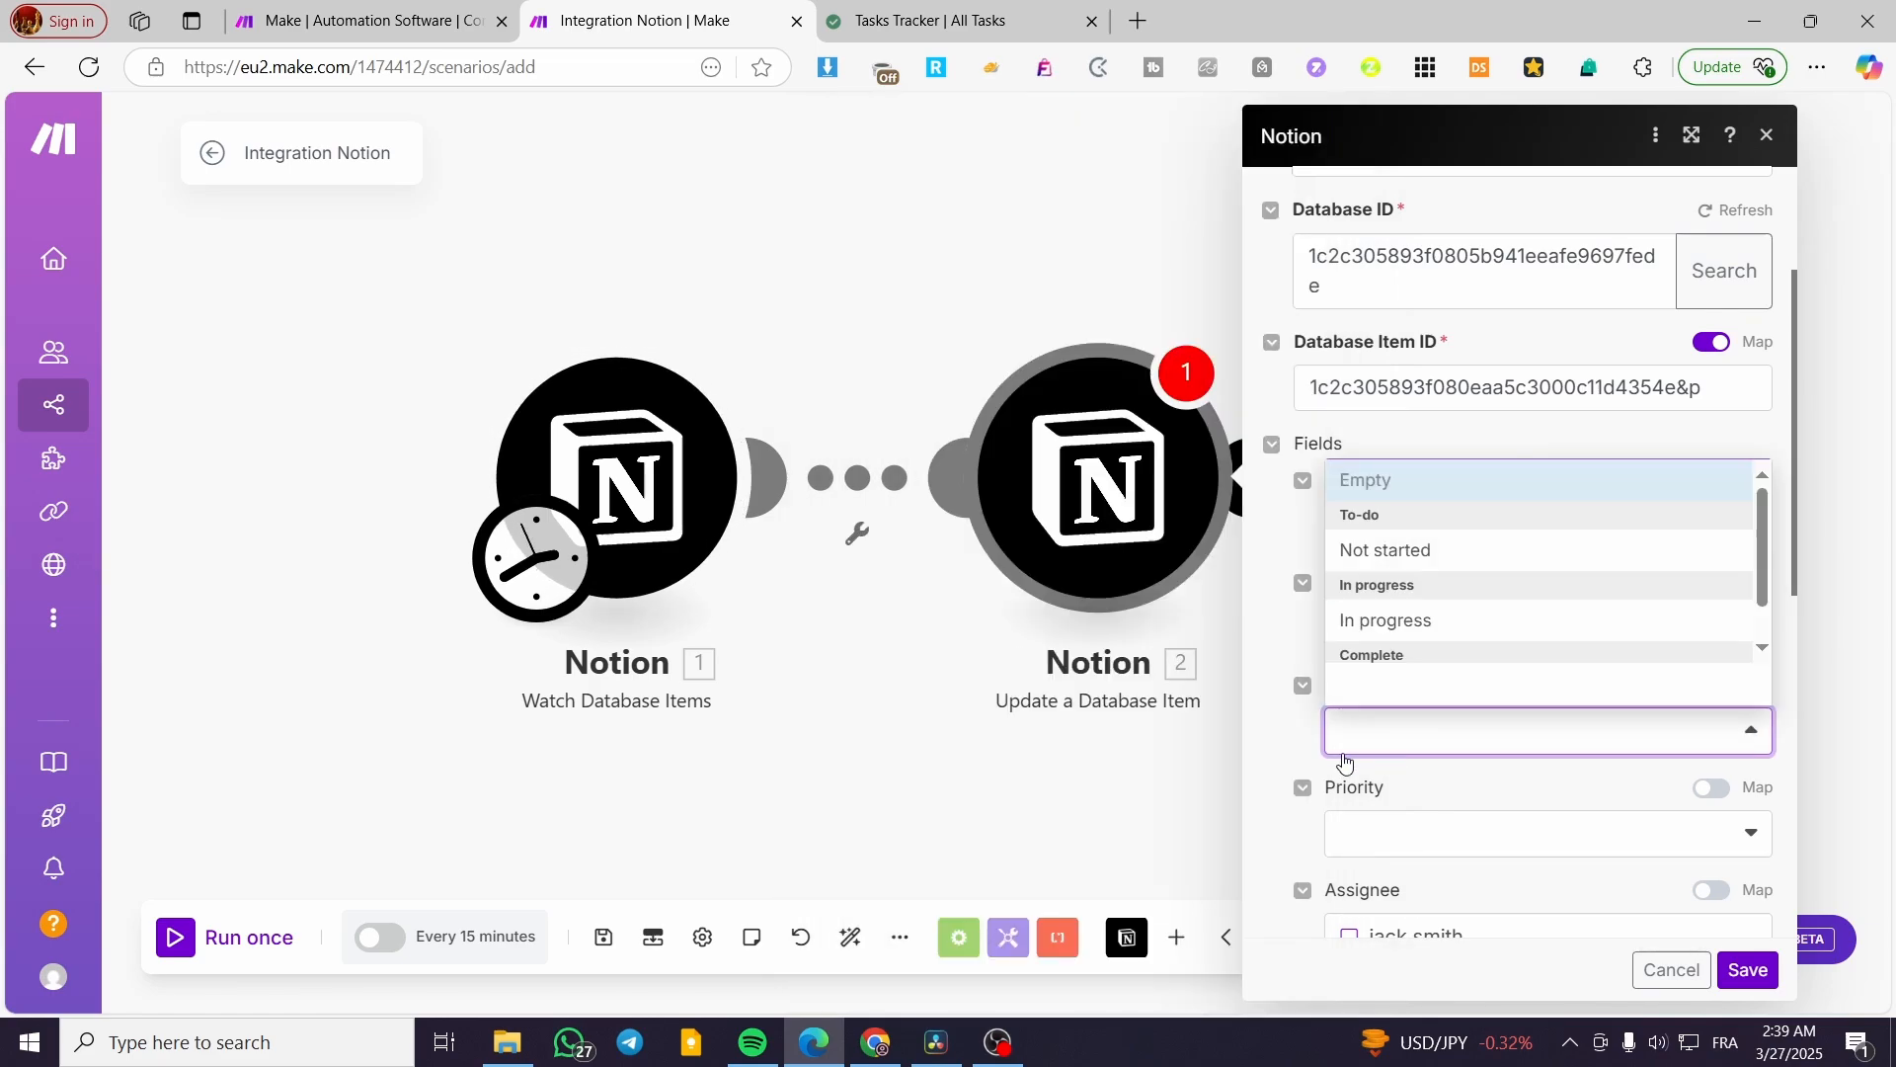
{"action": "mouse_move", "coordinate": [1433, 628]}
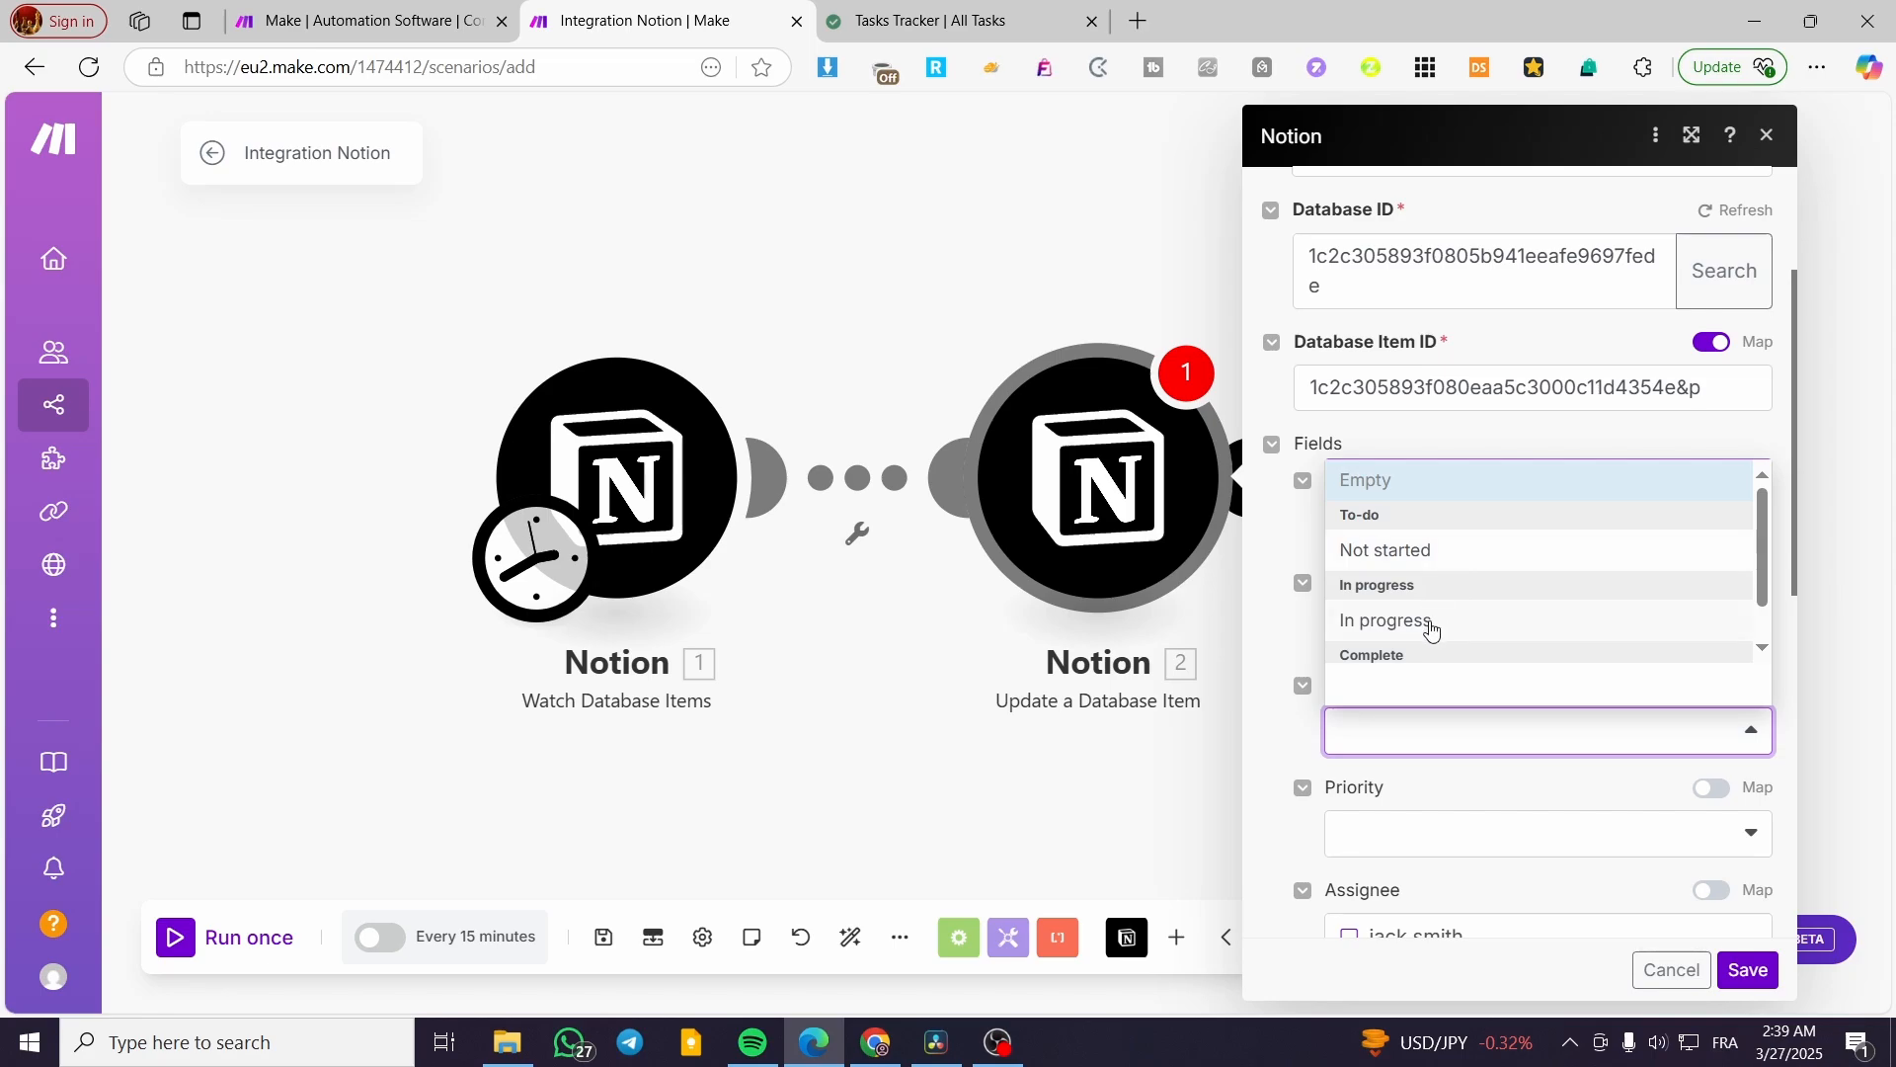
{"action": "left_click", "coordinate": [1382, 618]}
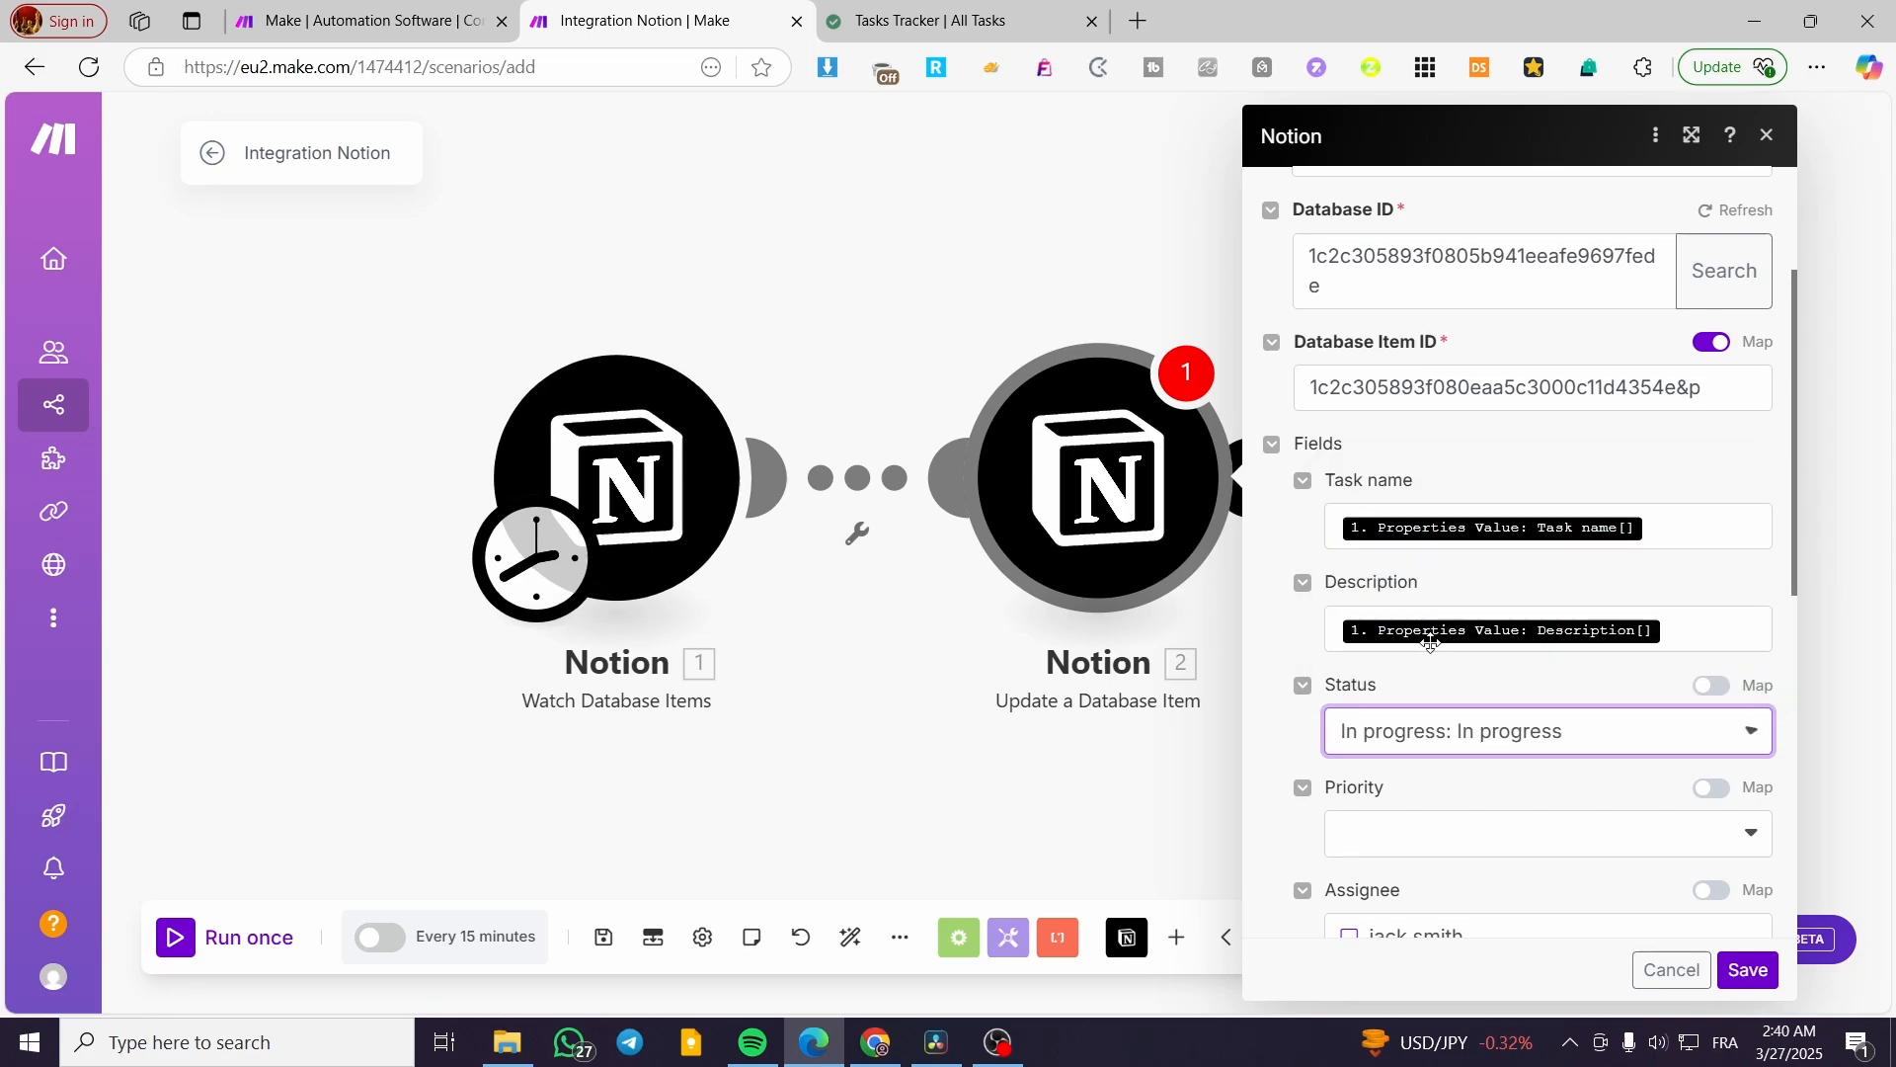
{"action": "scroll", "scroll_direction": "down", "scroll_amount": 3}
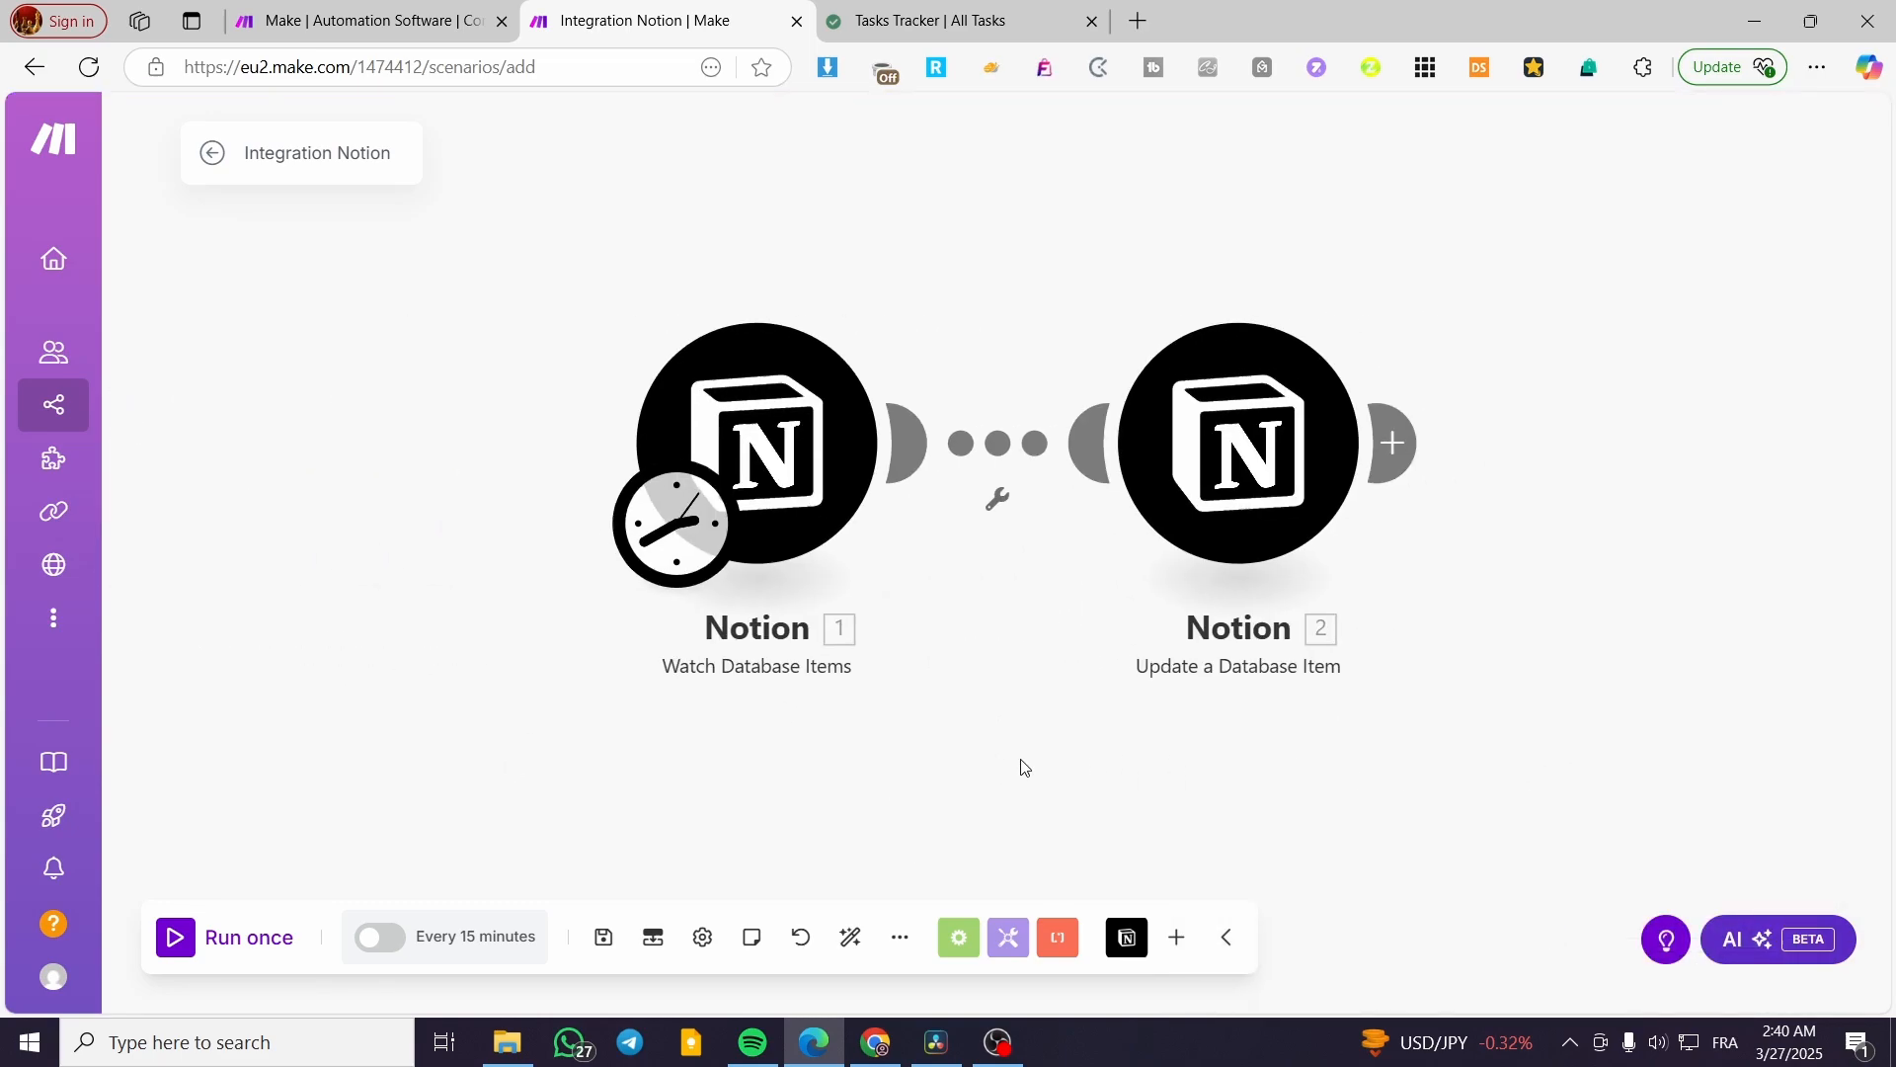
{"action": "mouse_move", "coordinate": [778, 531]}
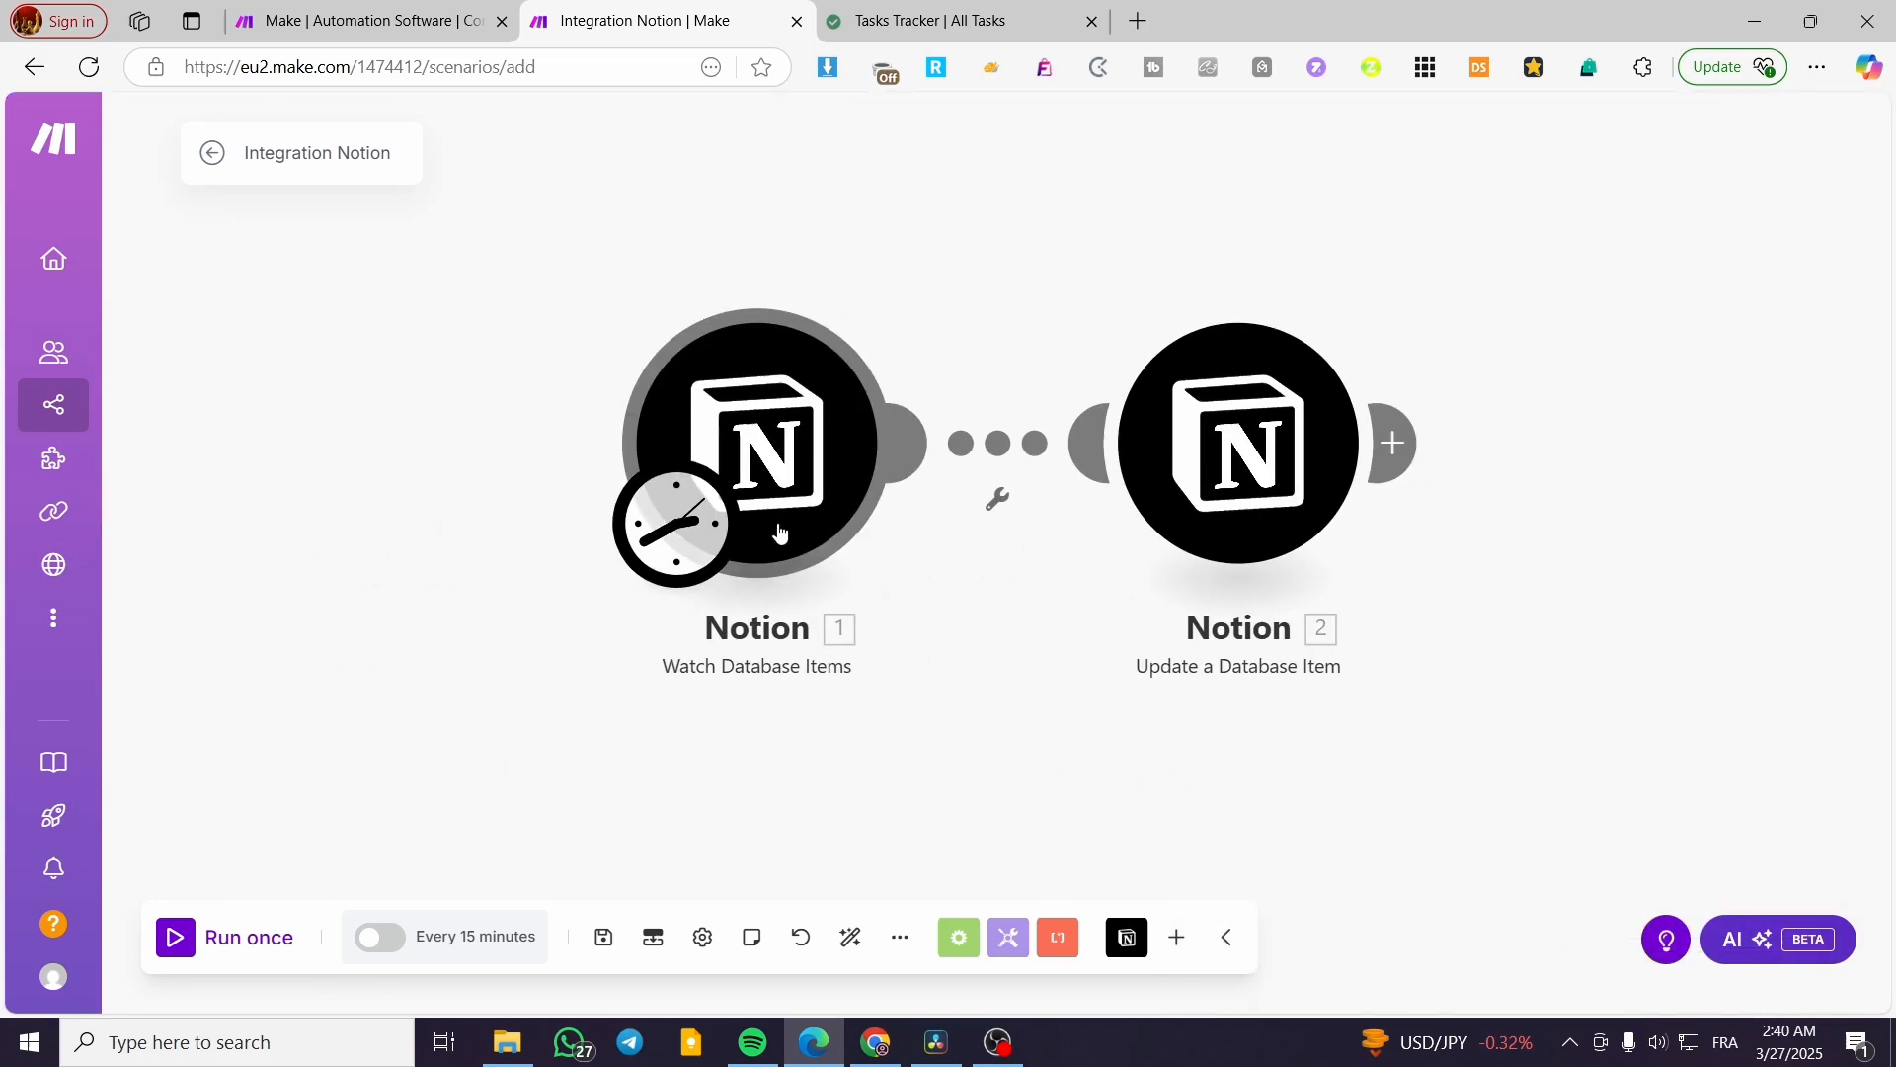
{"action": "mouse_move", "coordinate": [1145, 535]}
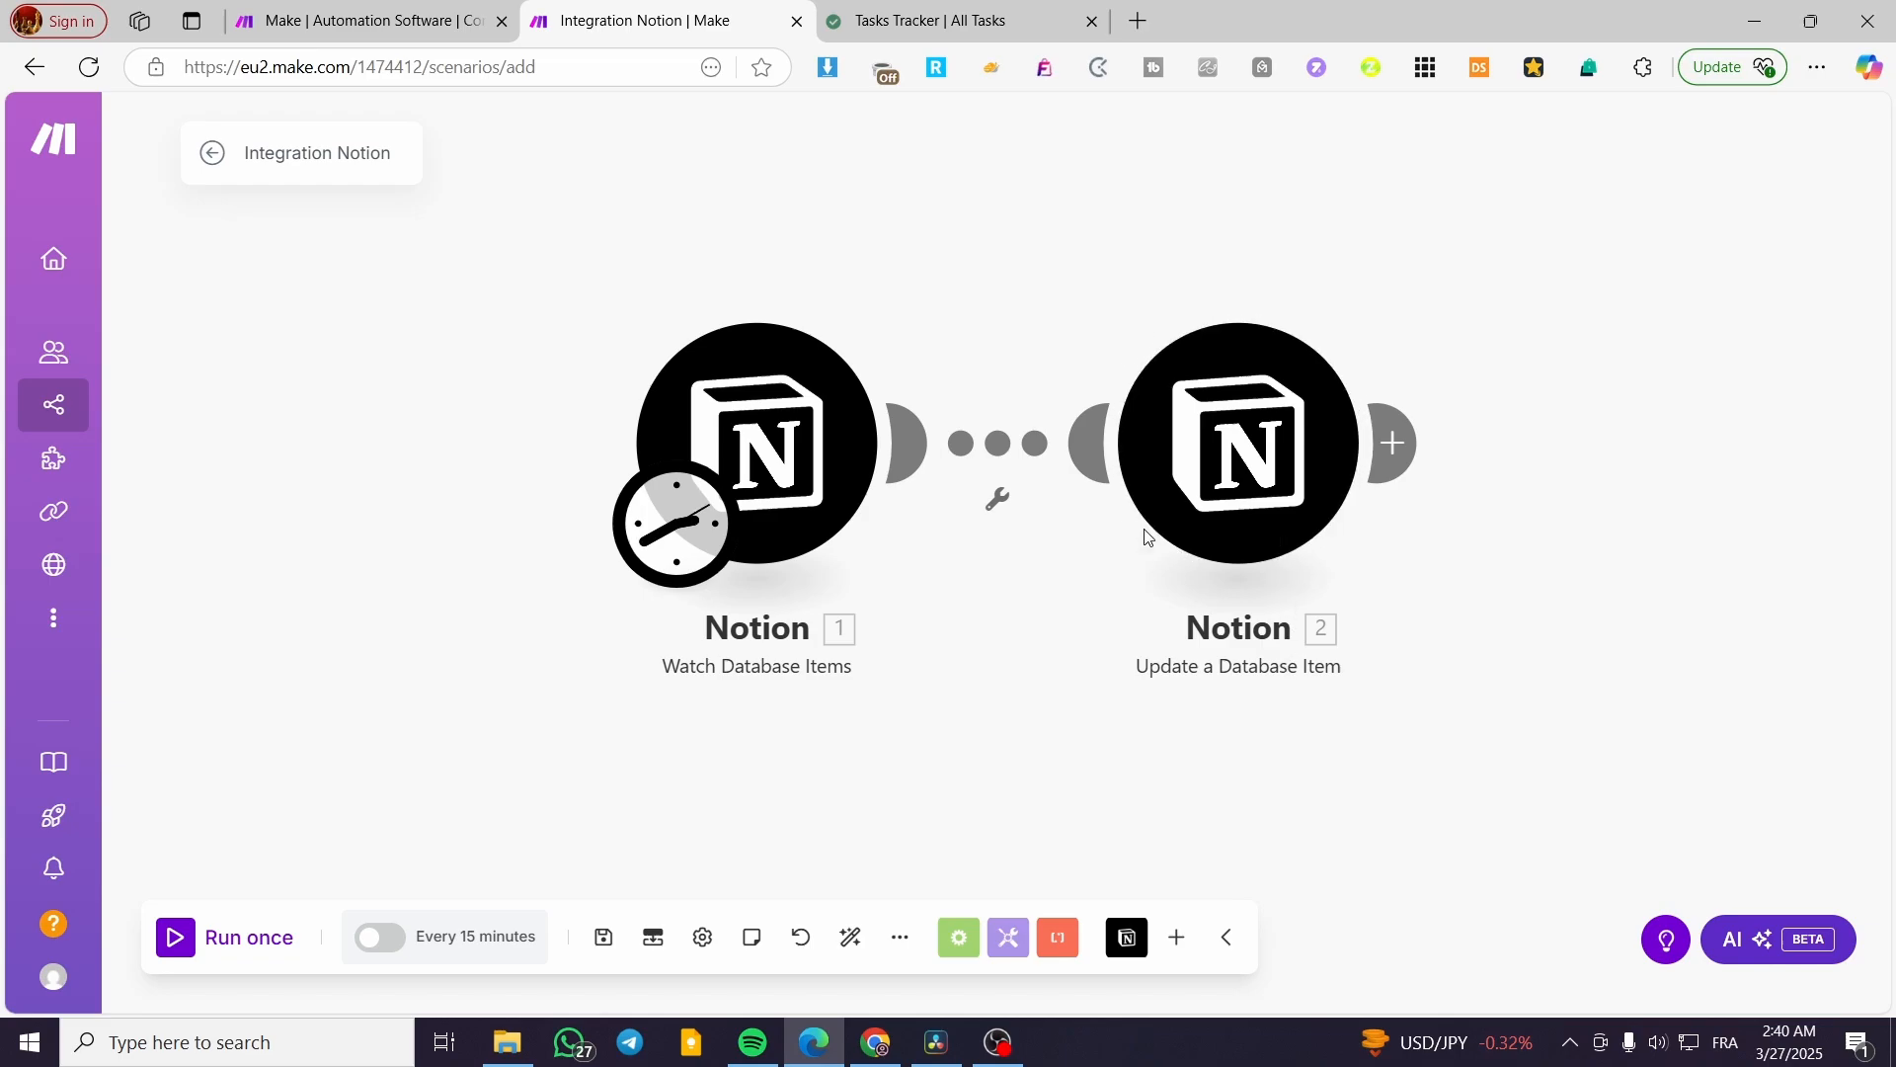
Switch to the Notion 'Tasks Tracker | All Tasks' browser tab to view the tasks database
{"action": "left_click", "coordinate": [956, 20]}
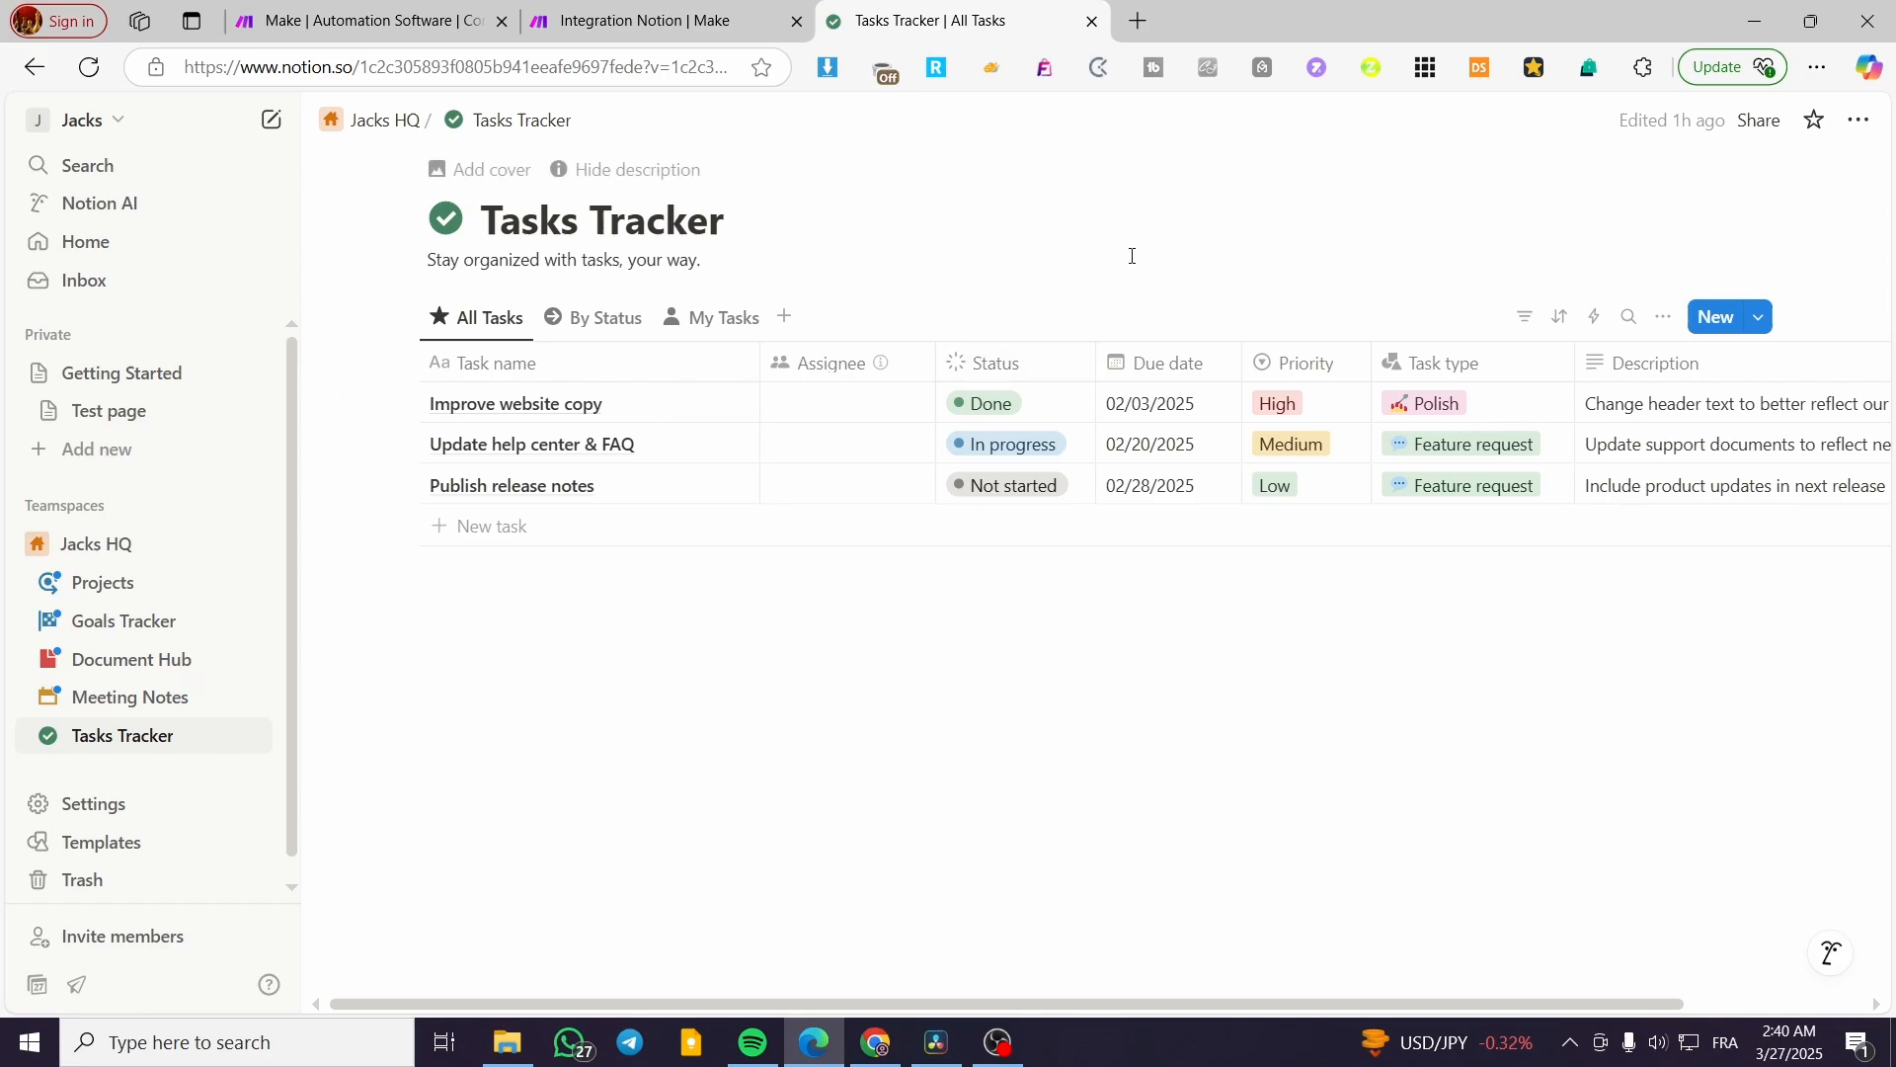
{"action": "mouse_move", "coordinate": [1254, 196]}
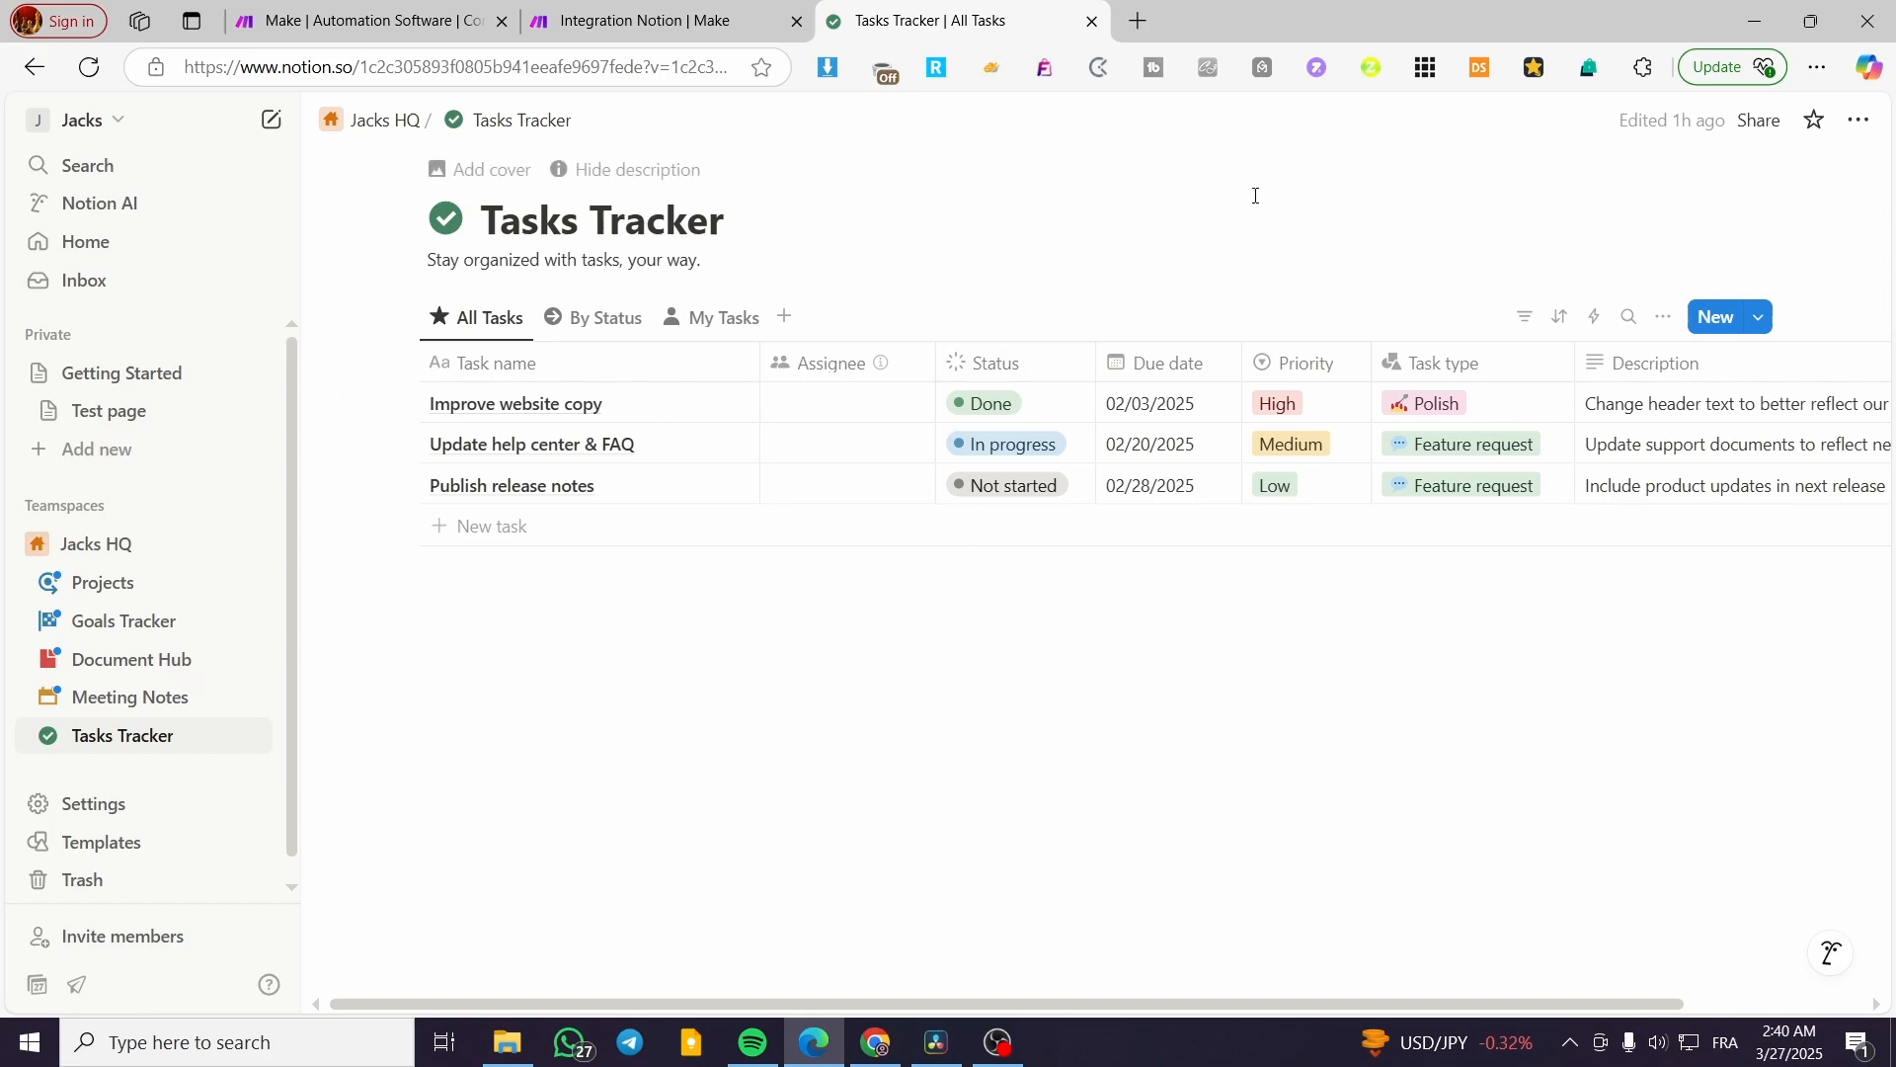